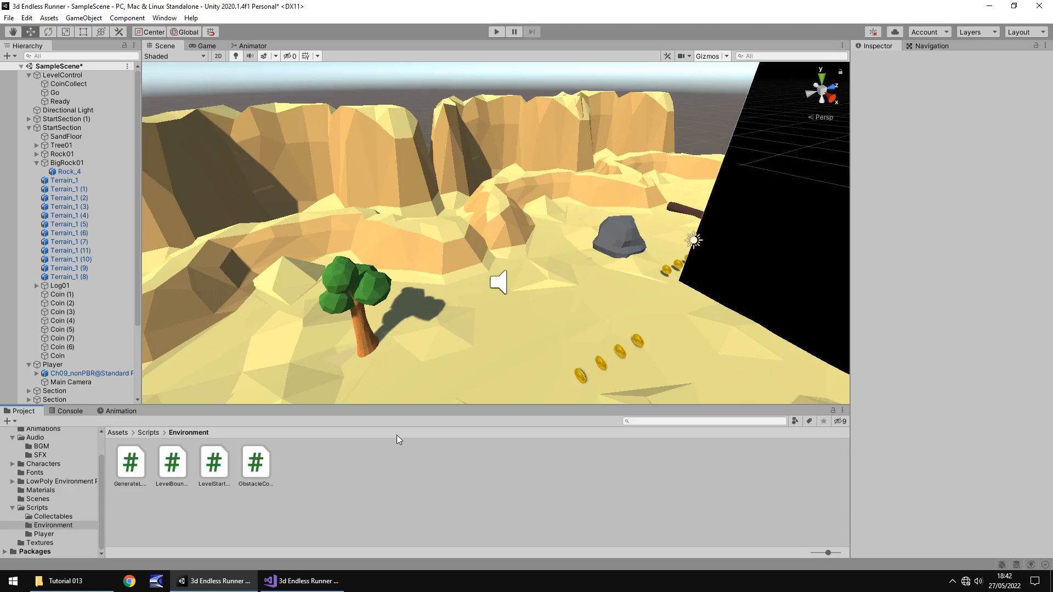
mouse_move(414, 473)
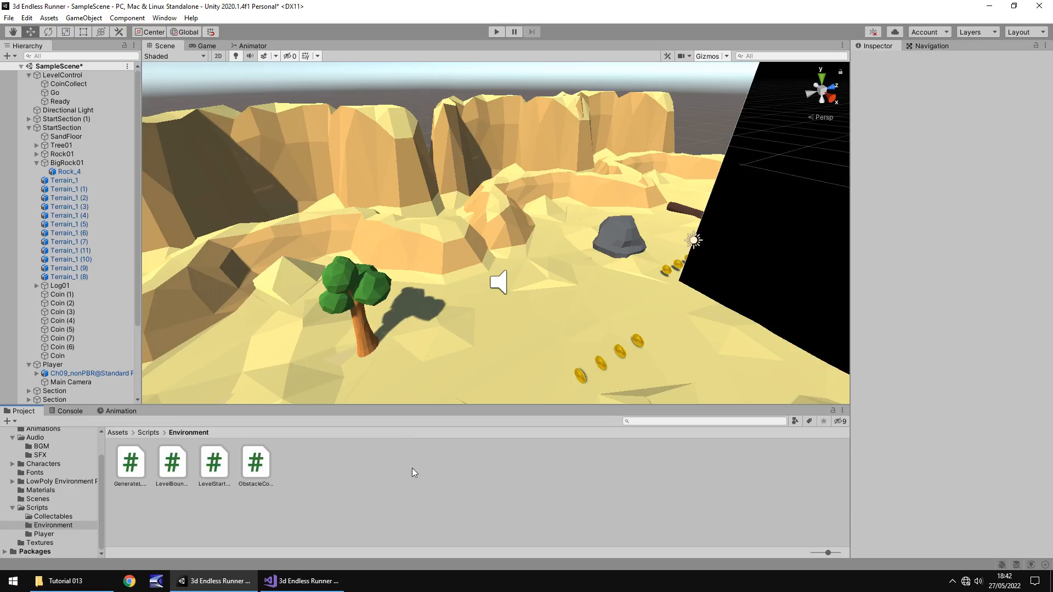
mouse_move(406, 475)
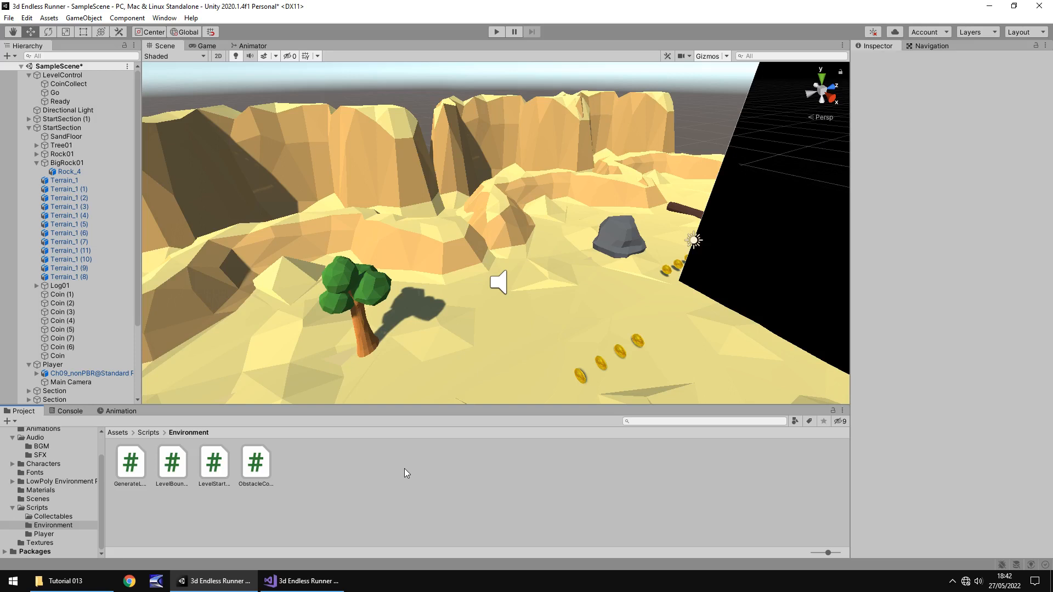
mouse_move(425, 456)
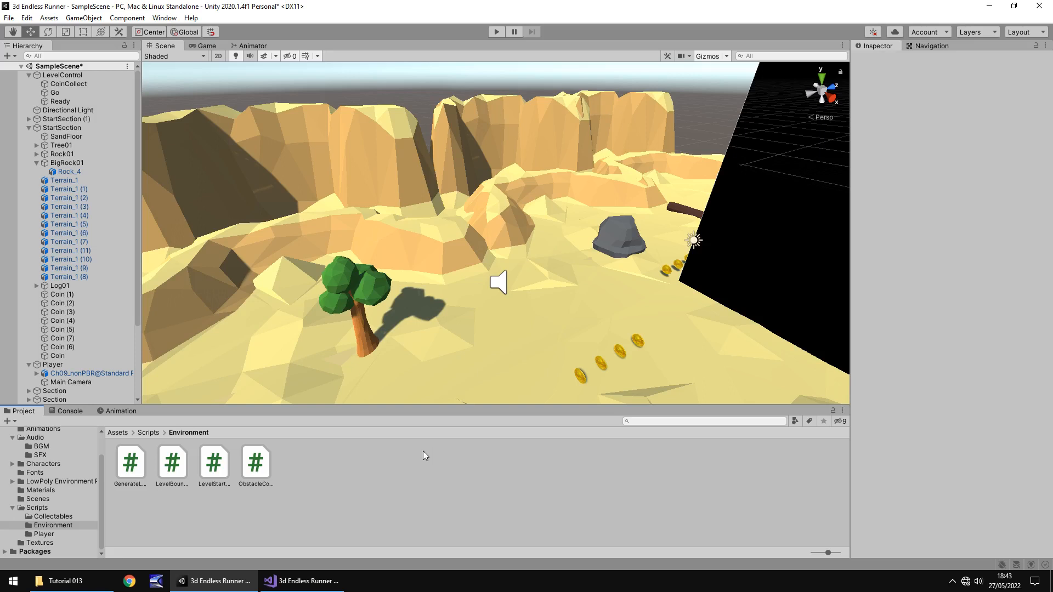
mouse_move(626, 210)
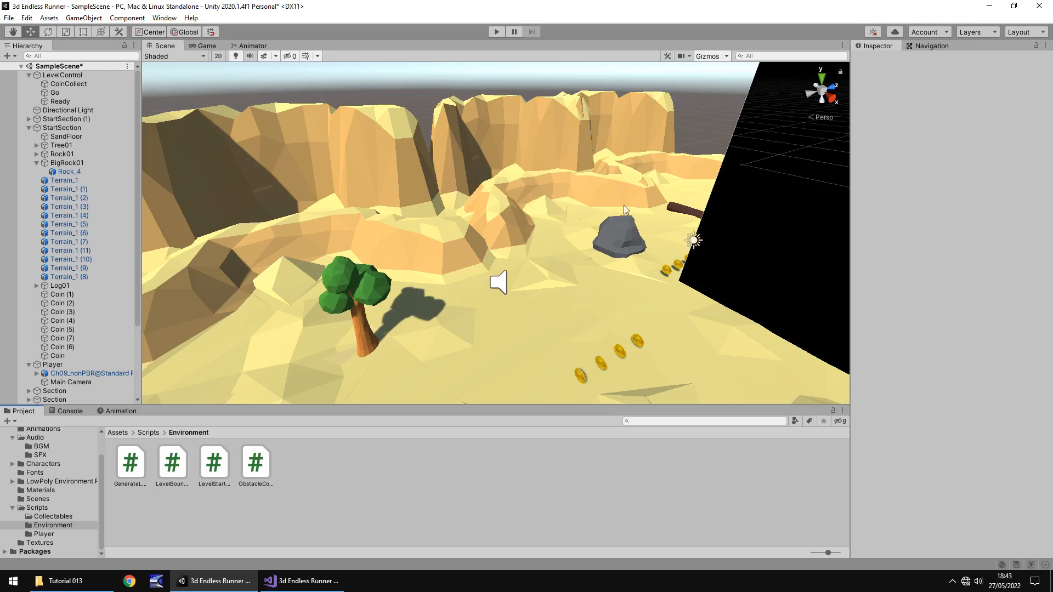
mouse_move(630, 255)
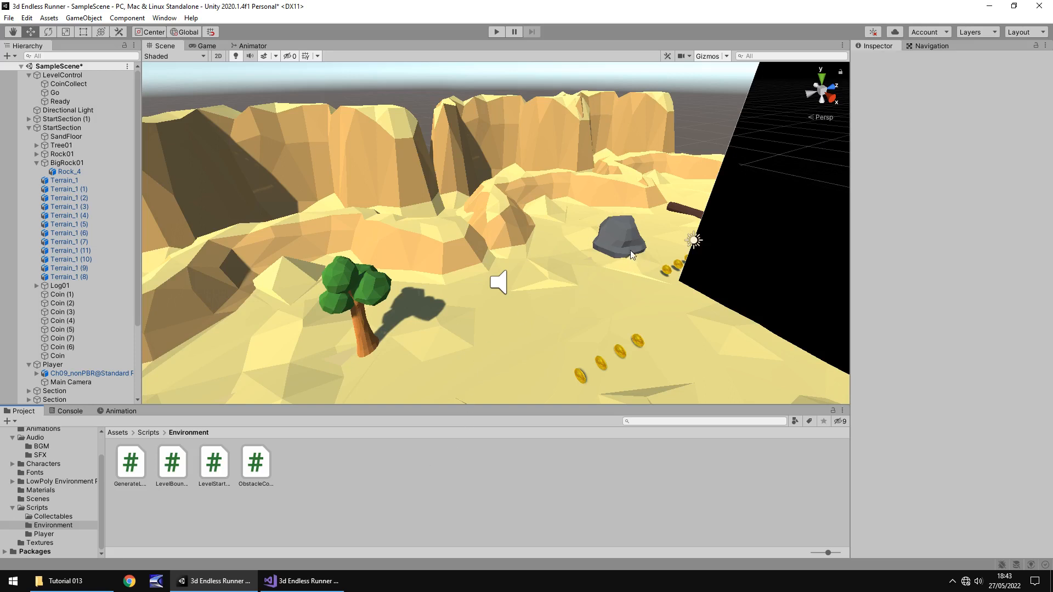
mouse_move(622, 270)
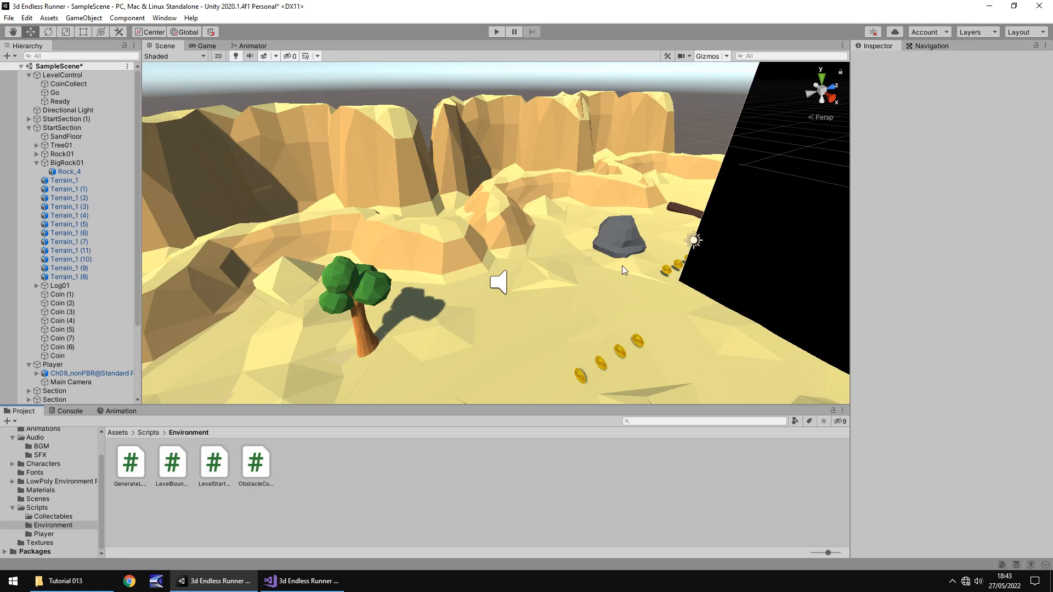
mouse_move(521, 285)
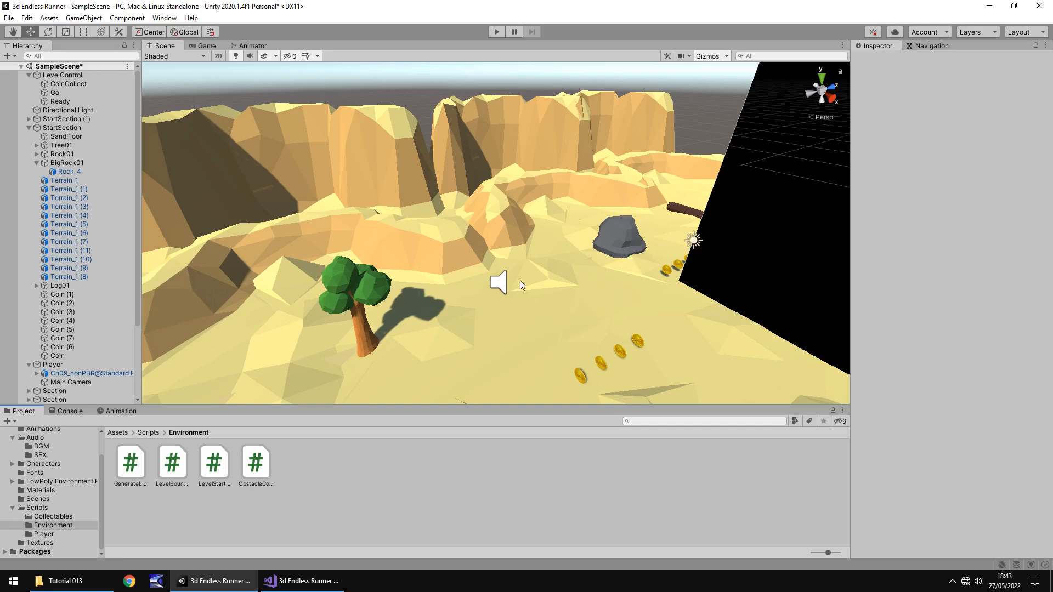
mouse_move(575, 253)
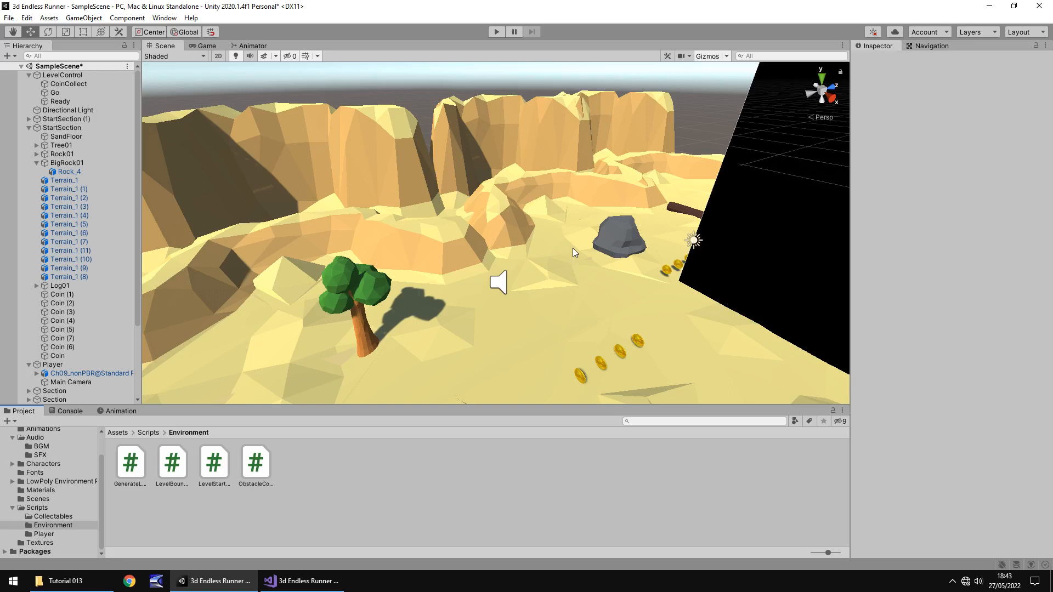
mouse_move(578, 258)
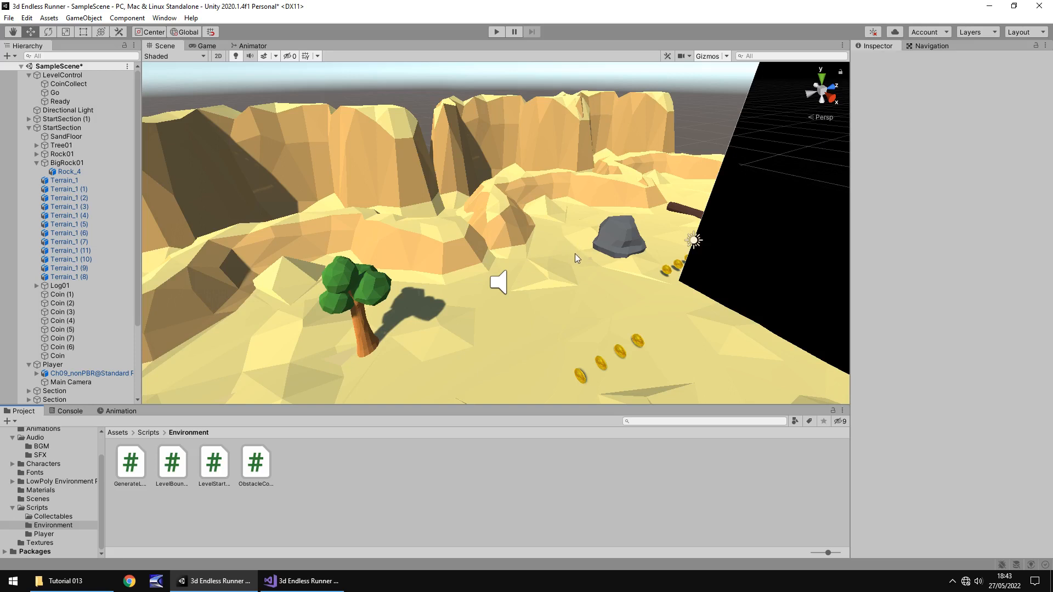
mouse_move(42, 438)
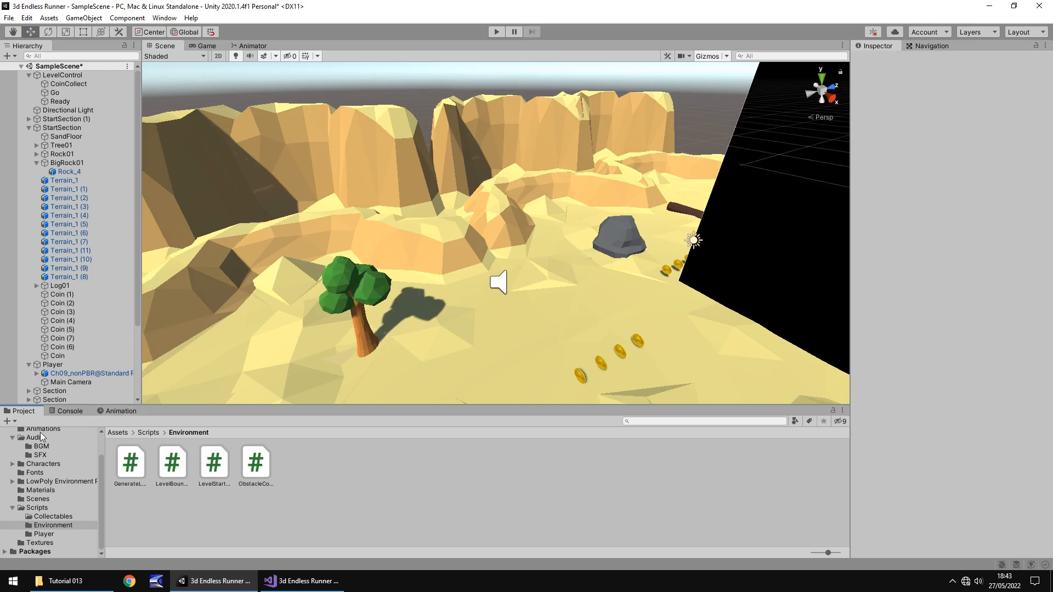
- Import CrashThud.wav from the tutorial files into Assets/Audio/SFX
left_click(40, 455)
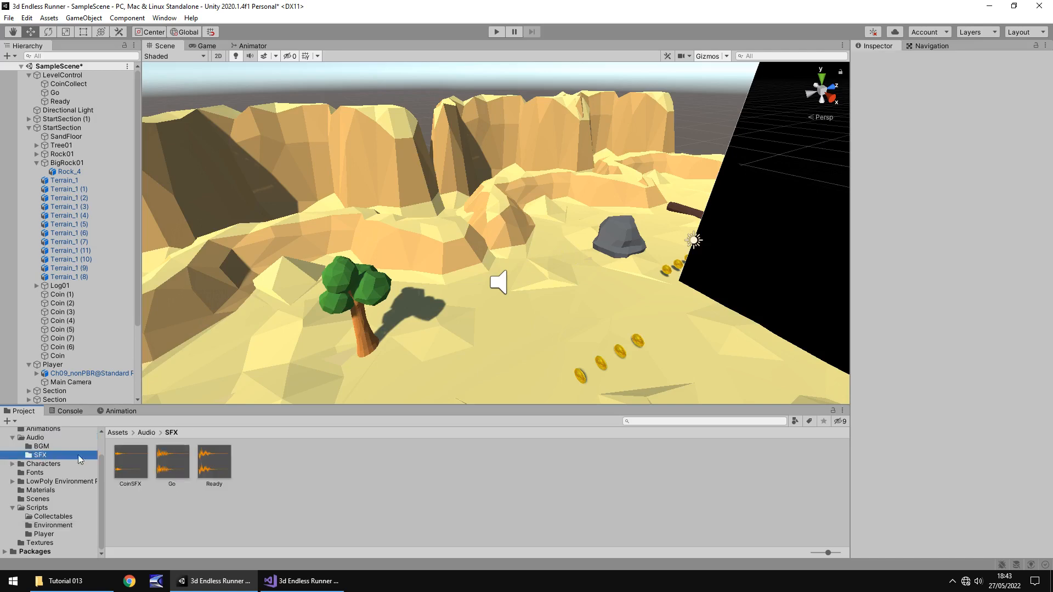
left_click(61, 581)
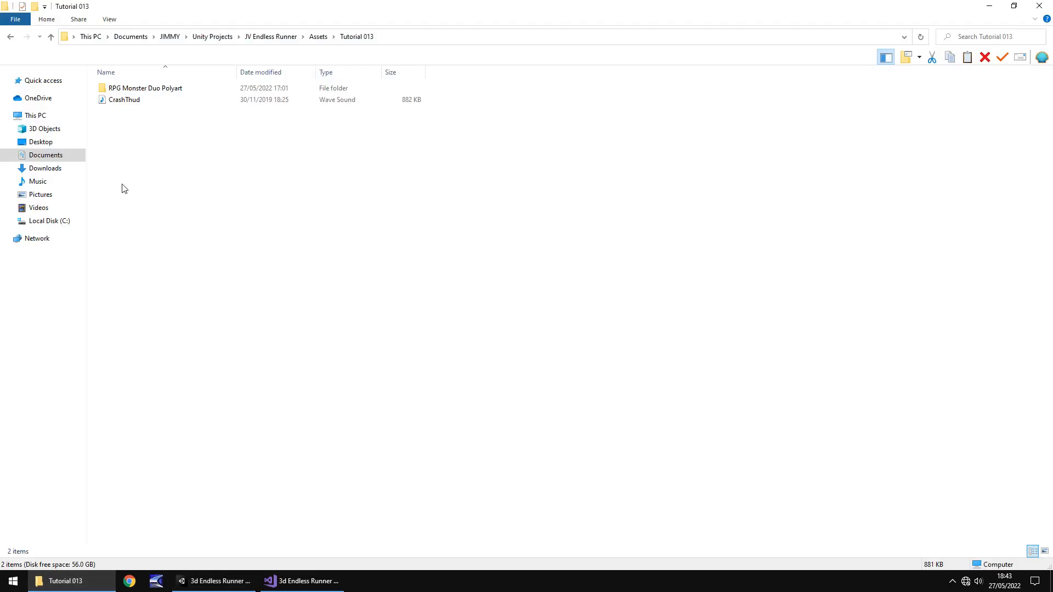
left_click(124, 100)
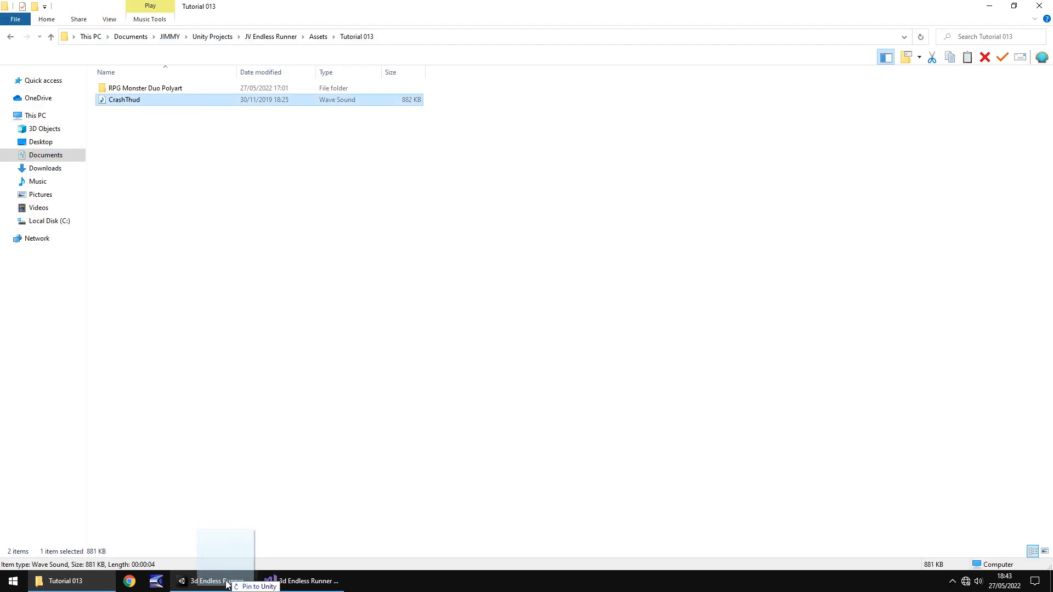
left_click(214, 581)
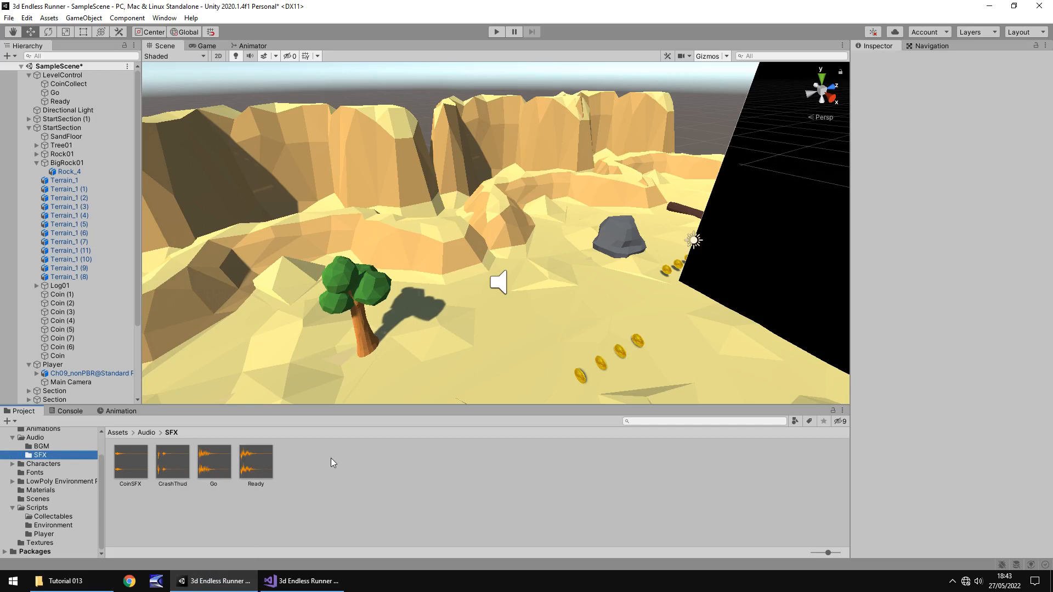
mouse_move(358, 476)
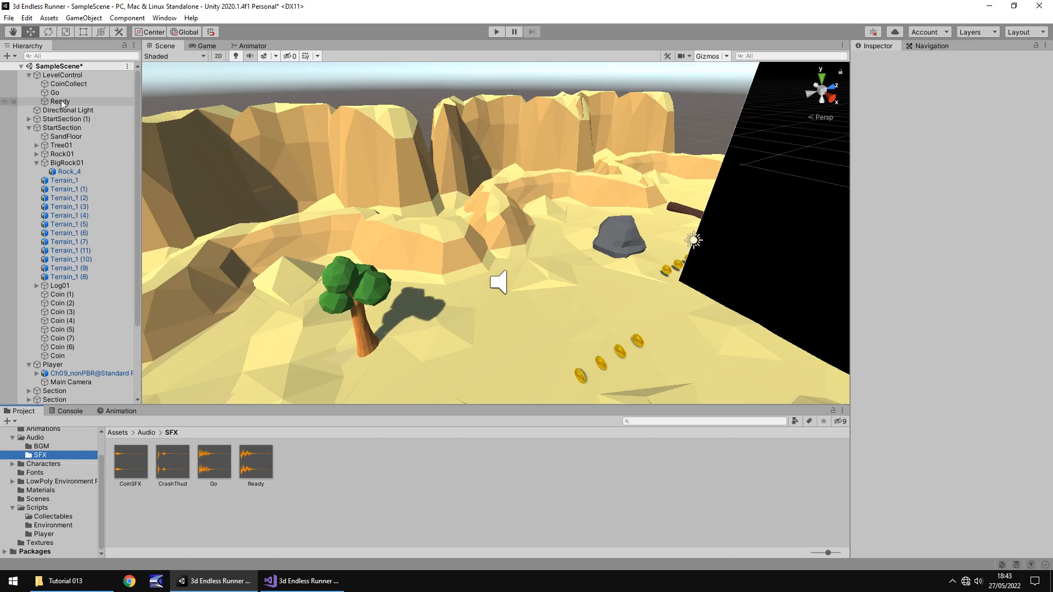
- Duplicate Ready as a CrashThud audio object, then select BigRock01 and open ObstacleCollision
left_click(61, 101)
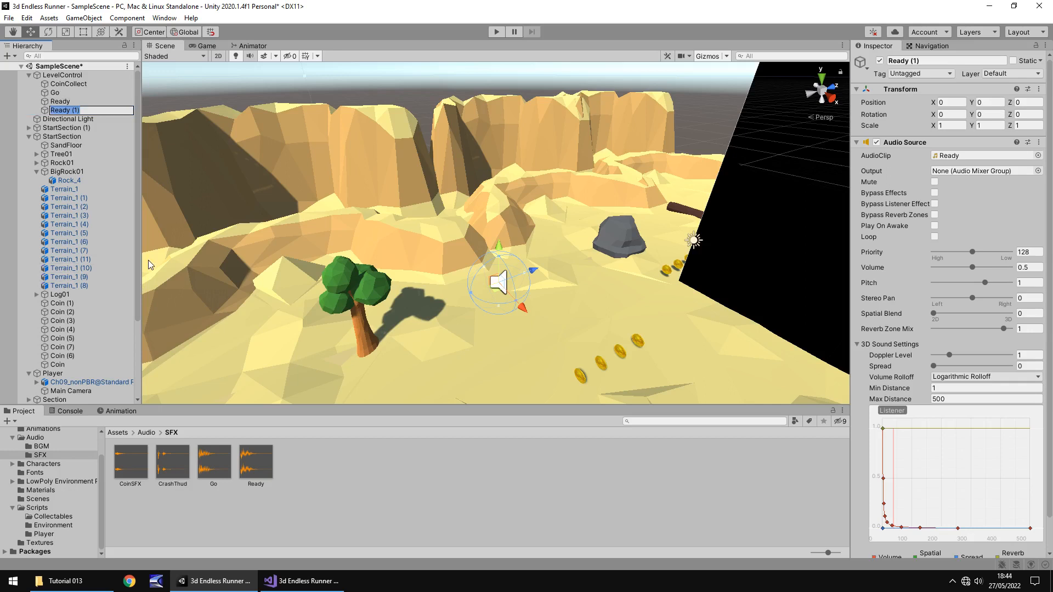
type("CrashThud")
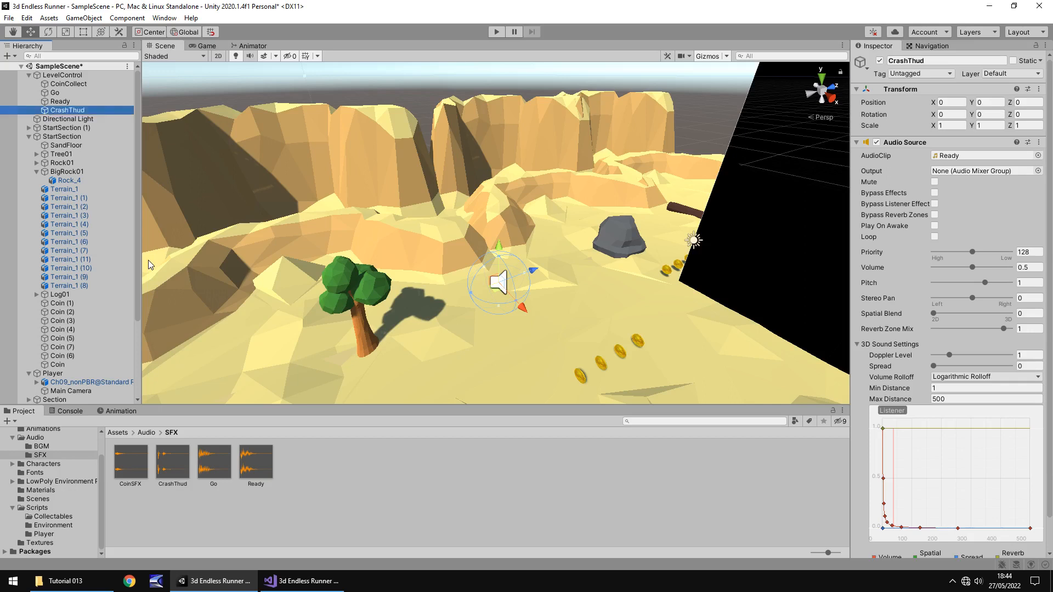
mouse_move(261, 380)
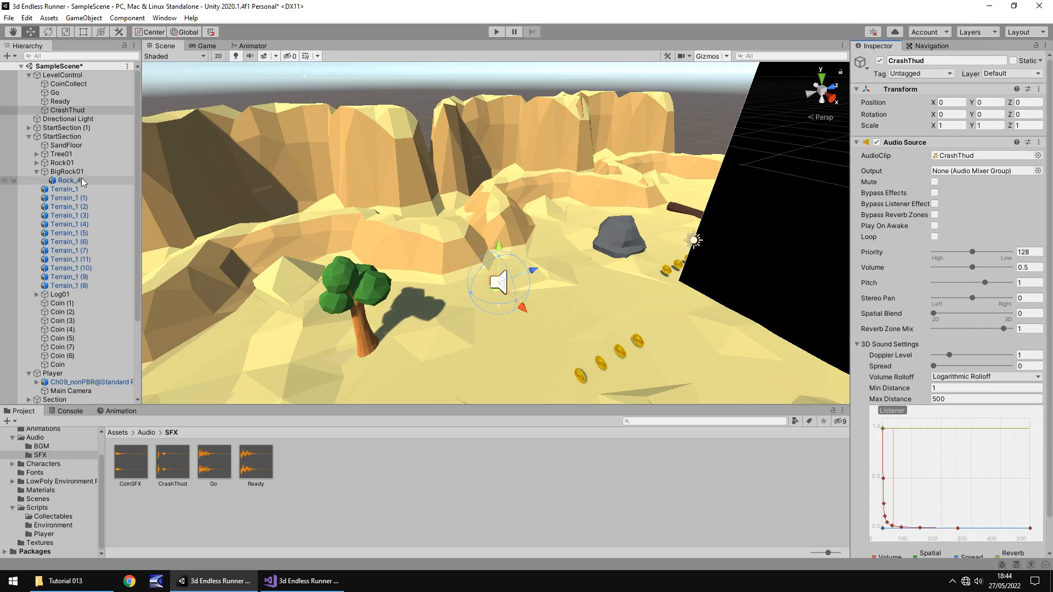
left_click(66, 171)
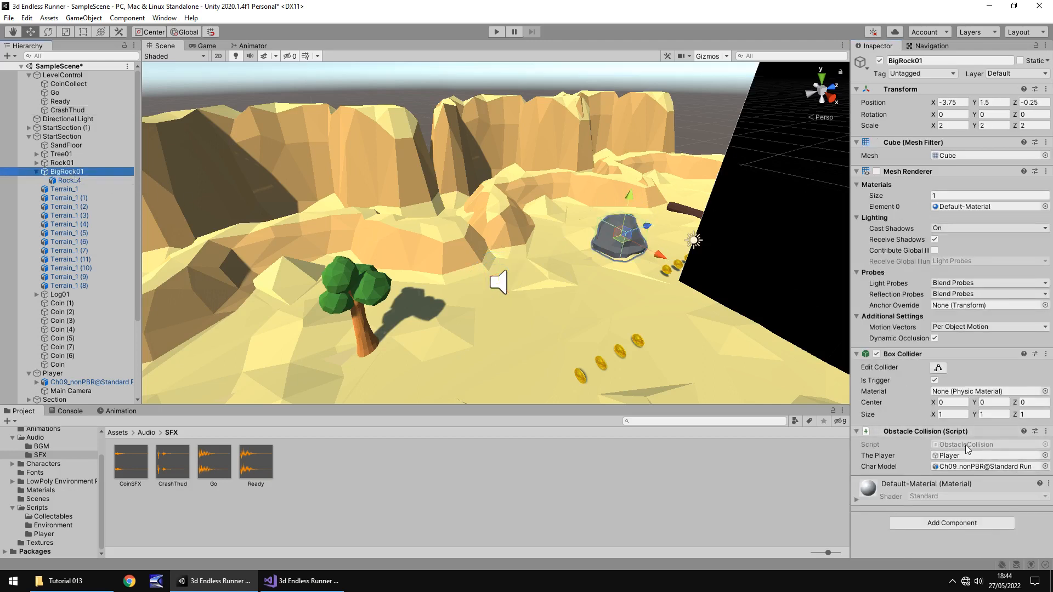
left_click(302, 581)
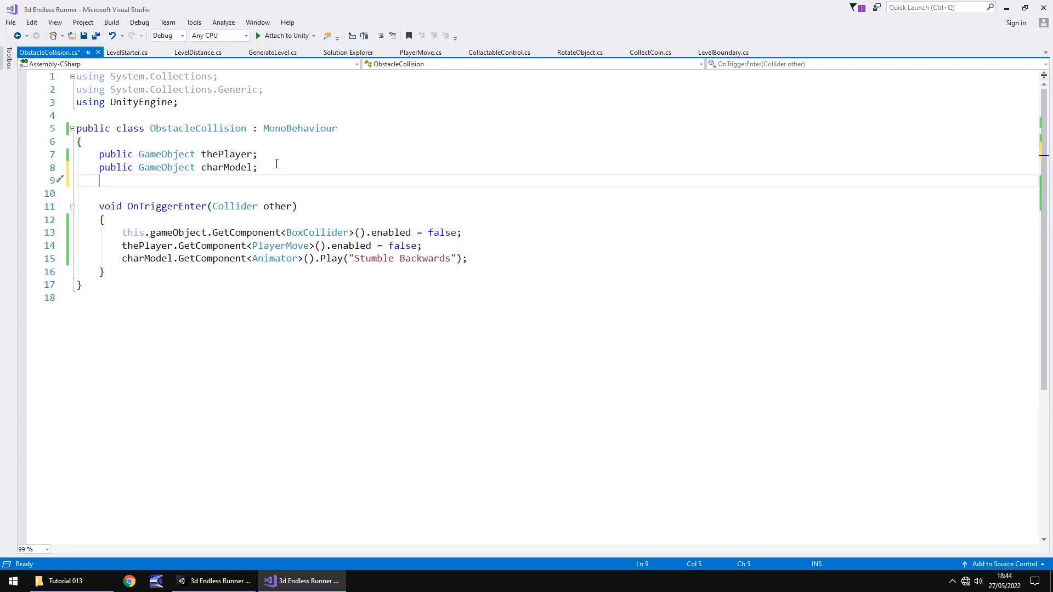
- Declare a public AudioSource crashThud field in ObstacleCollision
type("public")
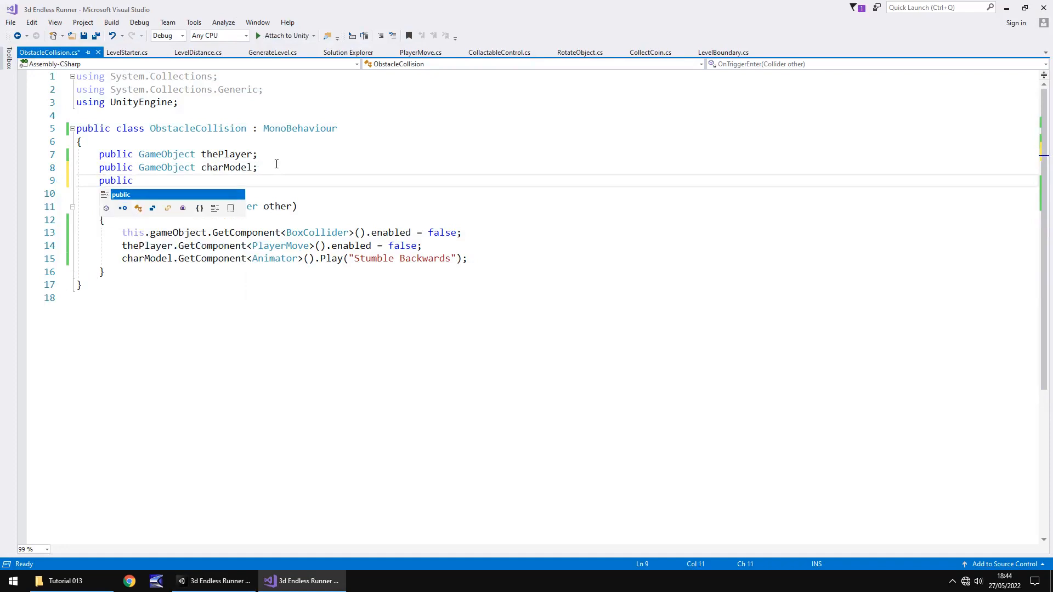
type("AudioS")
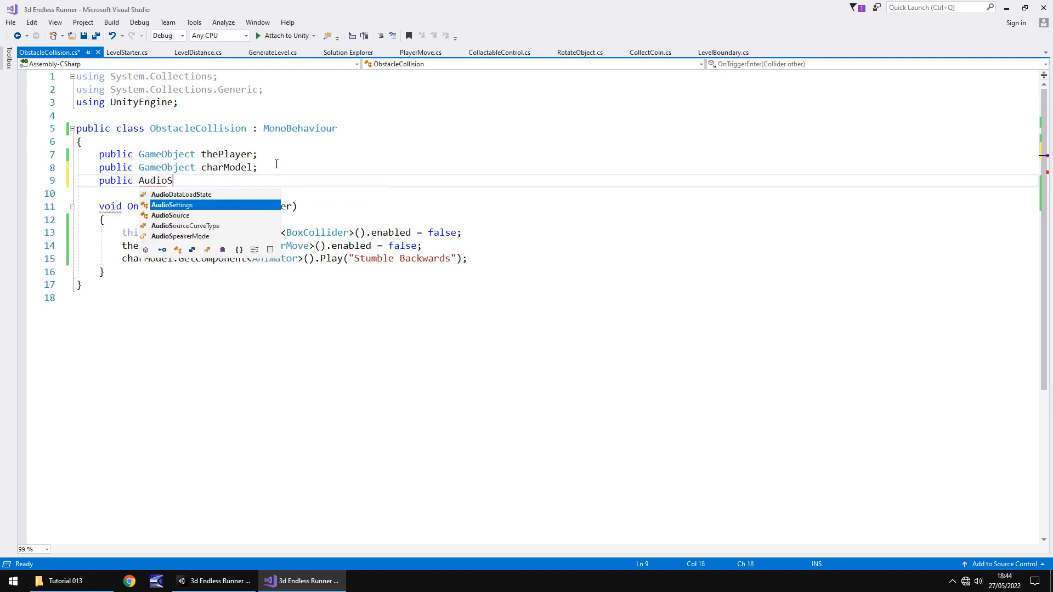
type("ource")
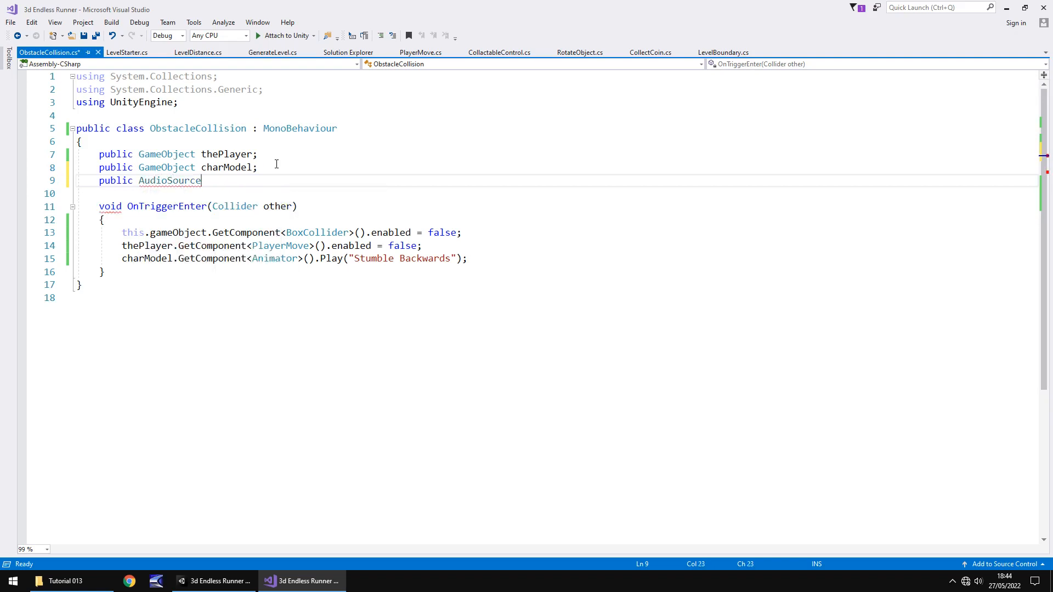
type("crash")
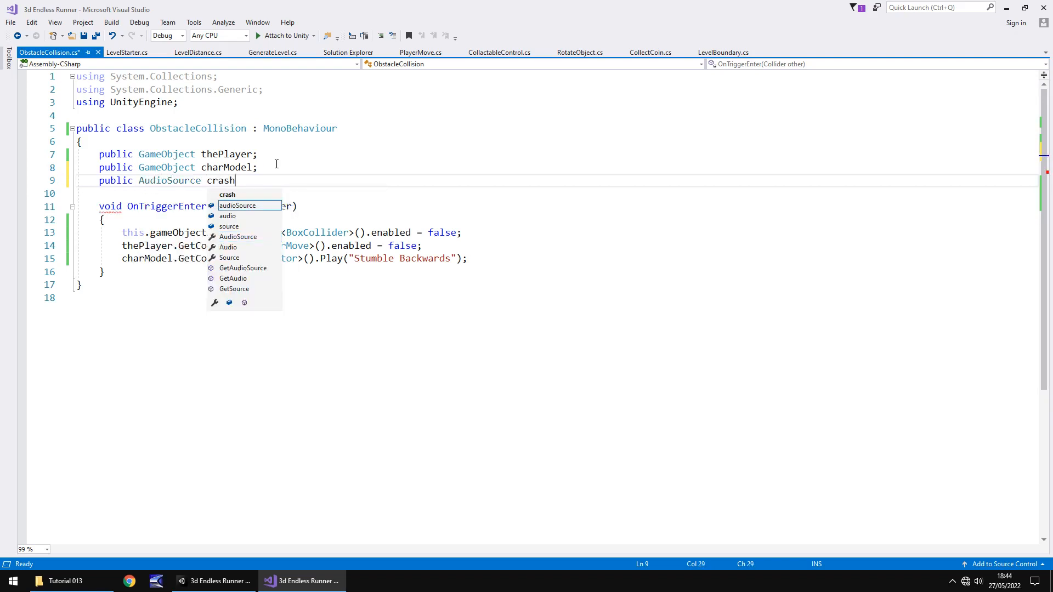
type("Thud;")
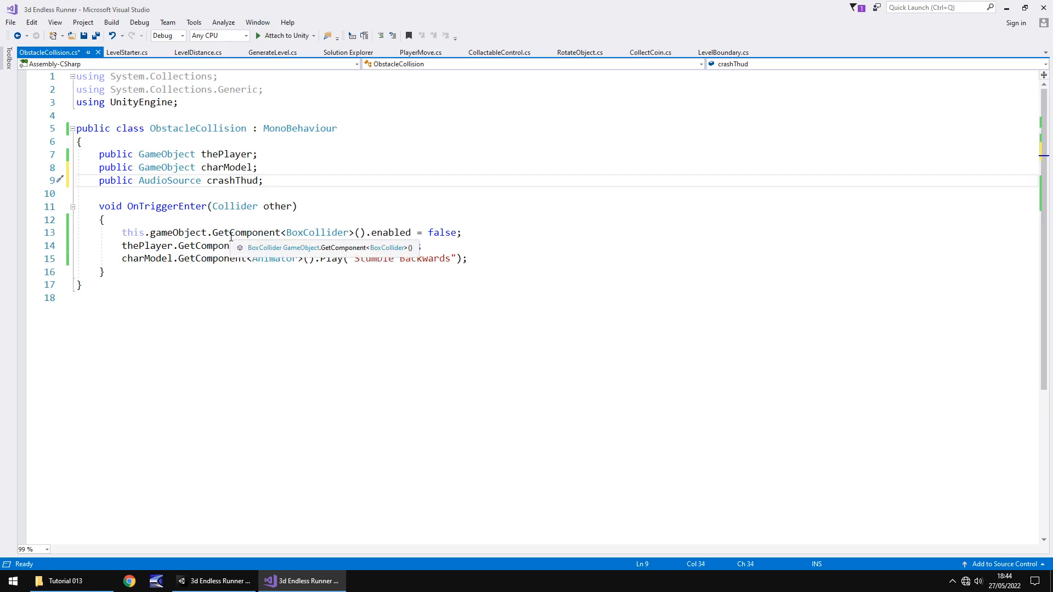
- Disable PlayerMove and call crashThud.Play() on collision, then save the script
type("PlayerMove>().enabled = false;")
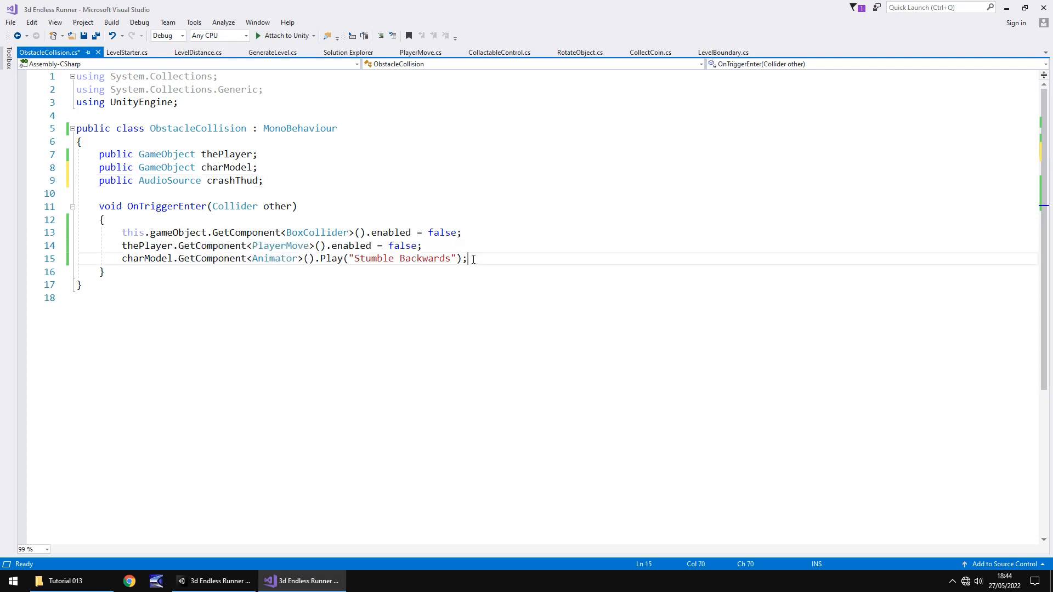
type("crashThud")
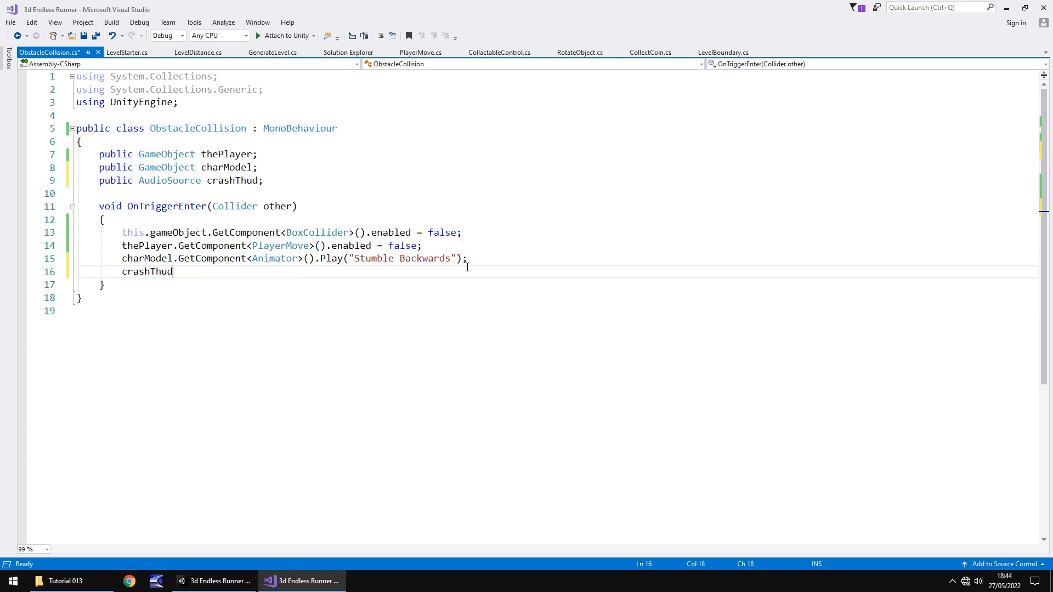
type(".Play")
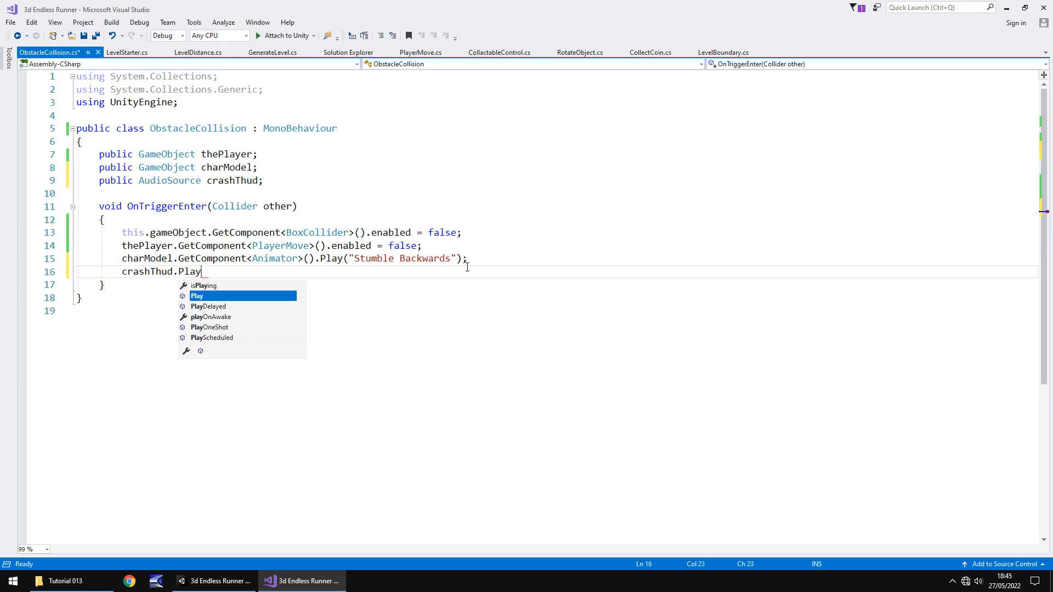
type("();")
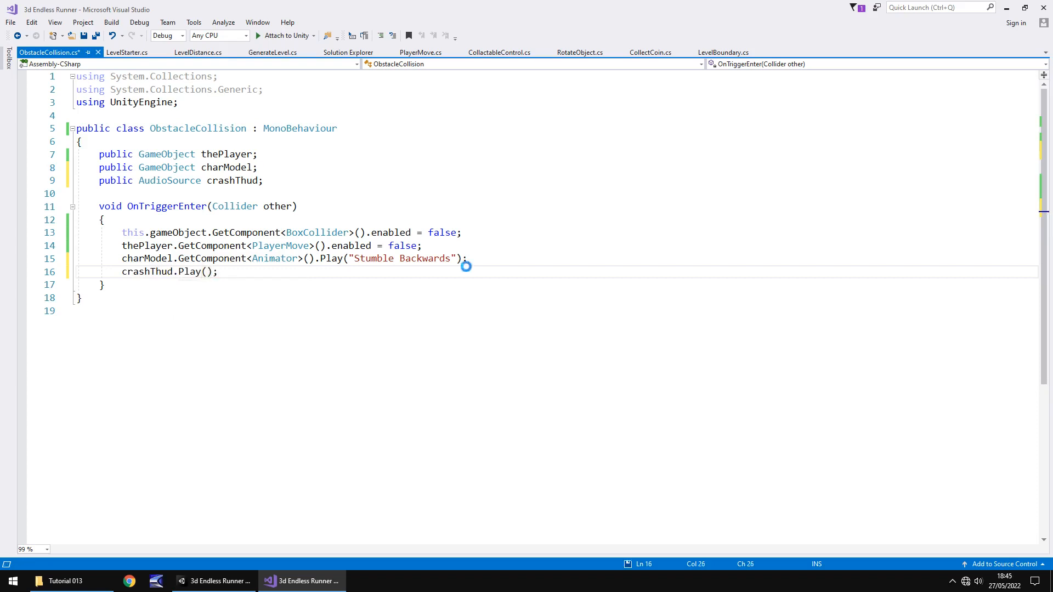
key("Ctrl+S")
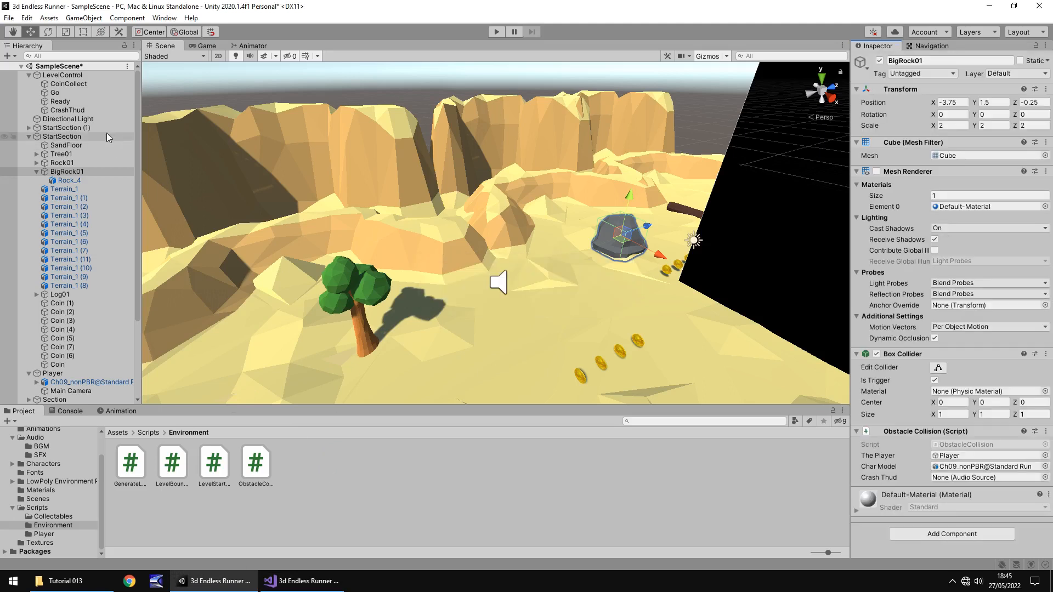
- Assign CrashThud to the big rock's Crash Thud slot and run a play test
left_click(984, 478)
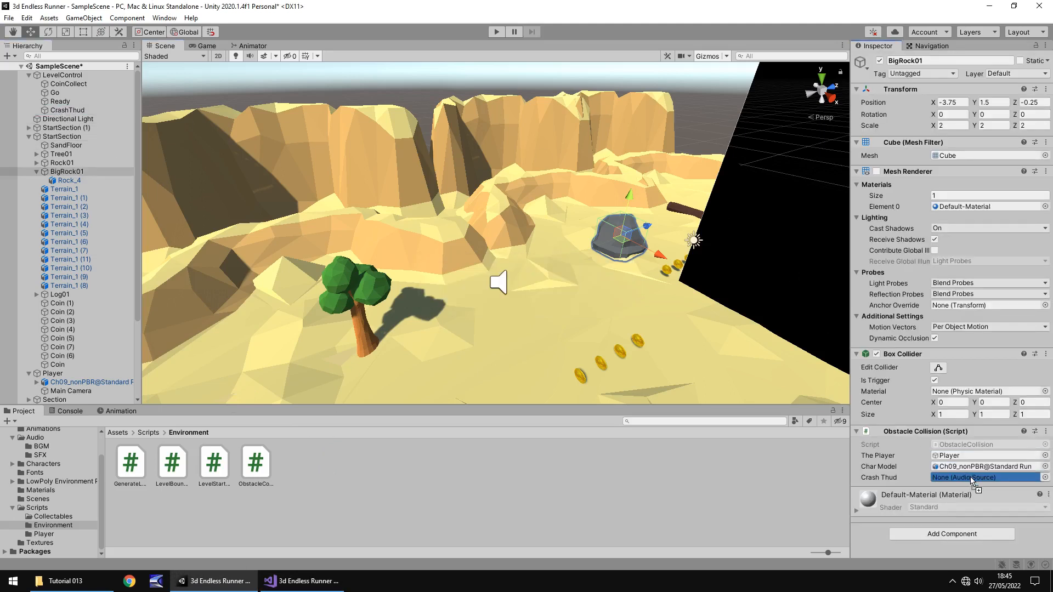
left_click(984, 477)
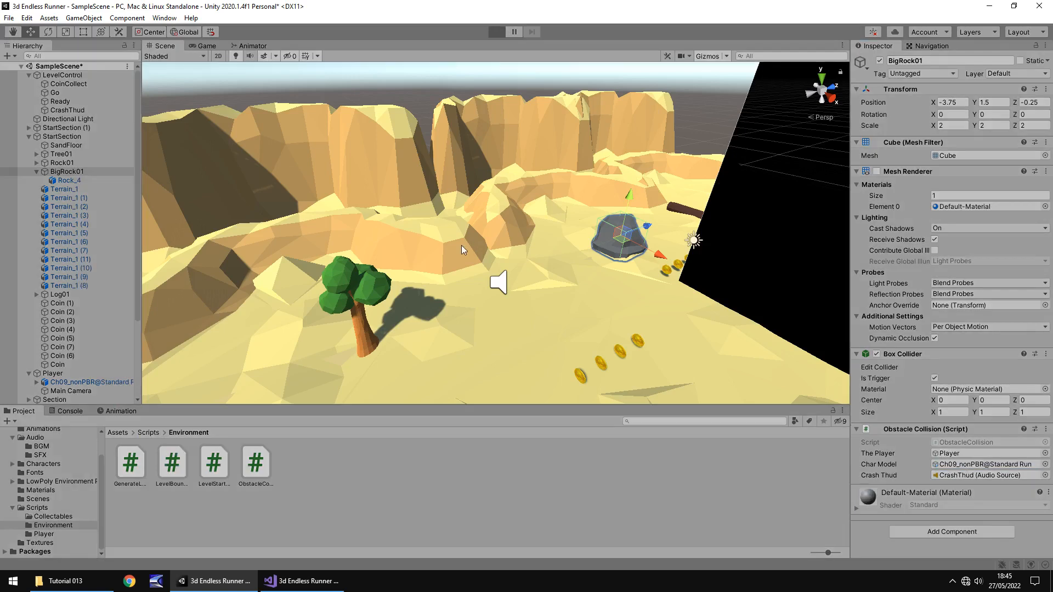
left_click(497, 31)
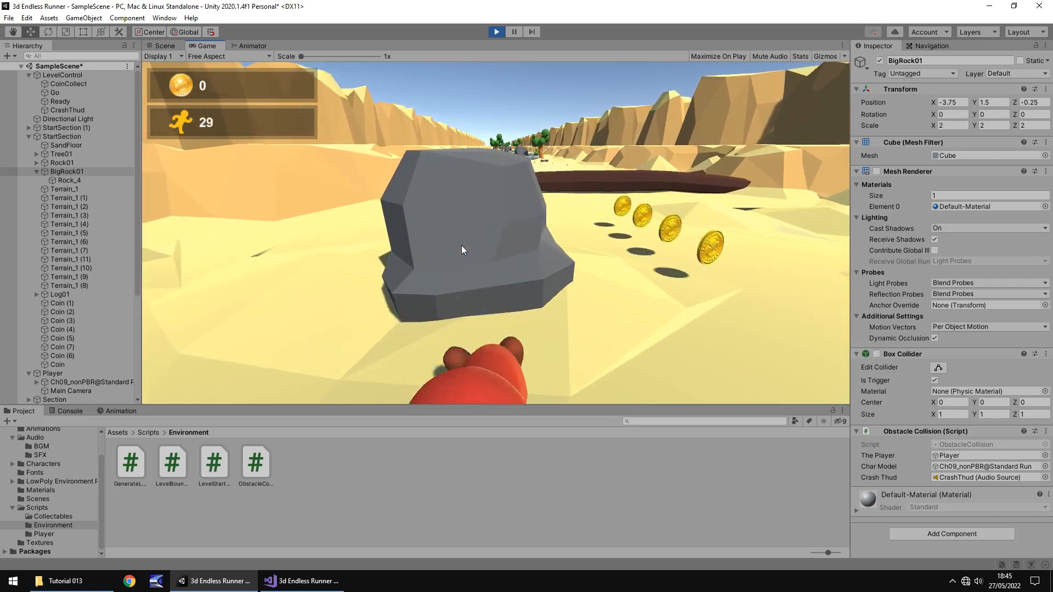
left_click(496, 31)
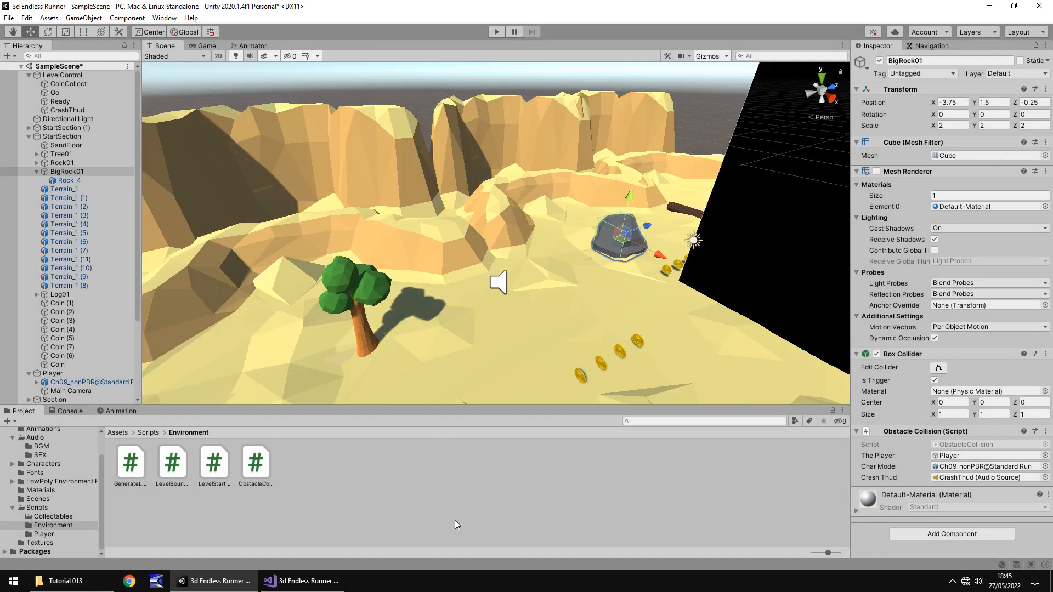
mouse_move(412, 495)
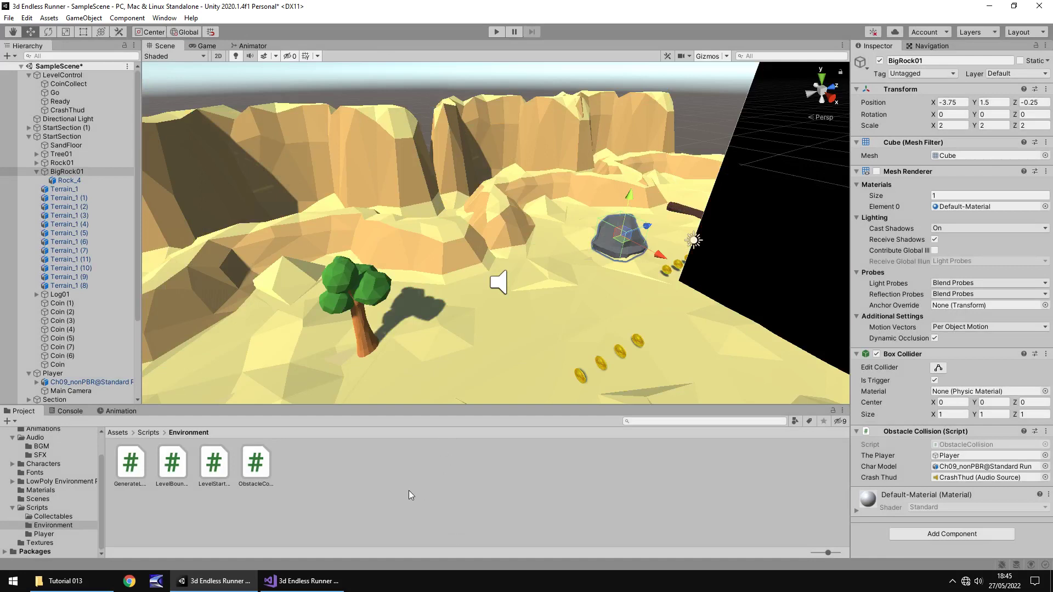
mouse_move(415, 492)
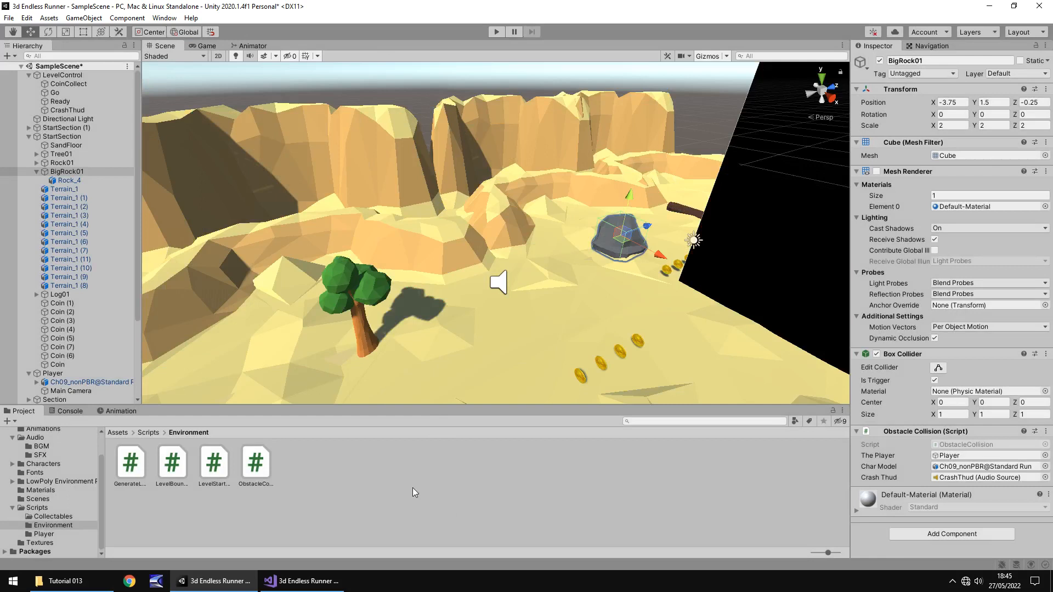
mouse_move(407, 473)
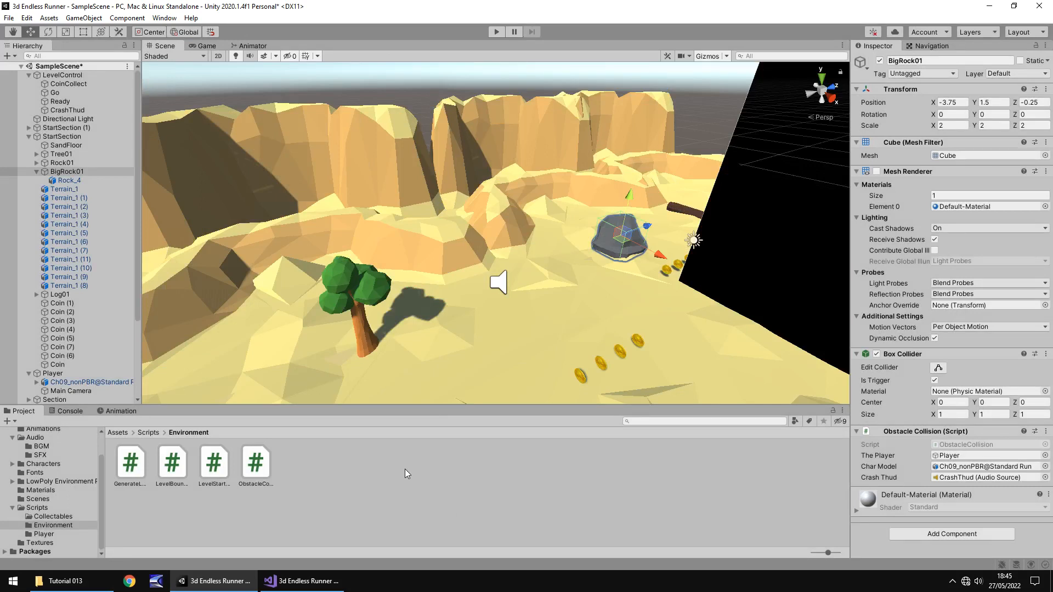
mouse_move(413, 469)
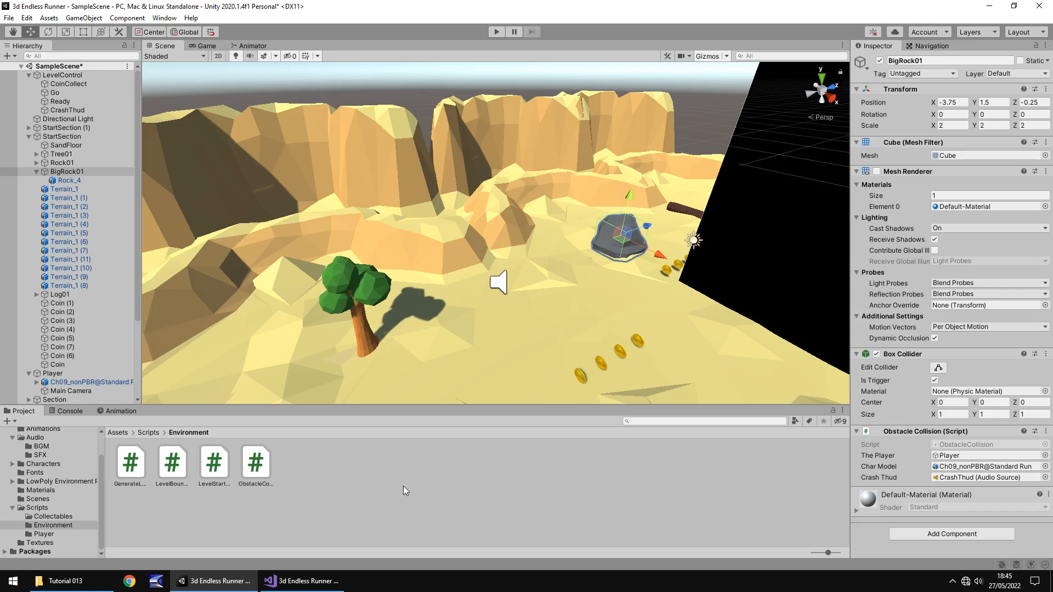
mouse_move(410, 494)
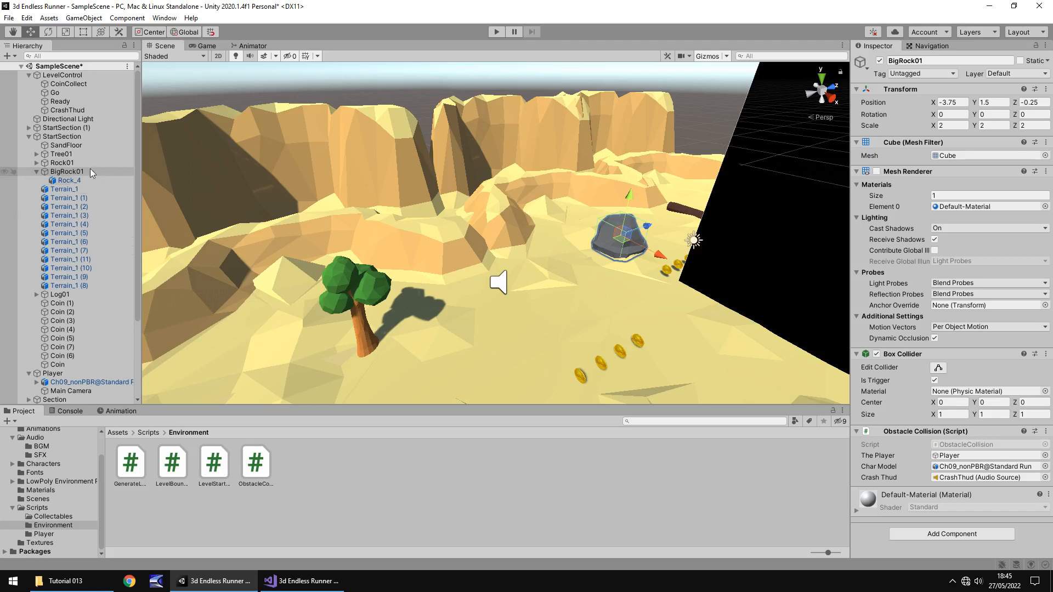
left_click(71, 392)
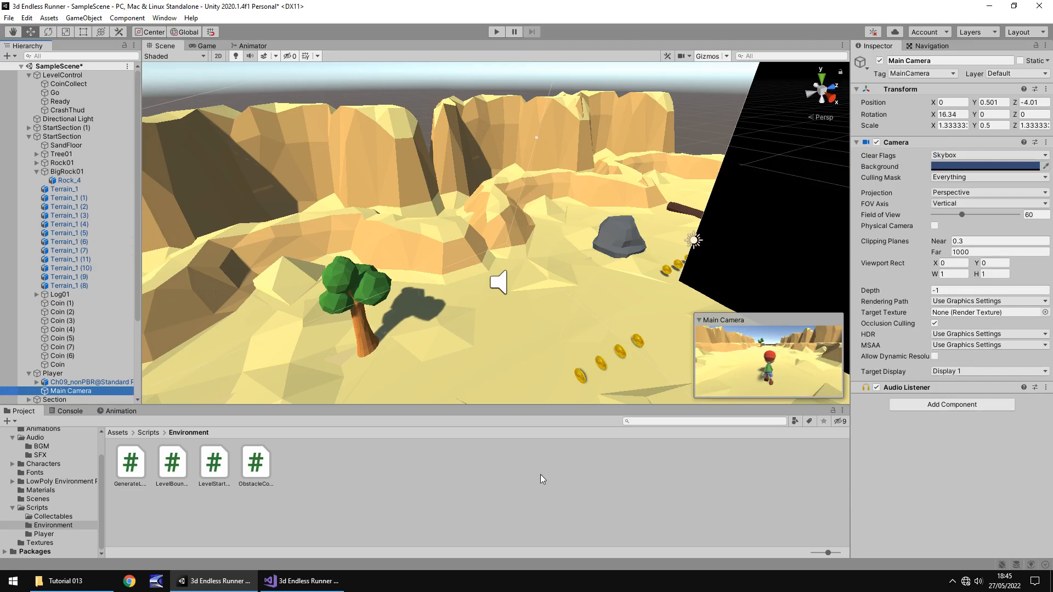
mouse_move(486, 473)
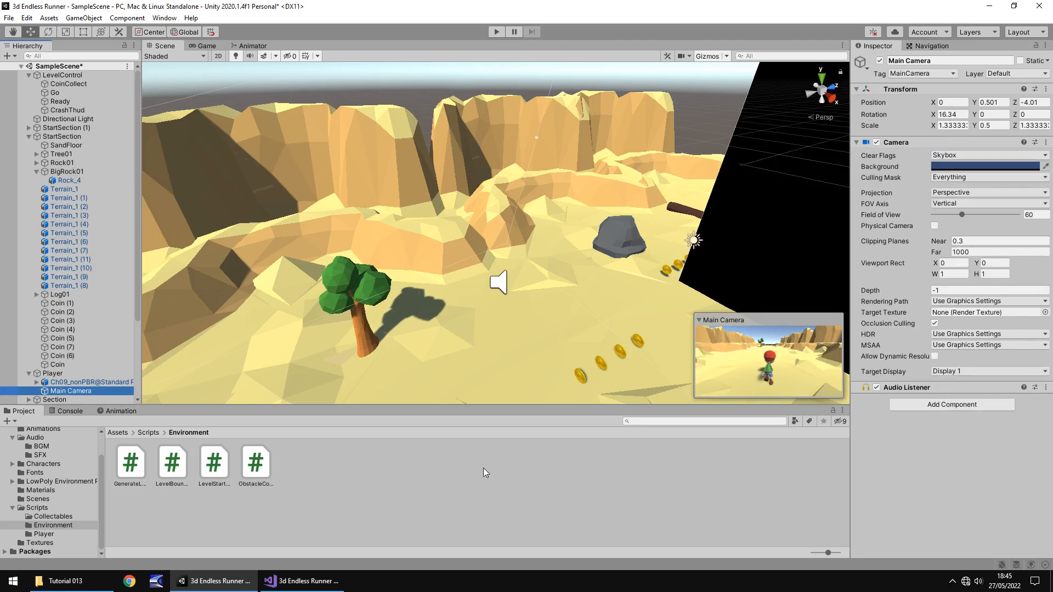
mouse_move(476, 459)
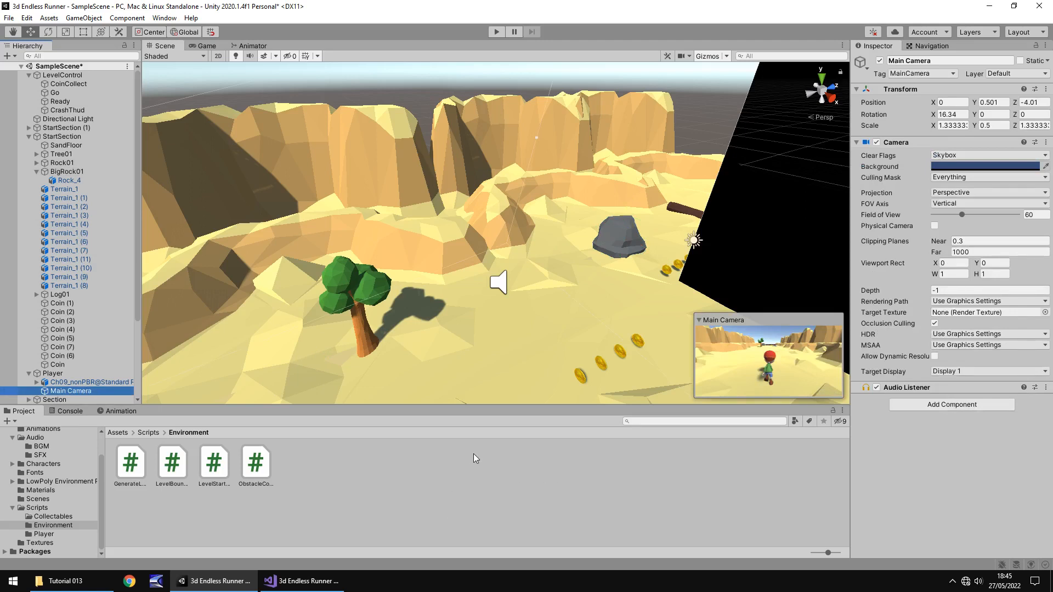
mouse_move(465, 478)
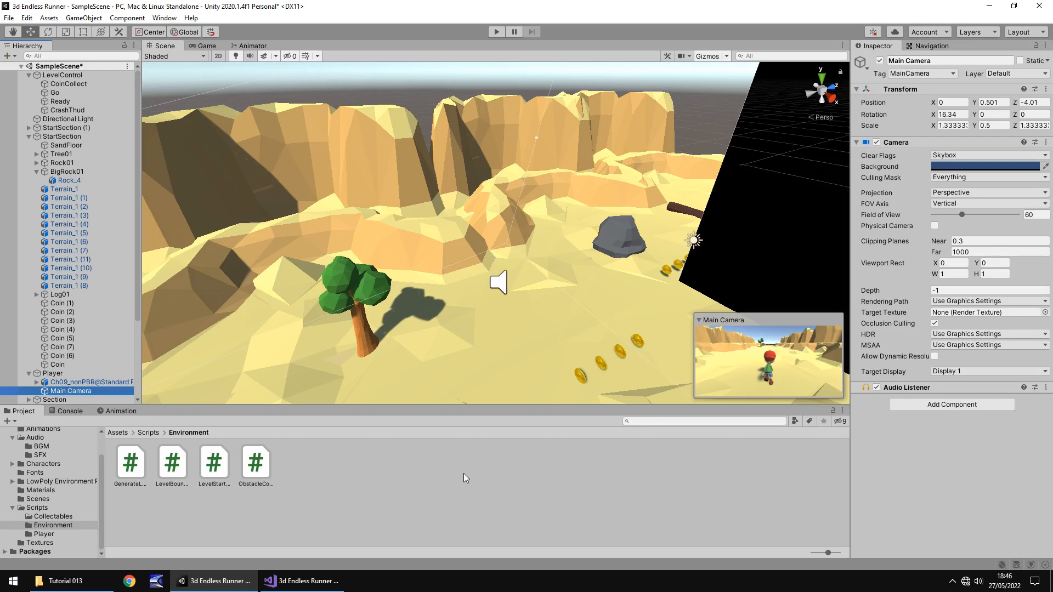
mouse_move(70, 465)
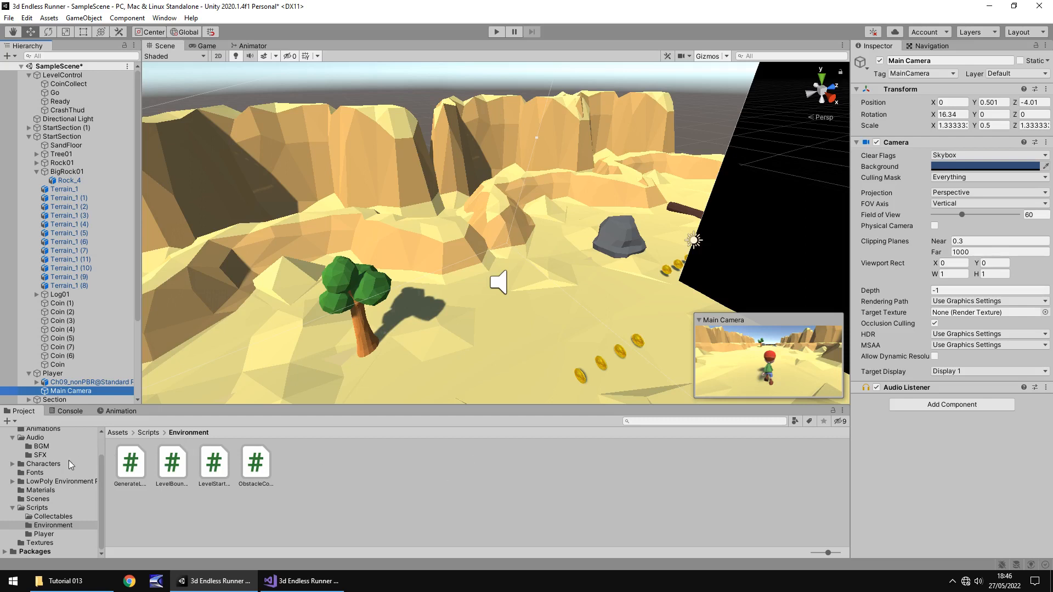
- Create and save a CamShake animation clip for the Main Camera
left_click(41, 457)
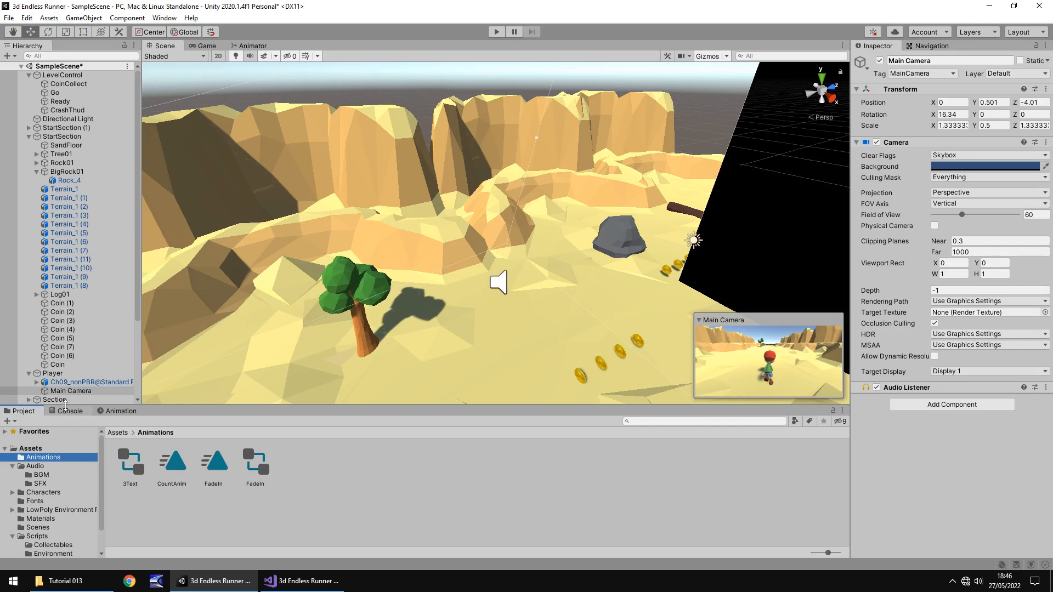
left_click(70, 390)
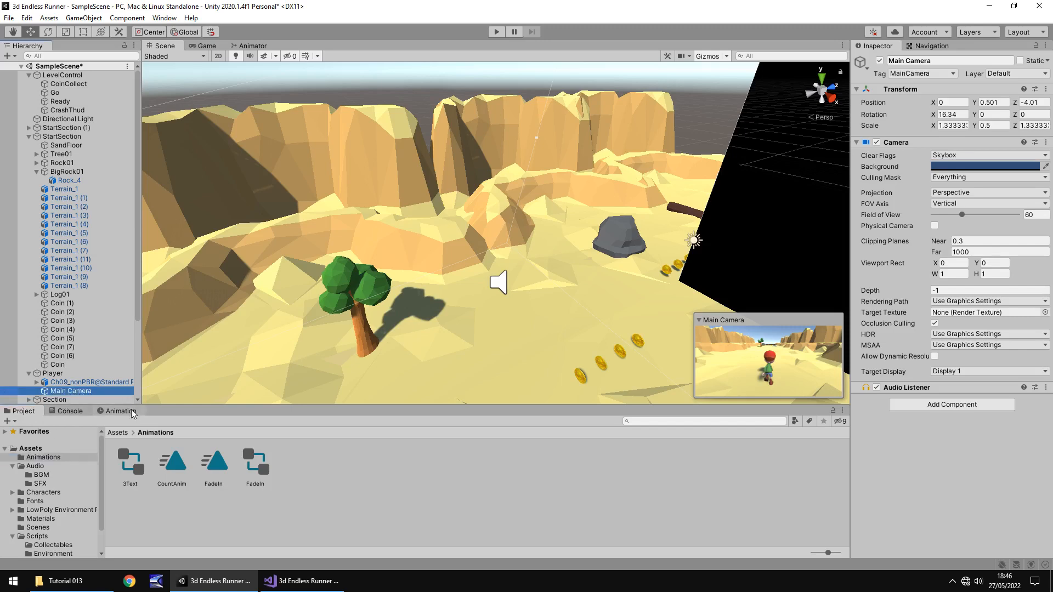
left_click(118, 411)
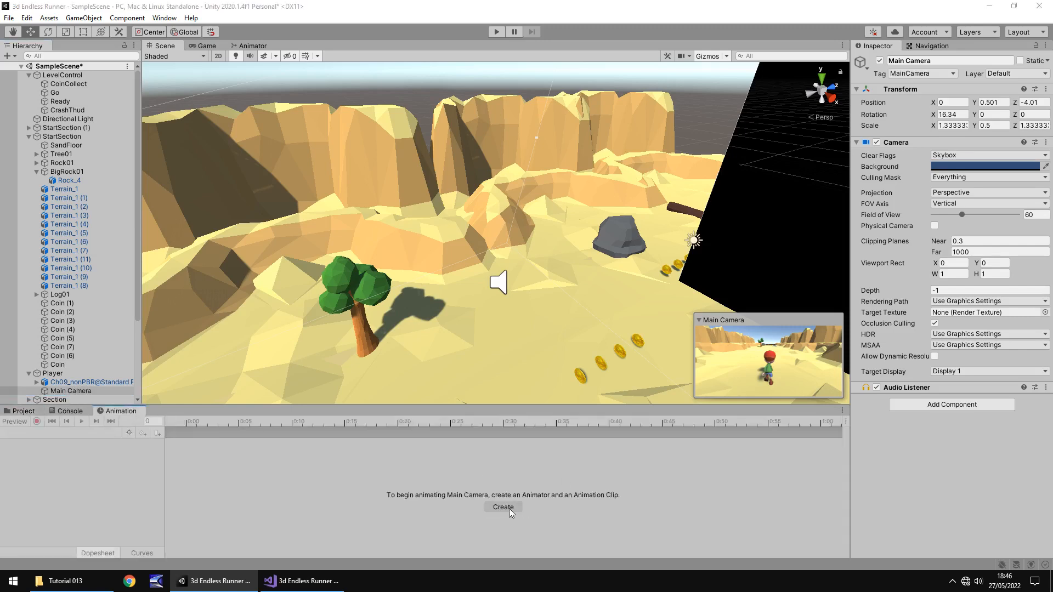
left_click(503, 507)
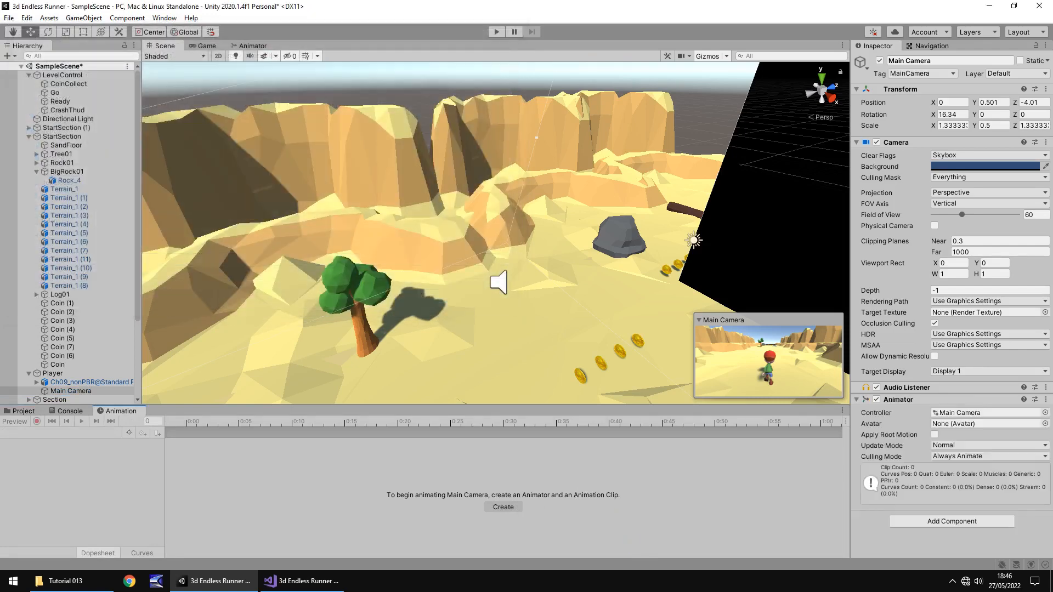
left_click(503, 506)
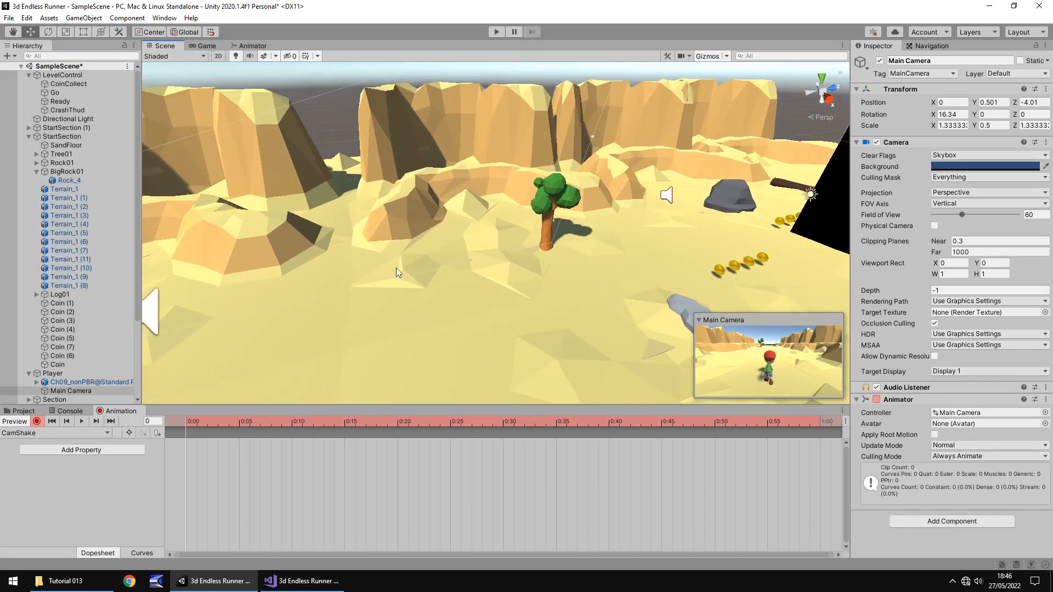
- Frame the player and record a starting keyframe with camera Position Z at -4.0
left_click_drag(396, 272, 466, 250)
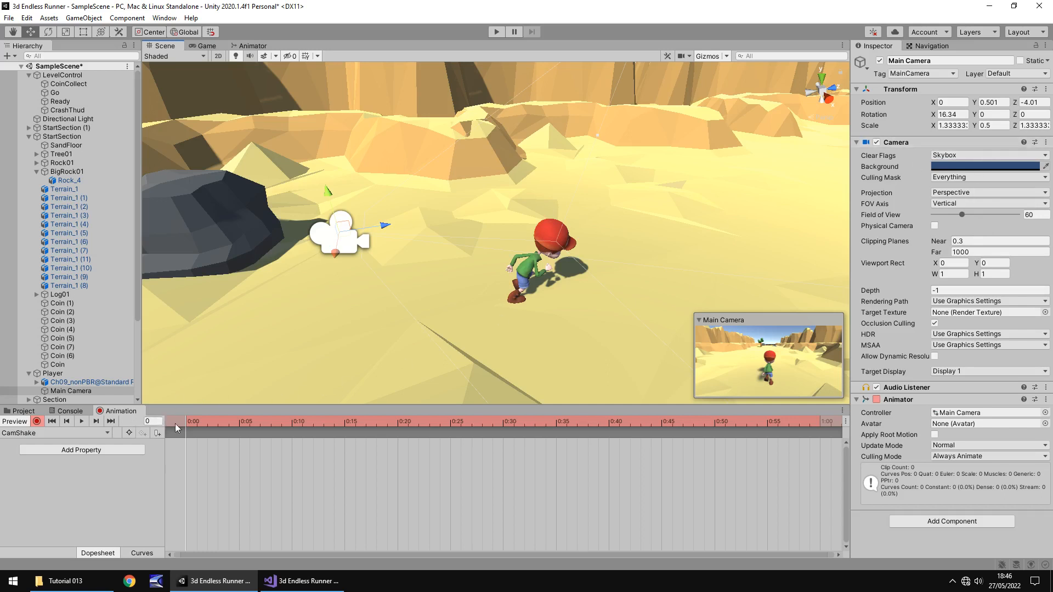
mouse_move(390, 375)
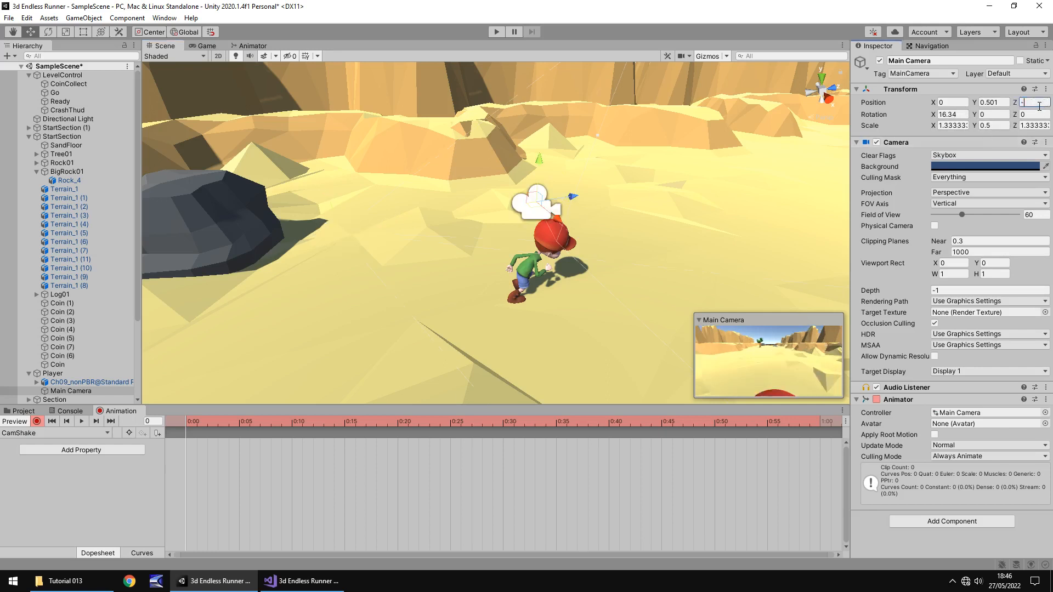
type("-4.01")
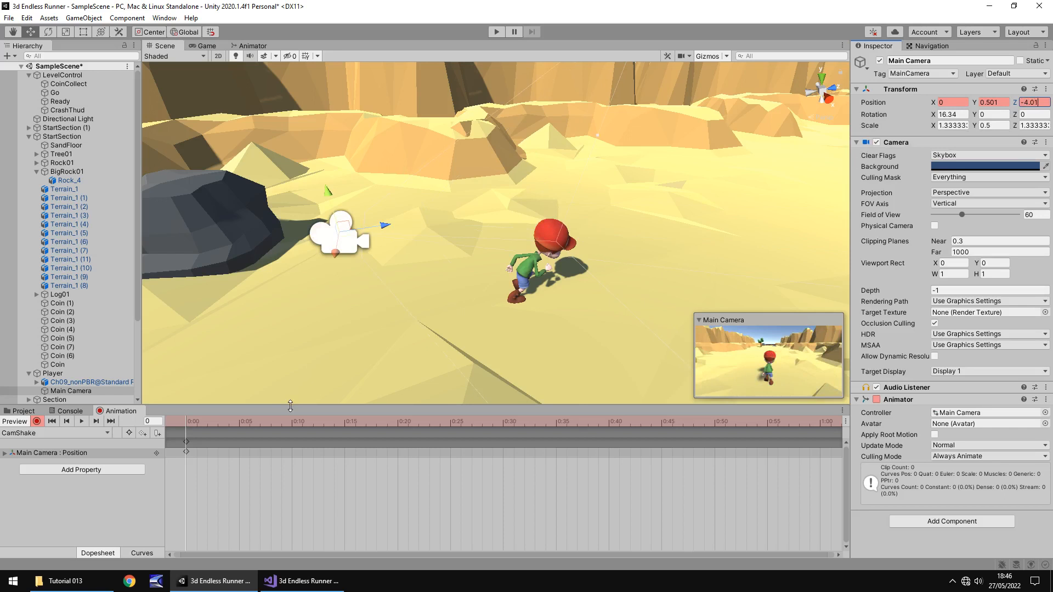
mouse_move(187, 467)
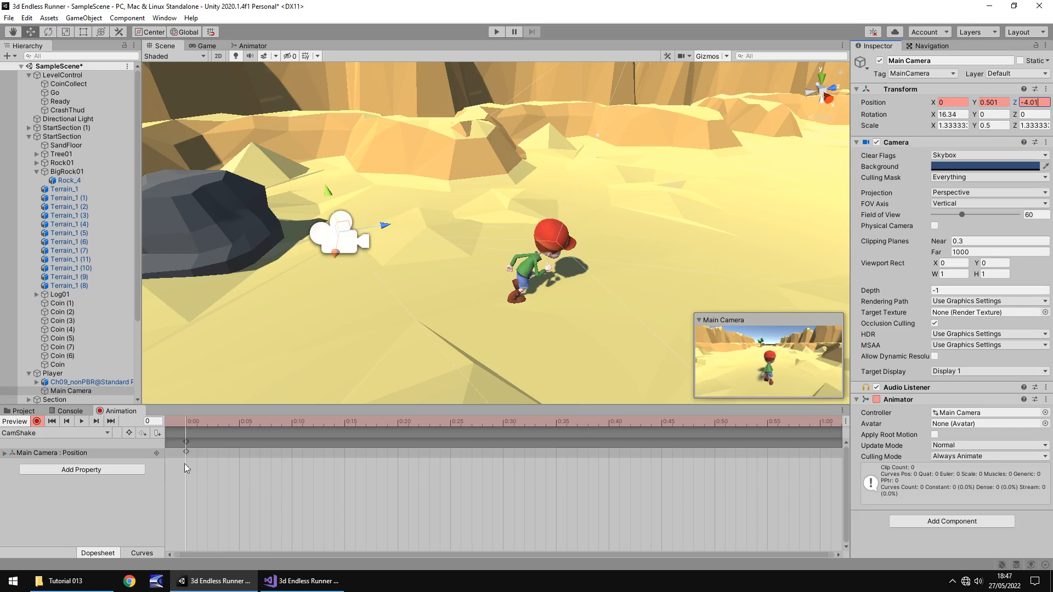
mouse_move(242, 444)
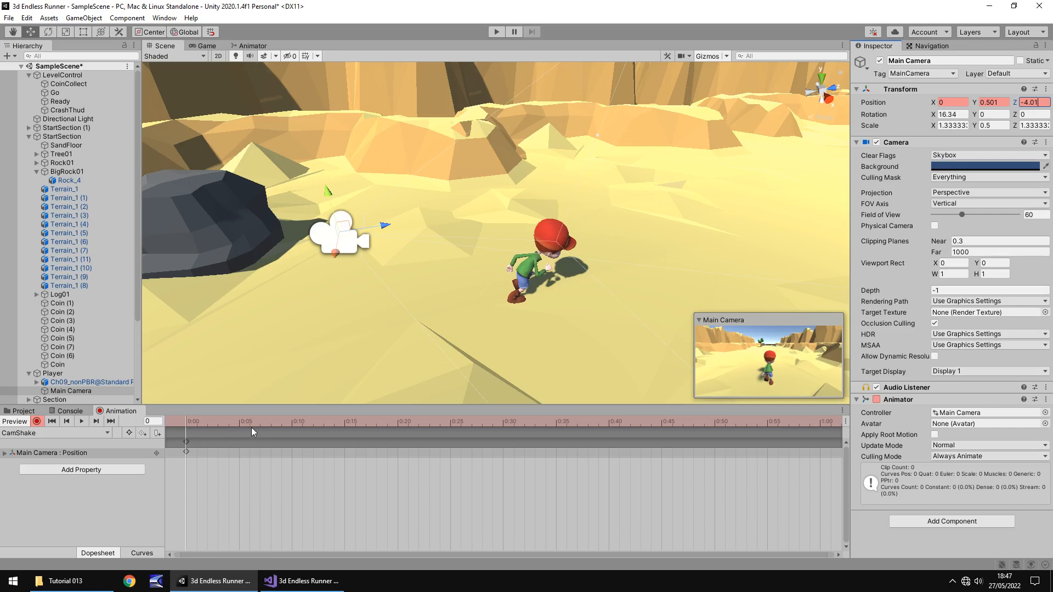
mouse_move(408, 426)
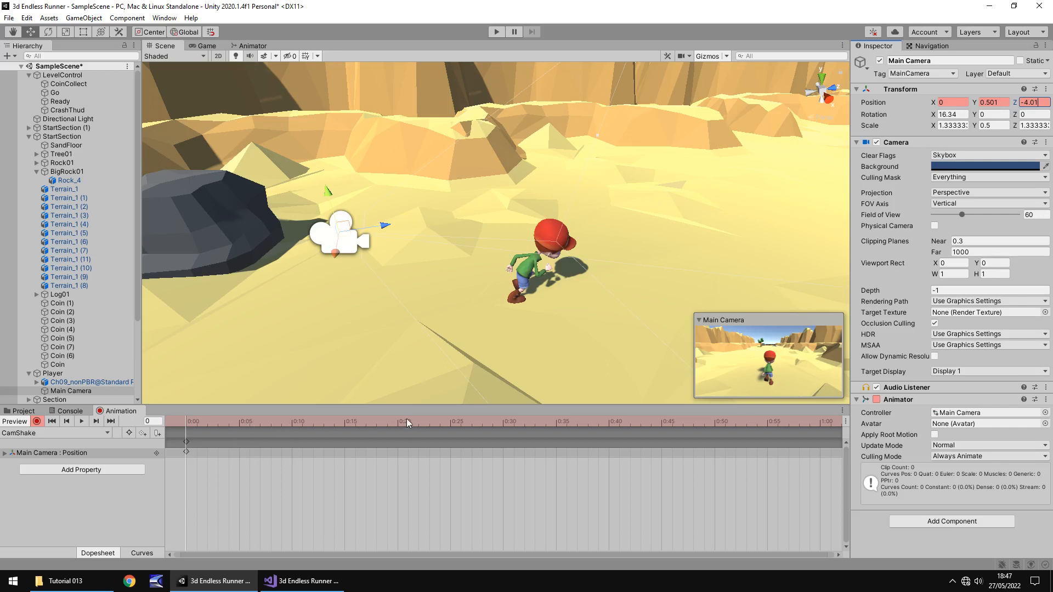
- Keyframe Main Camera Position Z across frames 20–100 with values -2.5, -5, -3, -4
left_click(399, 422)
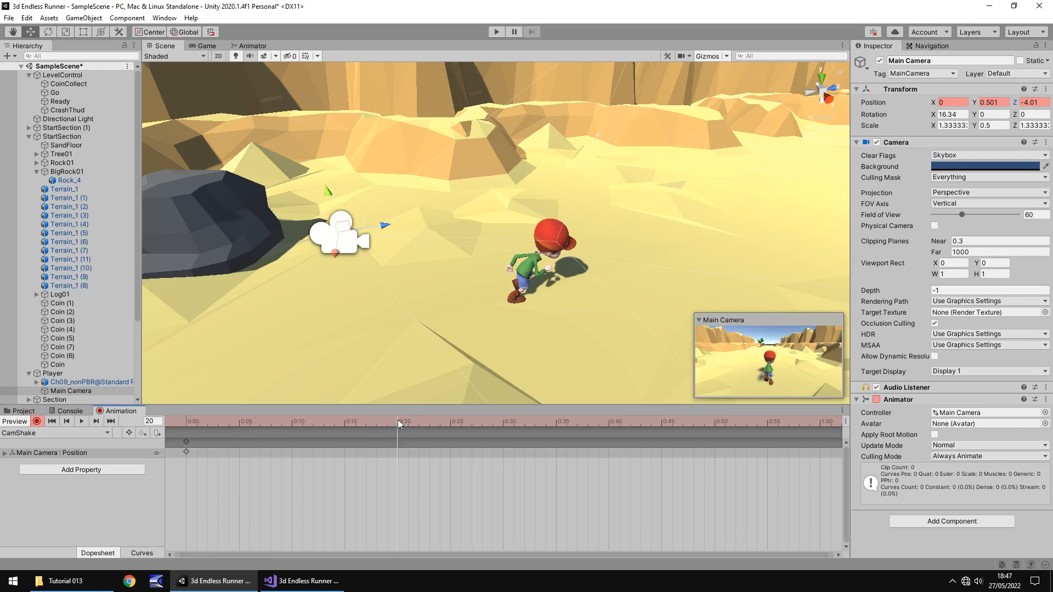
mouse_move(486, 259)
type("-2.5")
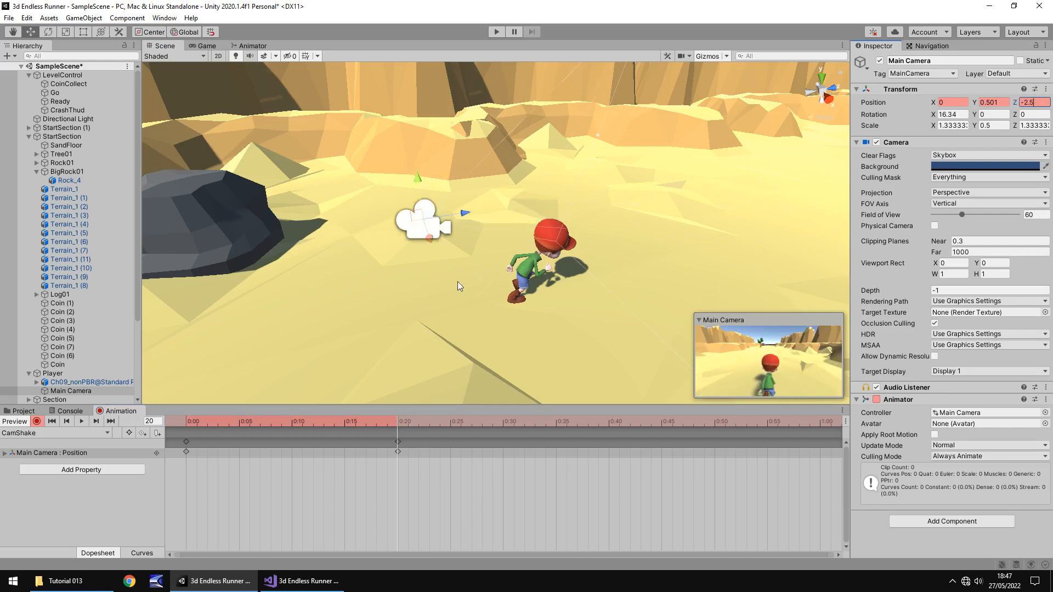
mouse_move(545, 424)
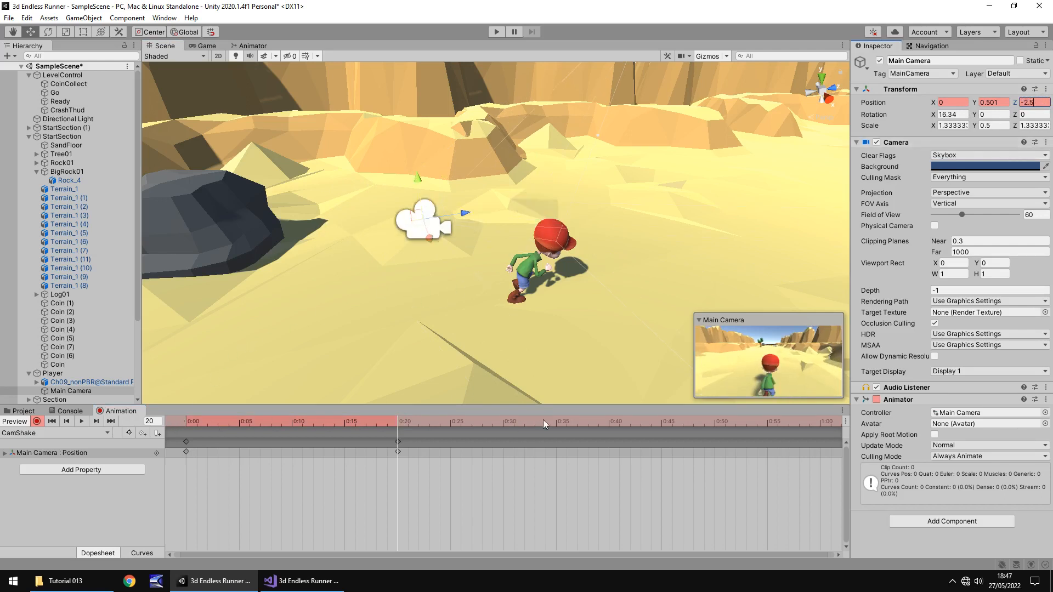
mouse_move(611, 429)
type("-5")
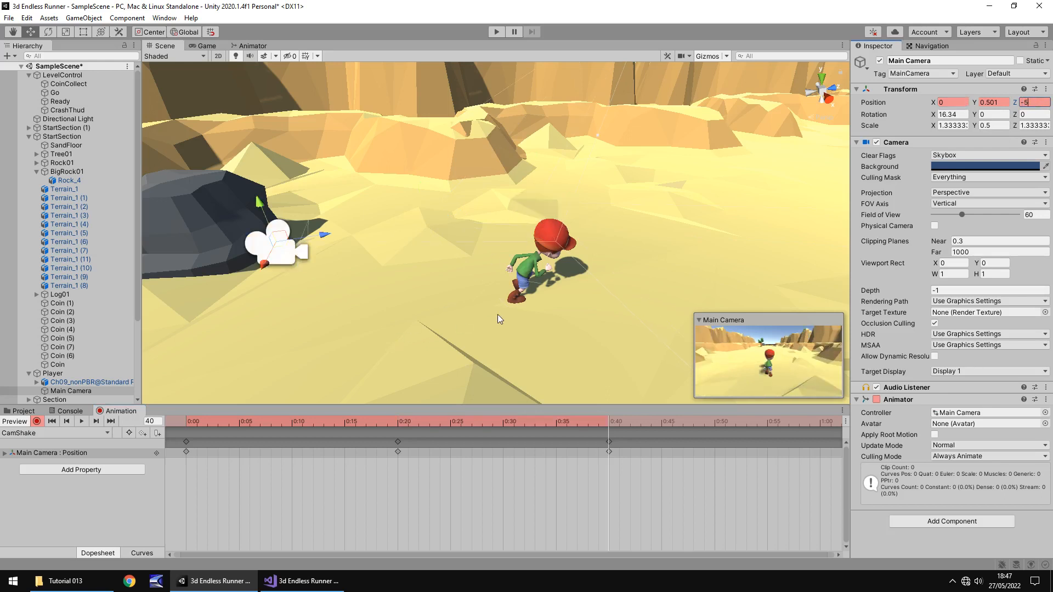
mouse_move(509, 348)
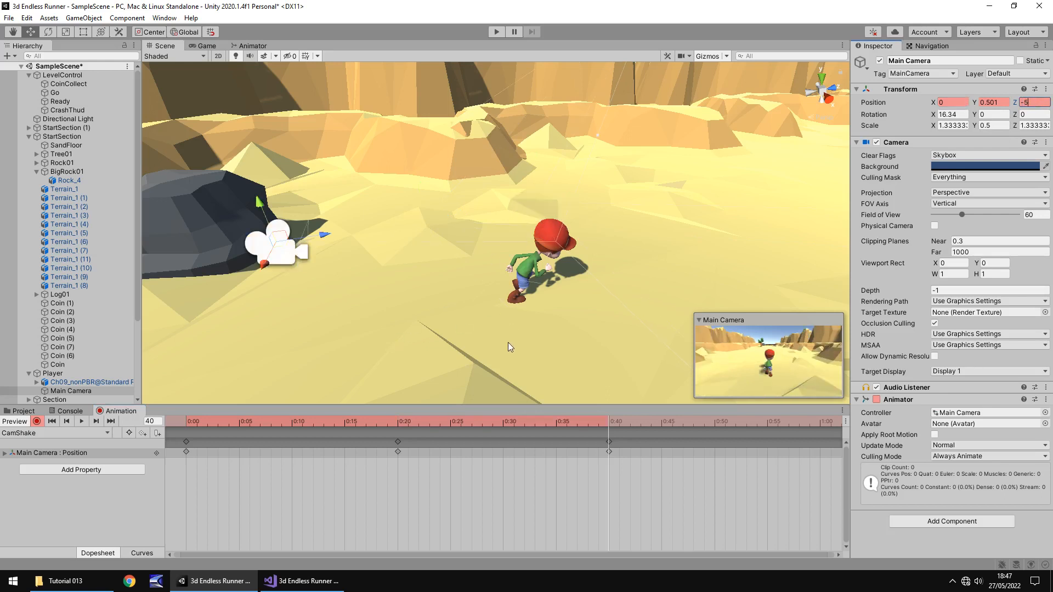
mouse_move(516, 404)
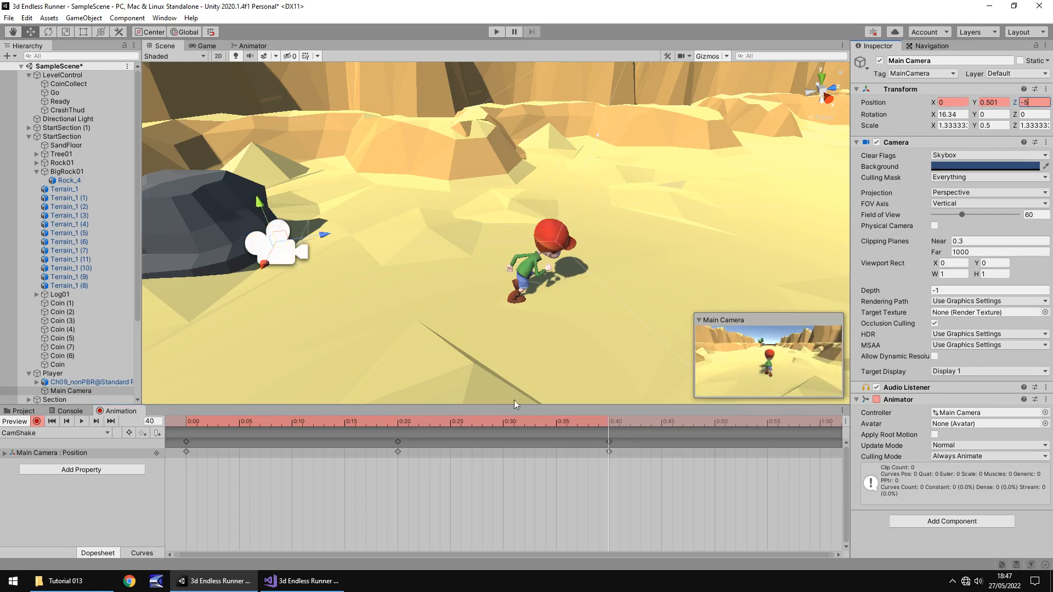
mouse_move(812, 430)
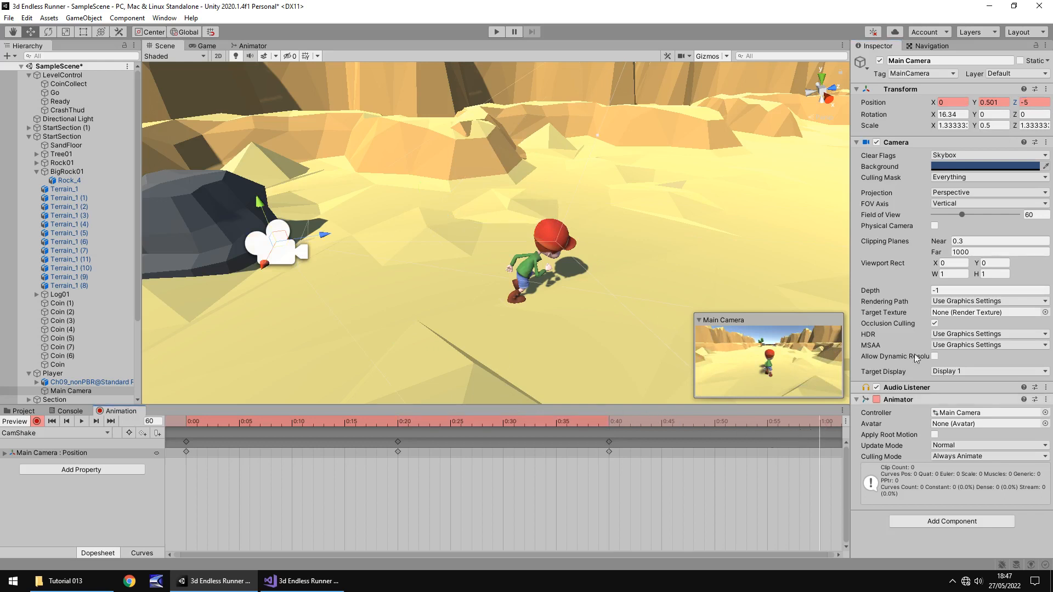
left_click(1038, 103)
type("-3")
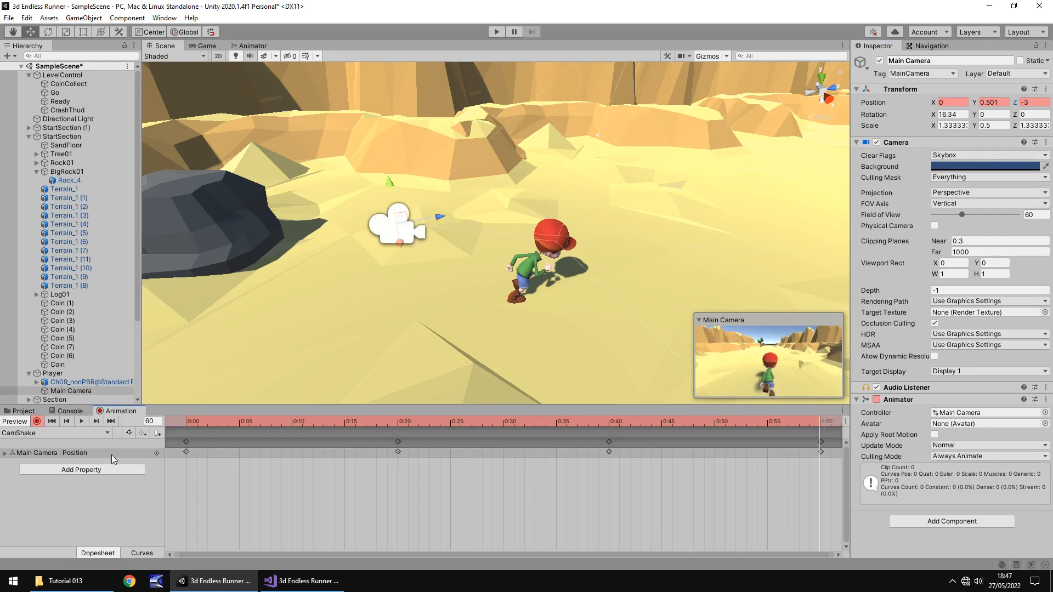
mouse_move(772, 391)
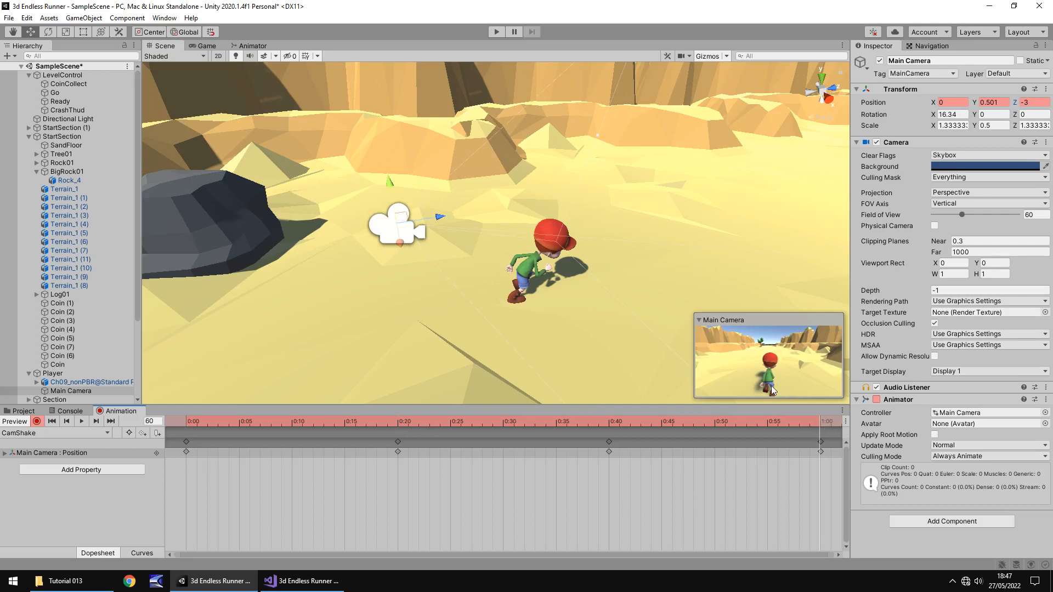
left_click(154, 422)
type("80")
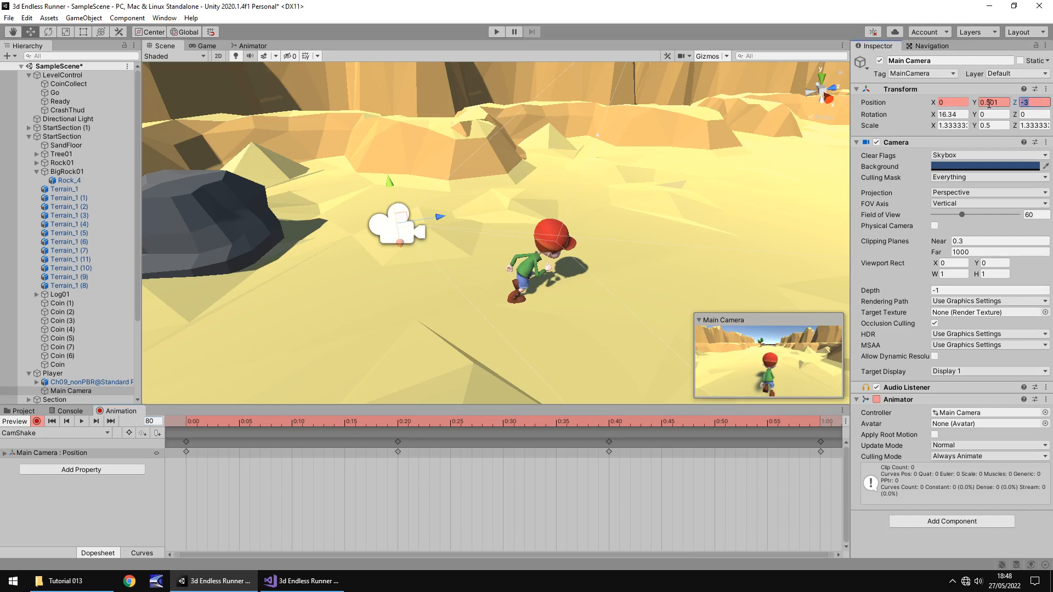
type("-4.5")
left_click(151, 421)
type("100")
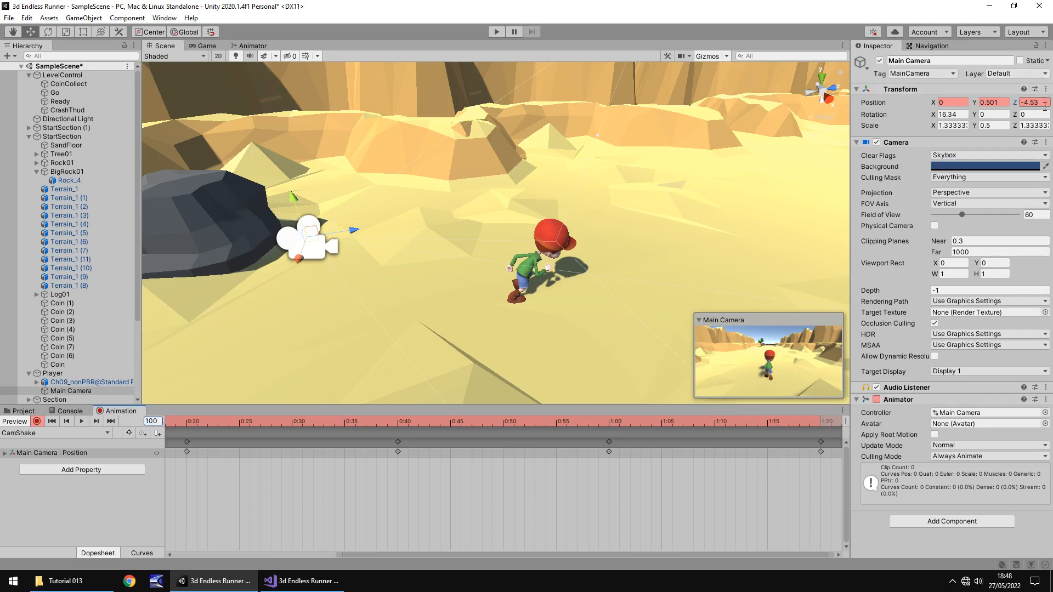
left_click(1036, 102)
type("-4")
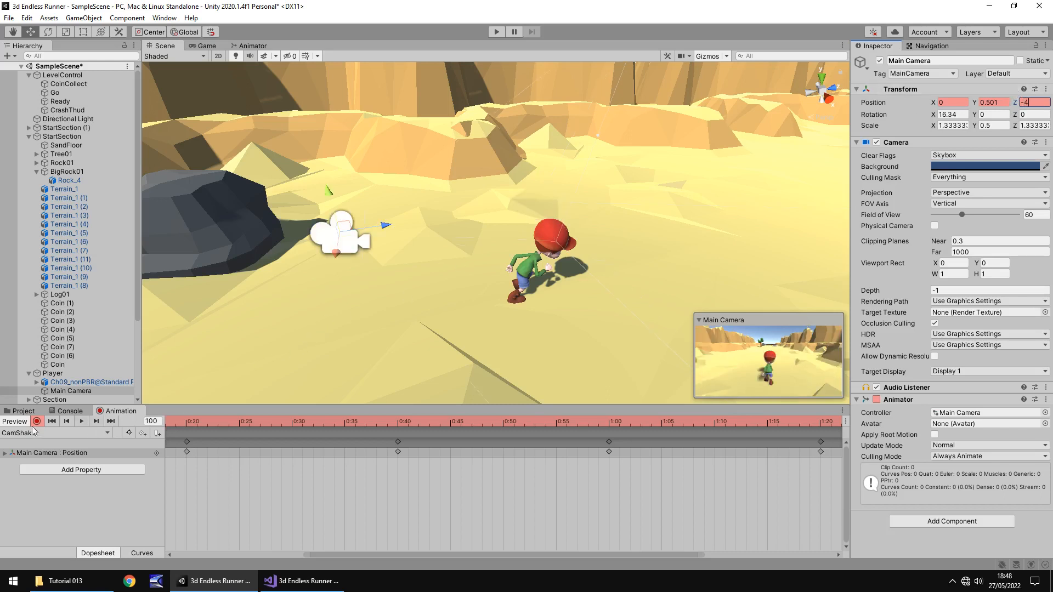
- Untick Loop Time on the CamShake clip in Assets/Animations
left_click(22, 411)
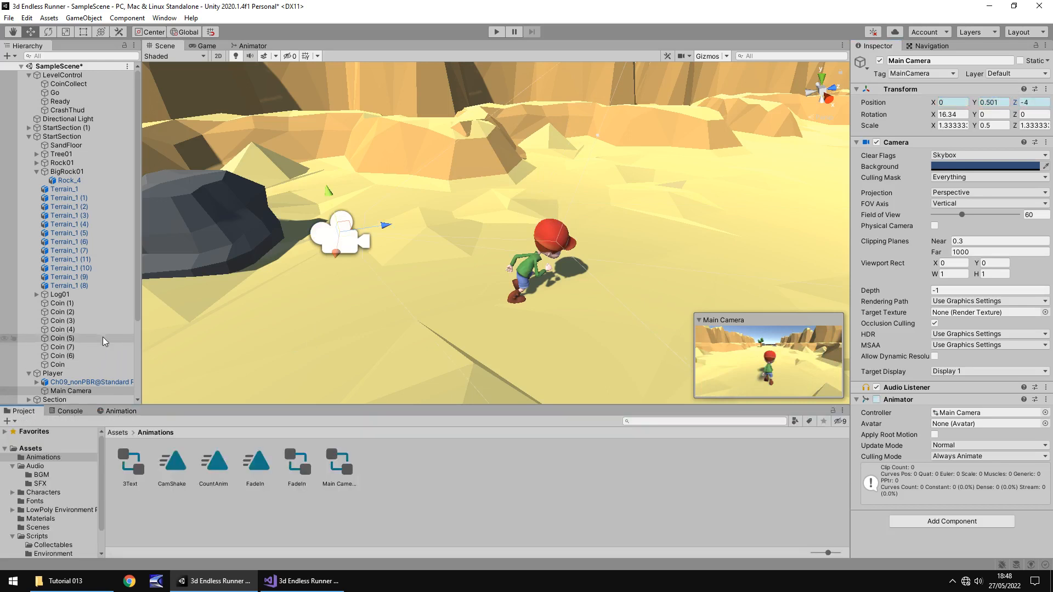
mouse_move(168, 288)
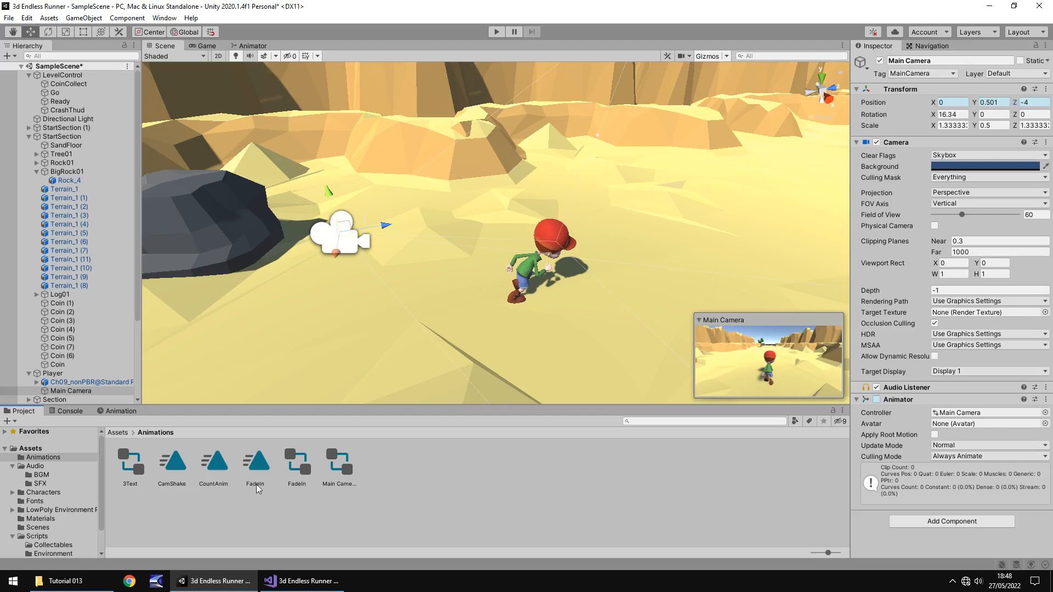
mouse_move(279, 491)
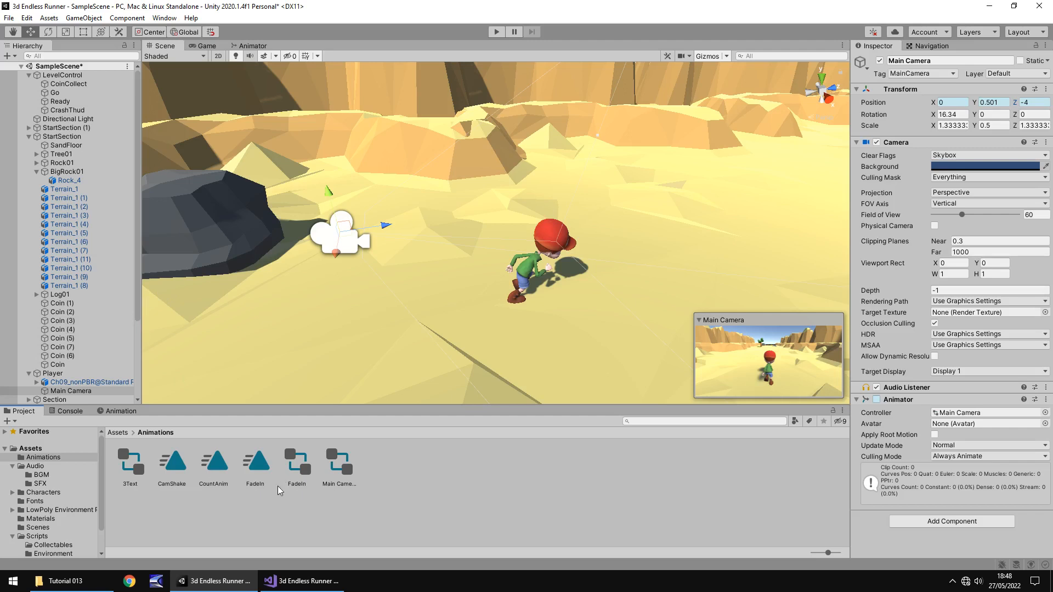
left_click(172, 463)
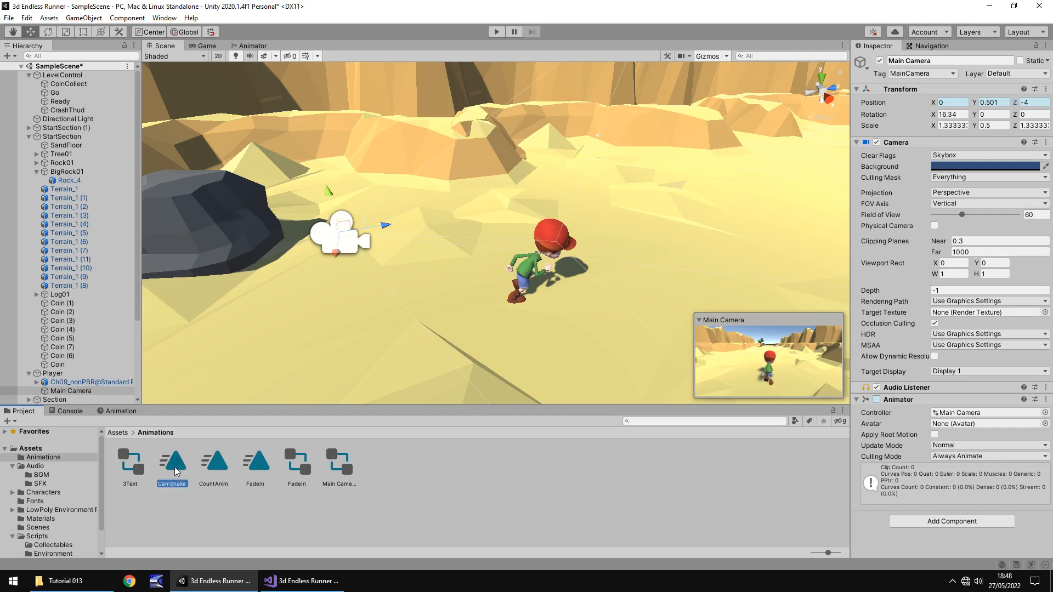
left_click(172, 463)
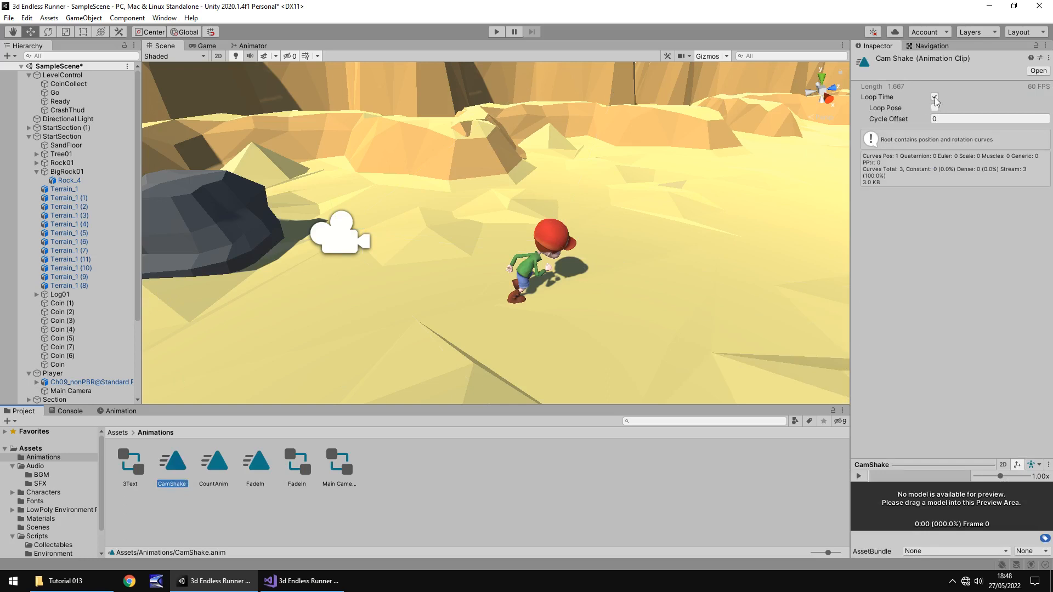
left_click(934, 97)
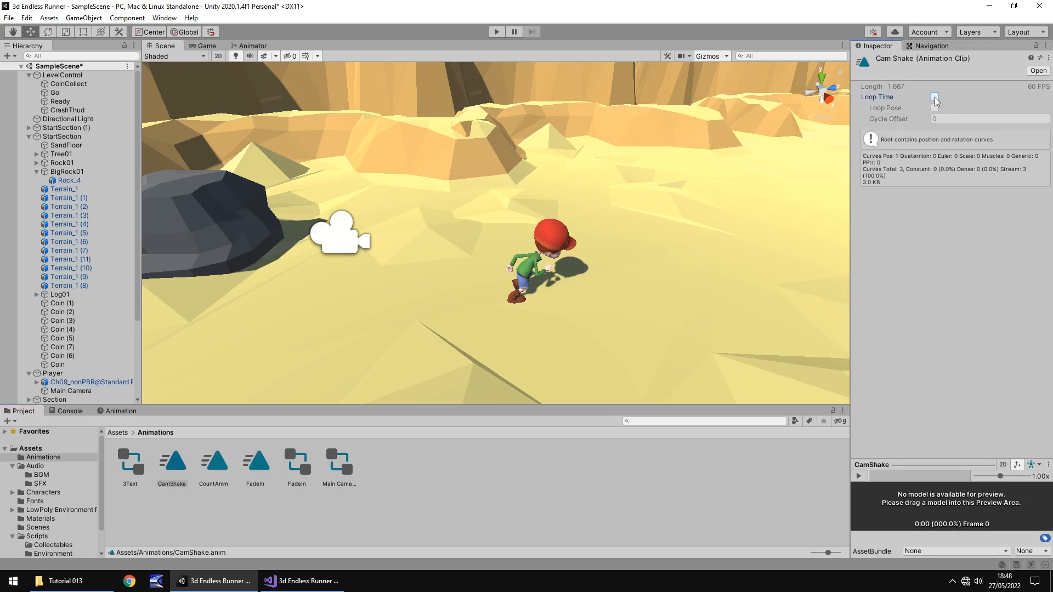
left_click(935, 97)
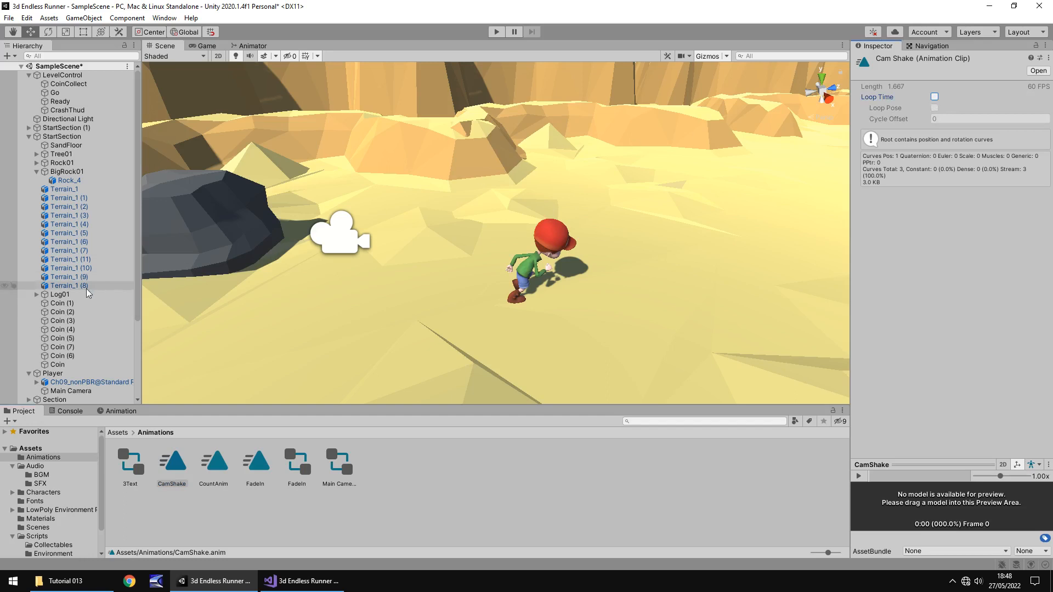
- Run and stop a play test, then return to the Animation timeline
left_click(52, 373)
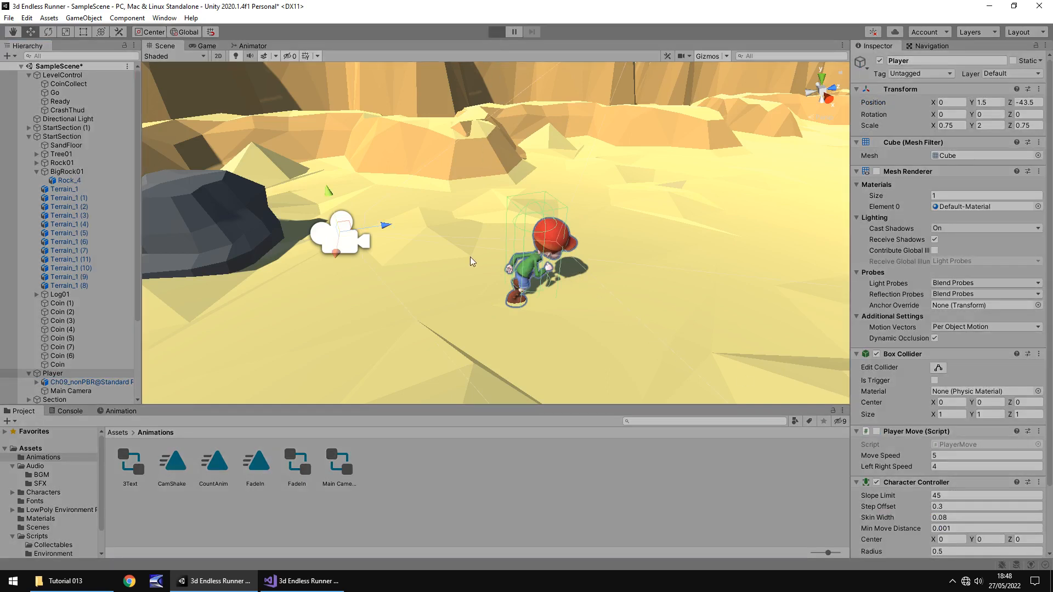
left_click(496, 32)
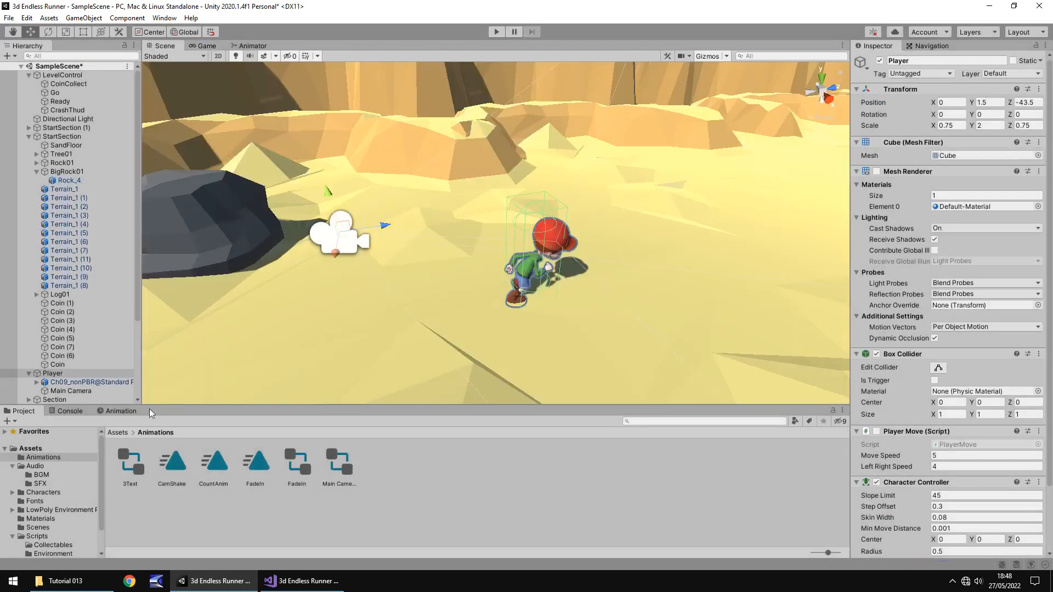
left_click(121, 411)
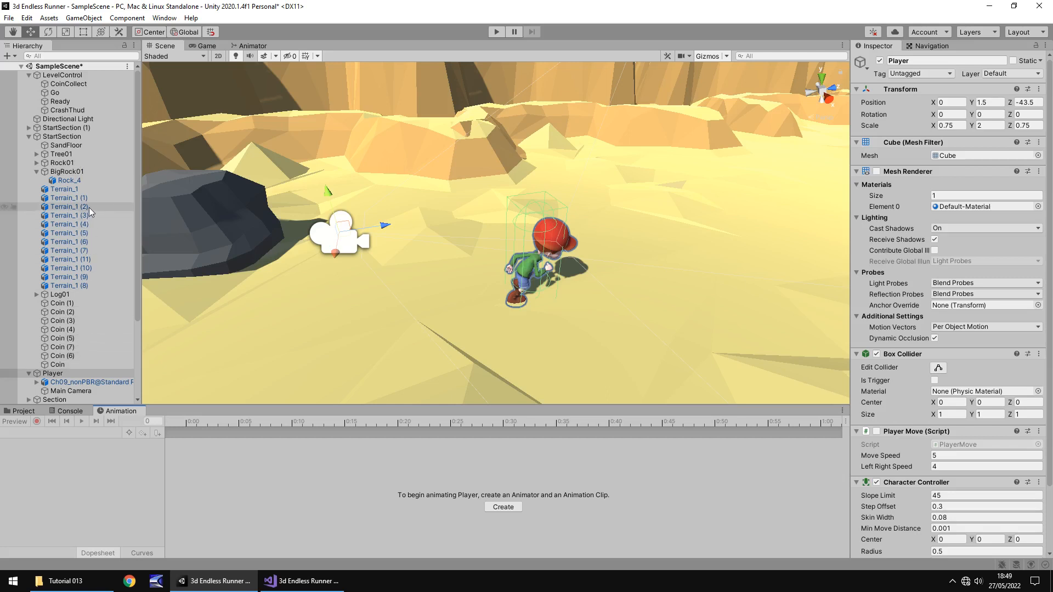
- Select Main Camera, view its CamShake keyframes, and play-test the shake
left_click(71, 391)
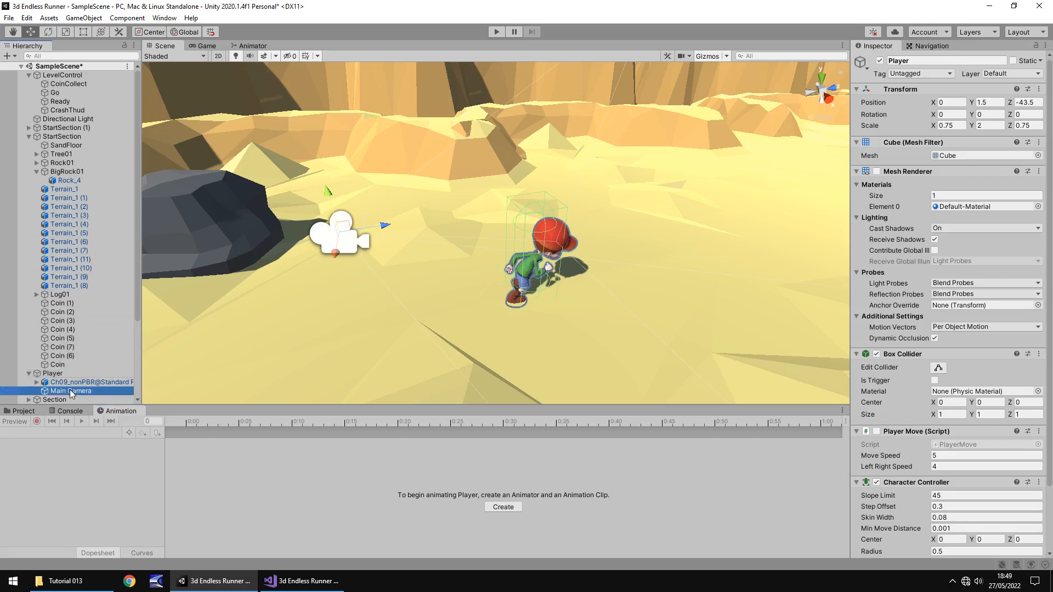
left_click(70, 390)
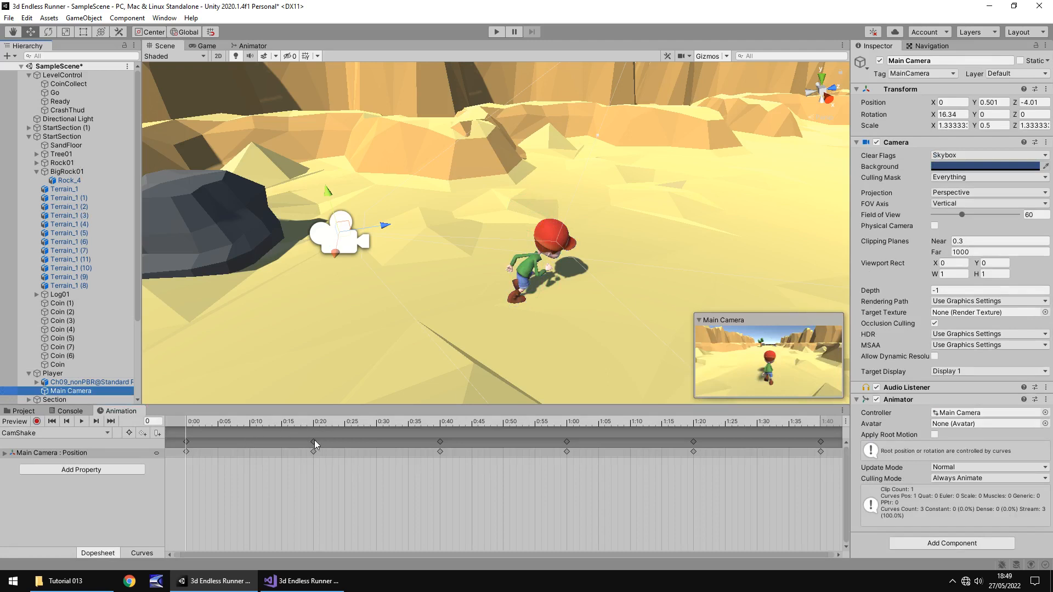
left_click(35, 421)
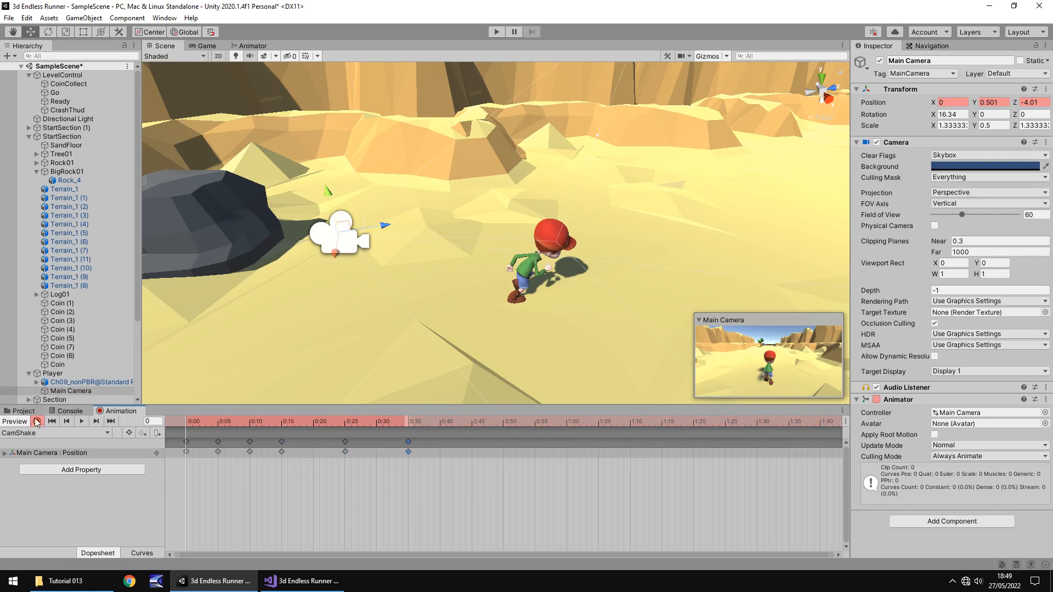
left_click(39, 421)
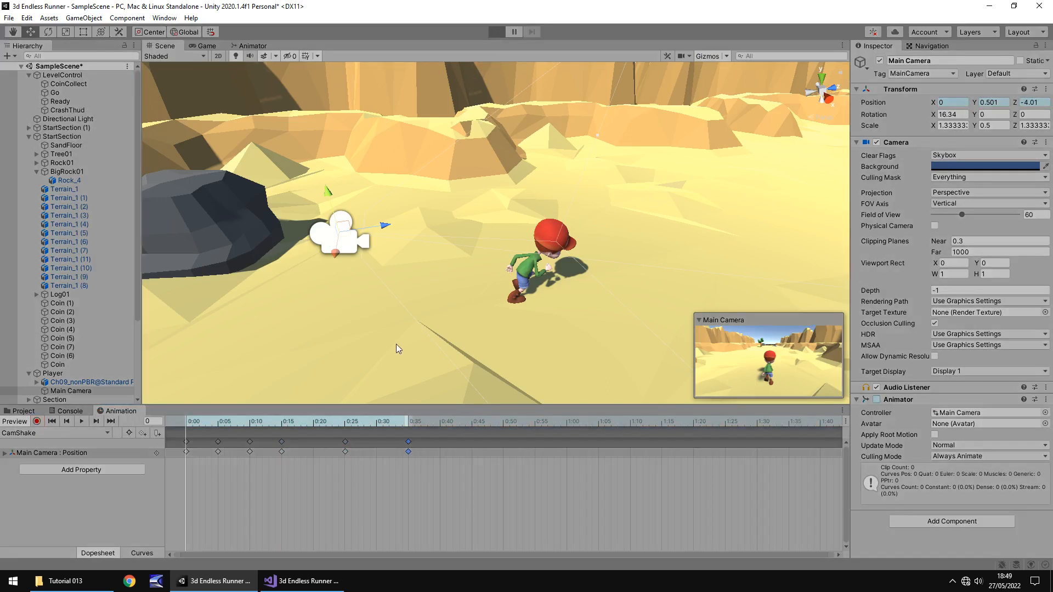
left_click(497, 31)
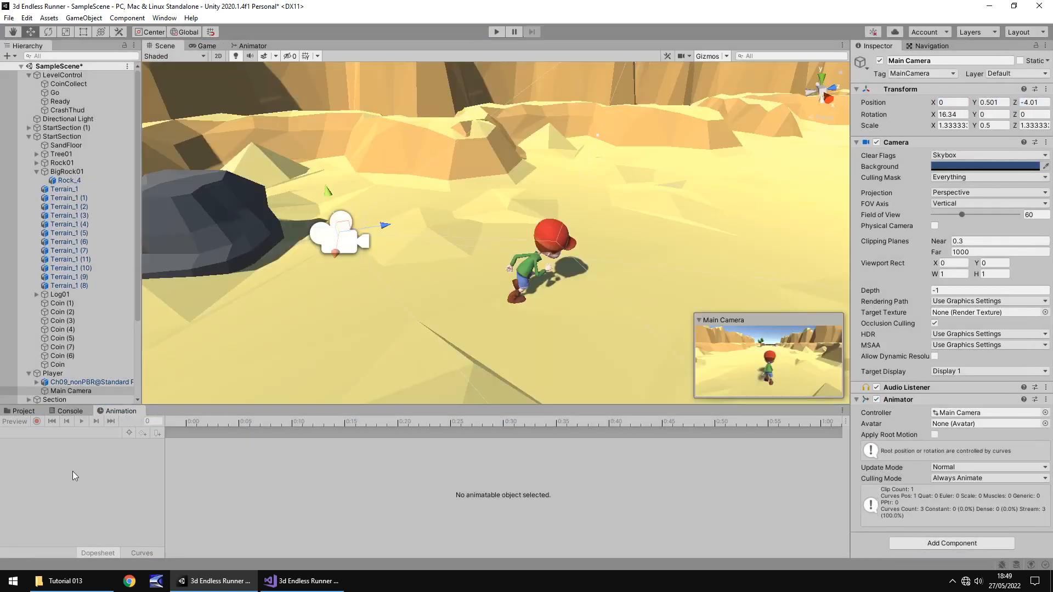
- Toggle keyframe recording on the camera, then show the Animations assets in Project
left_click(21, 411)
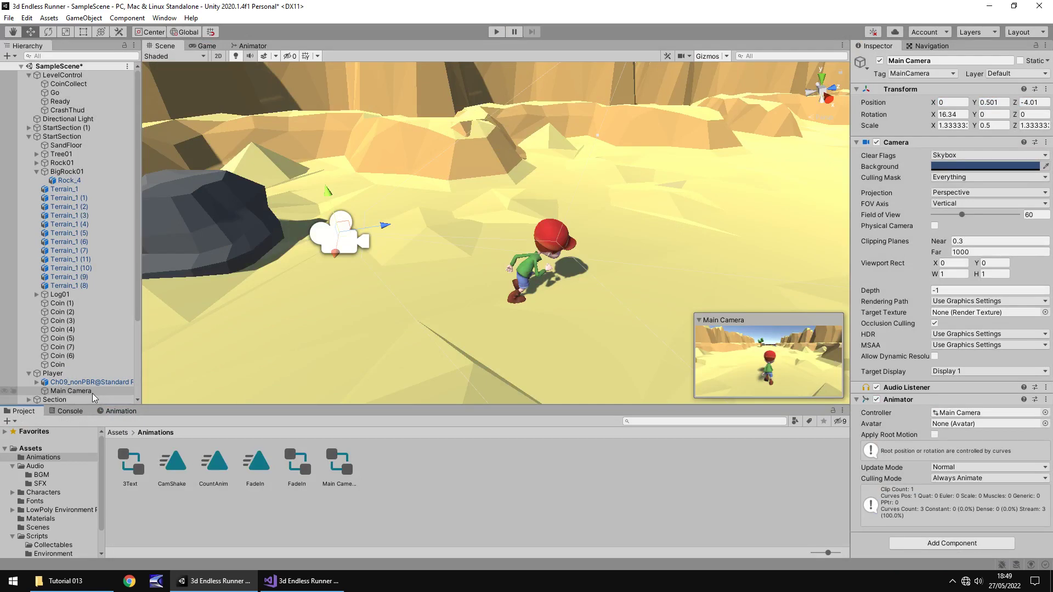
left_click(121, 411)
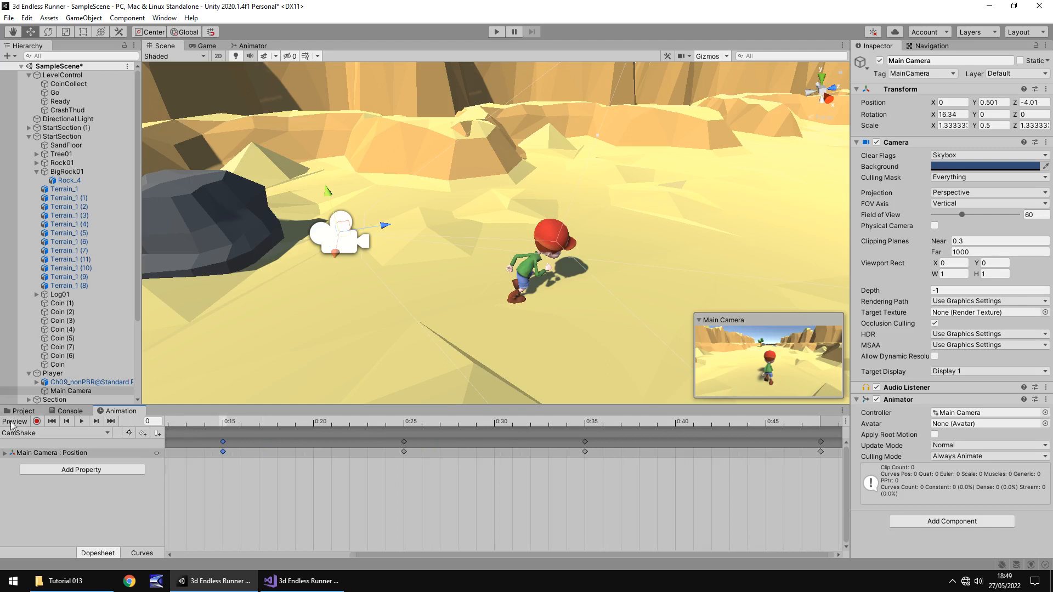
left_click(36, 421)
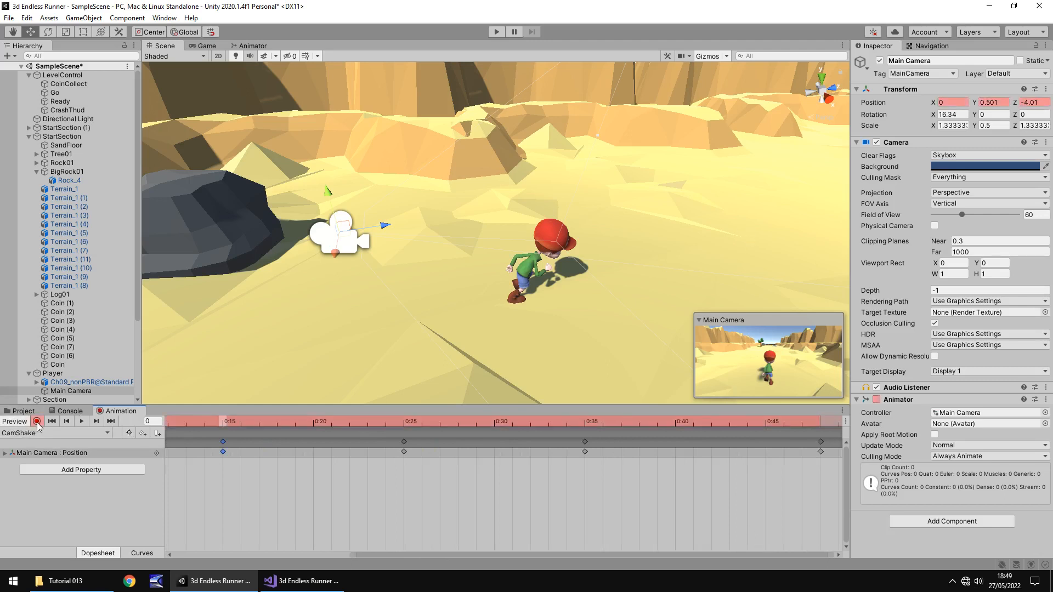
left_click(14, 421)
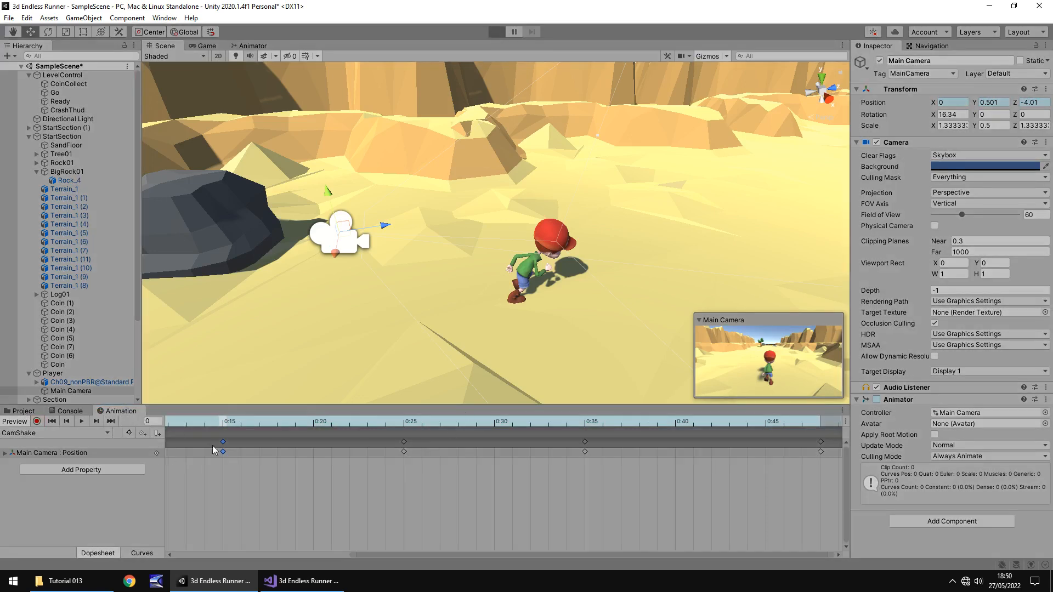
left_click(496, 31)
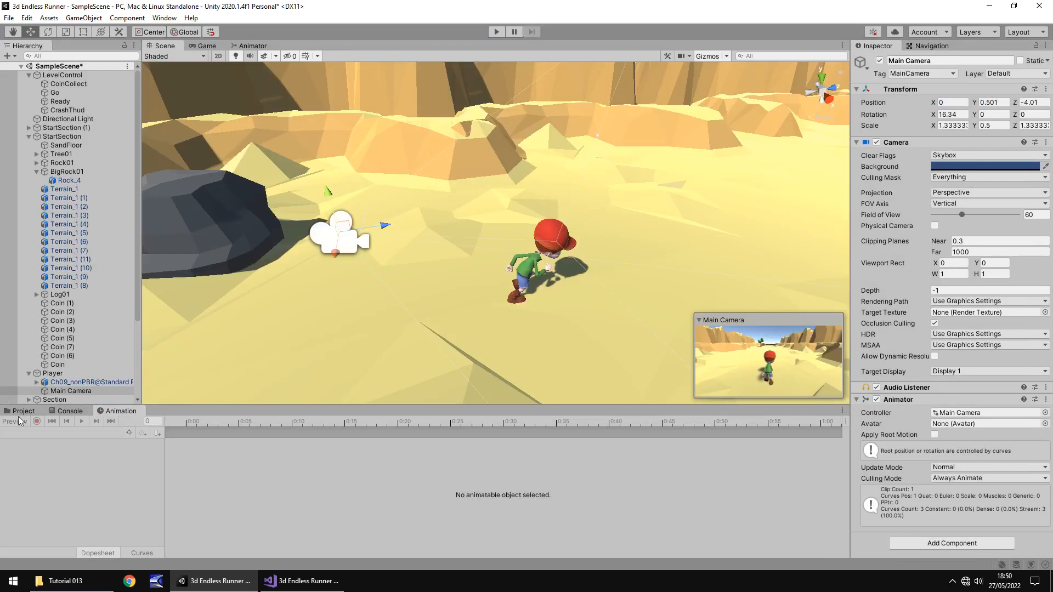
left_click(22, 411)
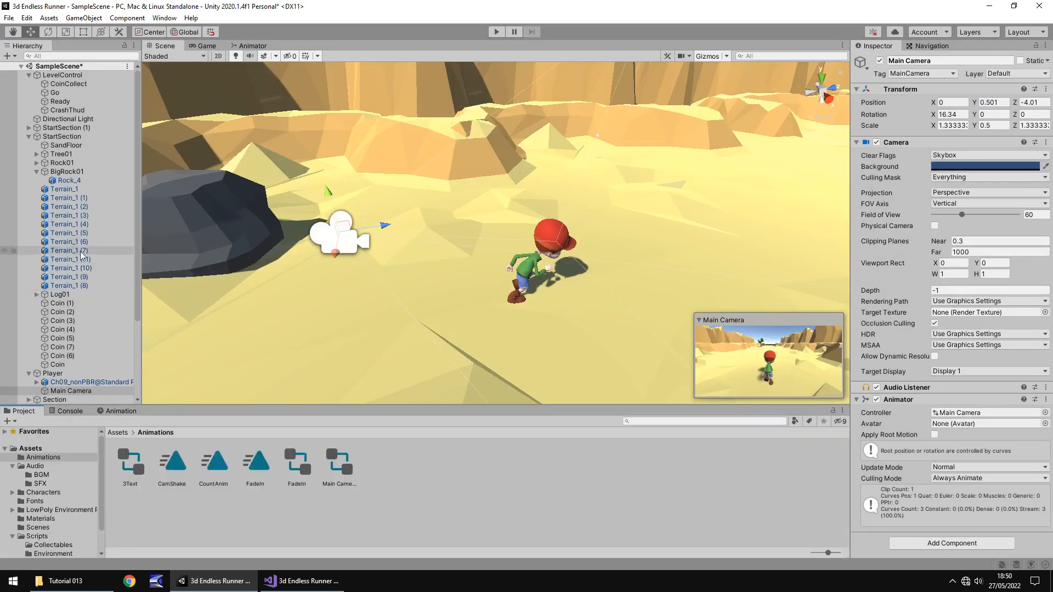
- Untick the Main Camera's Animator and run a brief Play test
left_click(53, 373)
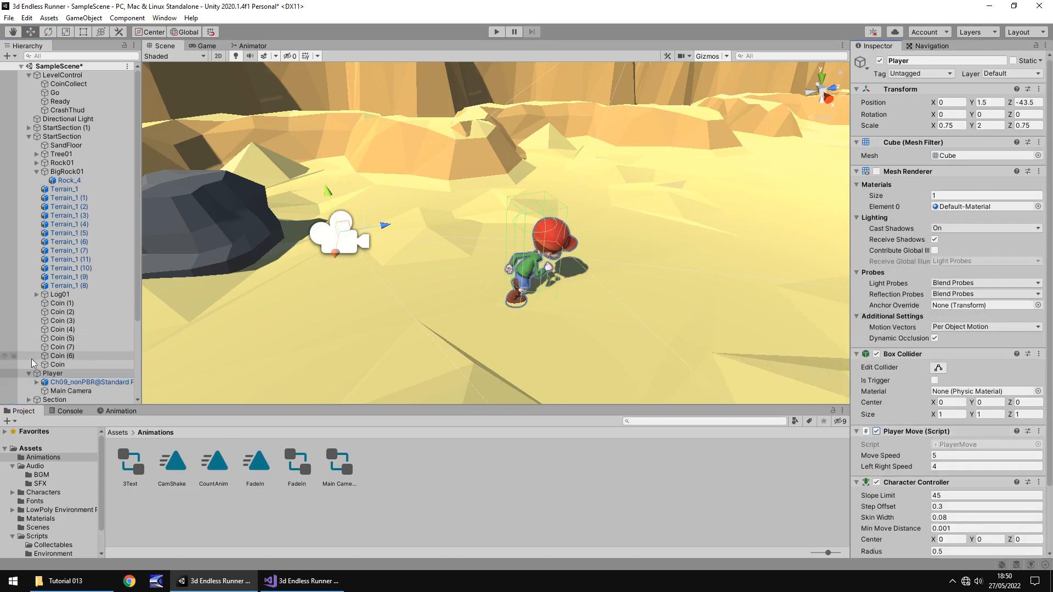
left_click(71, 390)
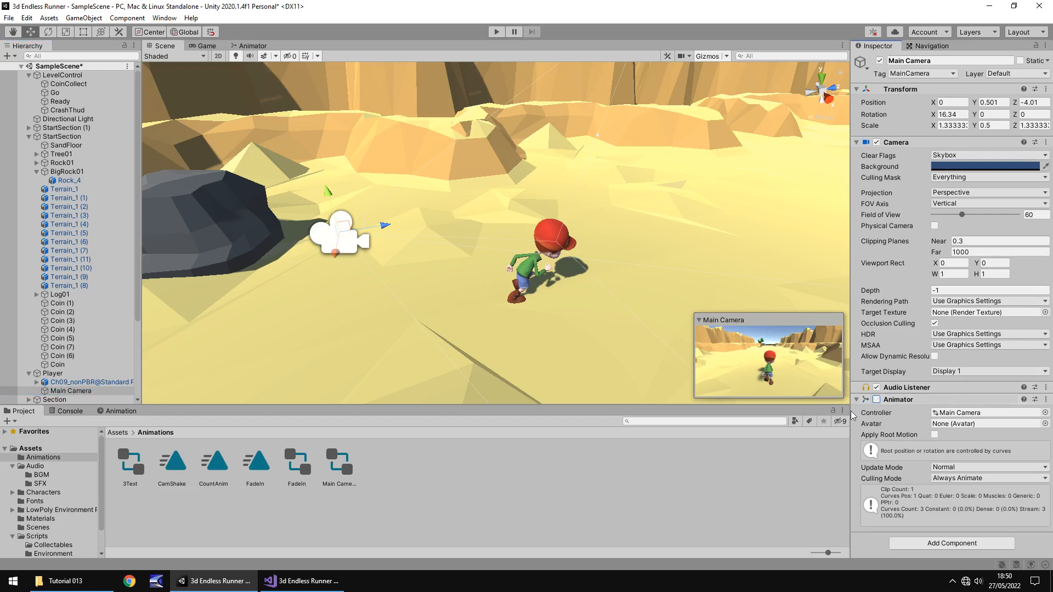
mouse_move(417, 482)
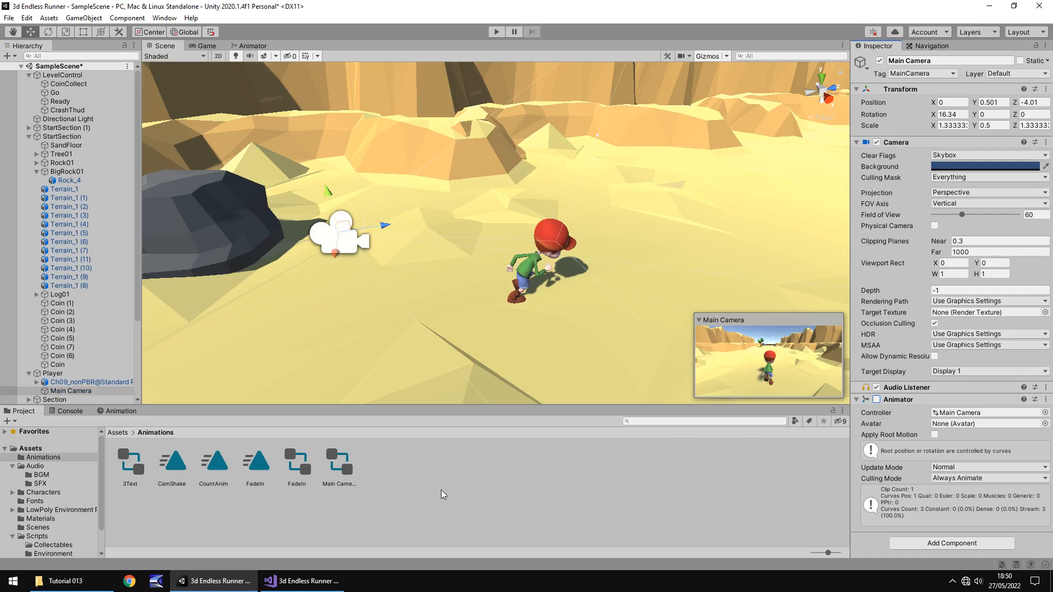
mouse_move(430, 488)
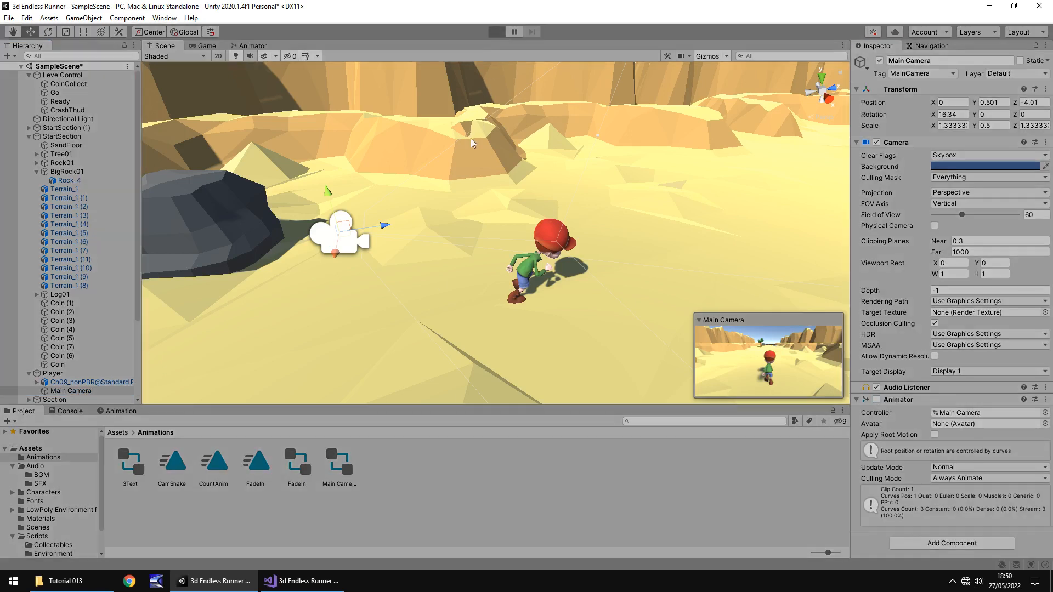
left_click(497, 31)
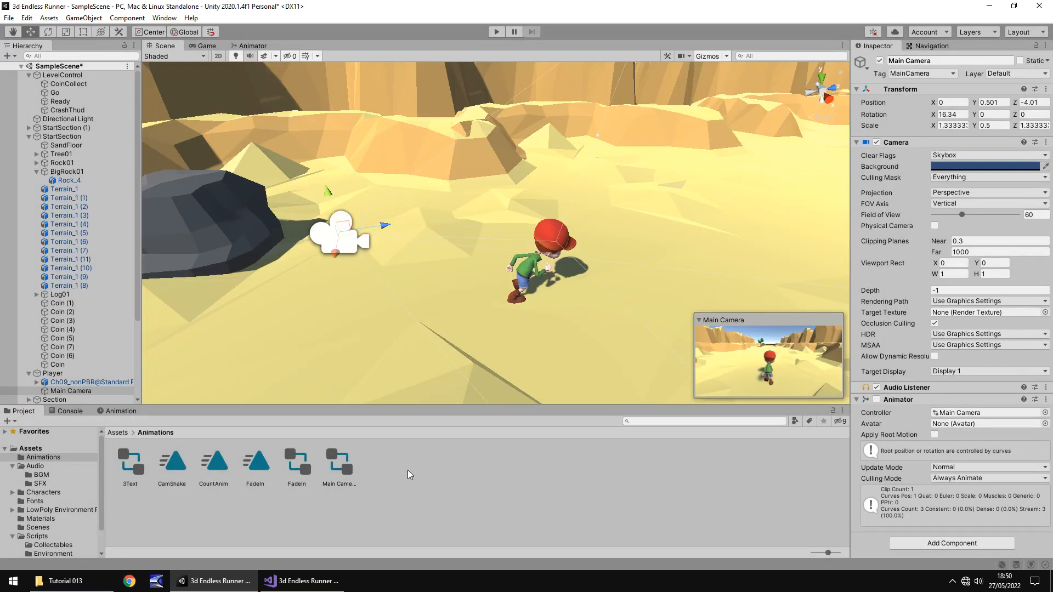
left_click(309, 581)
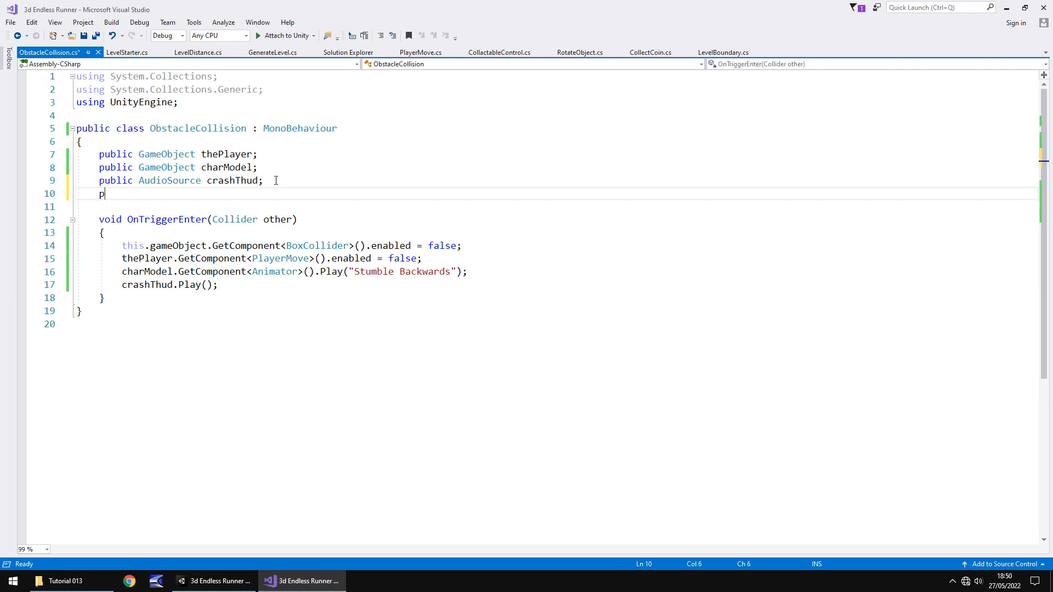
- Declare 'public GameObject mainCam;' in ObstacleCollision
type("ublic")
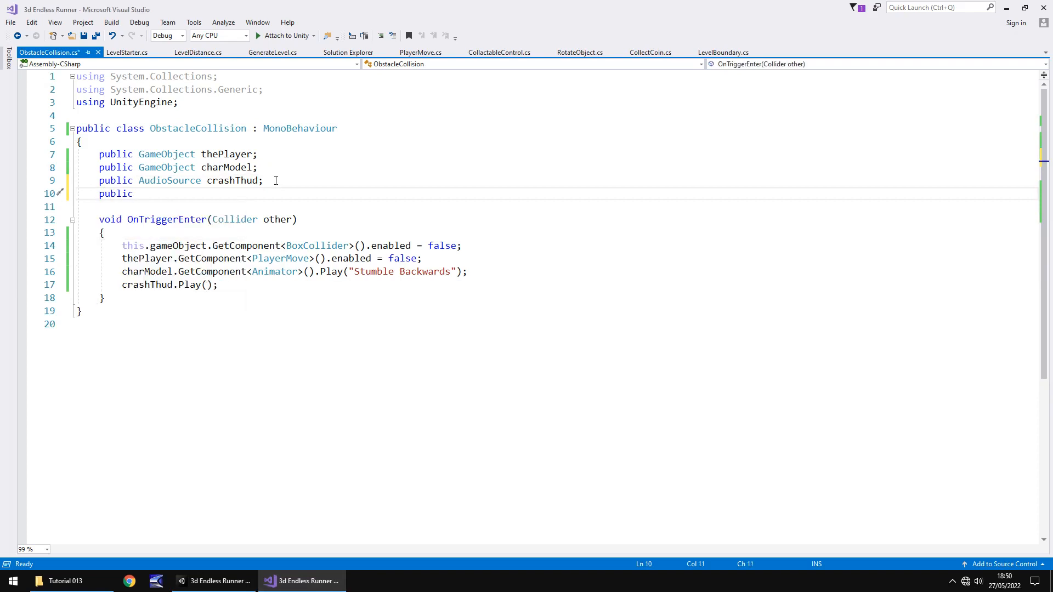
type("GameObject")
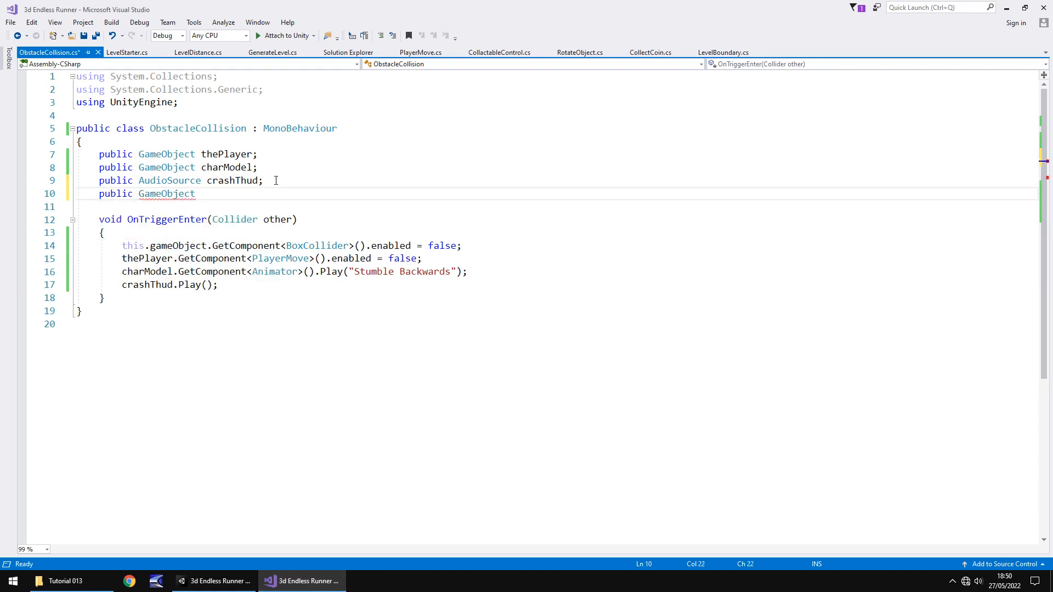
type("main")
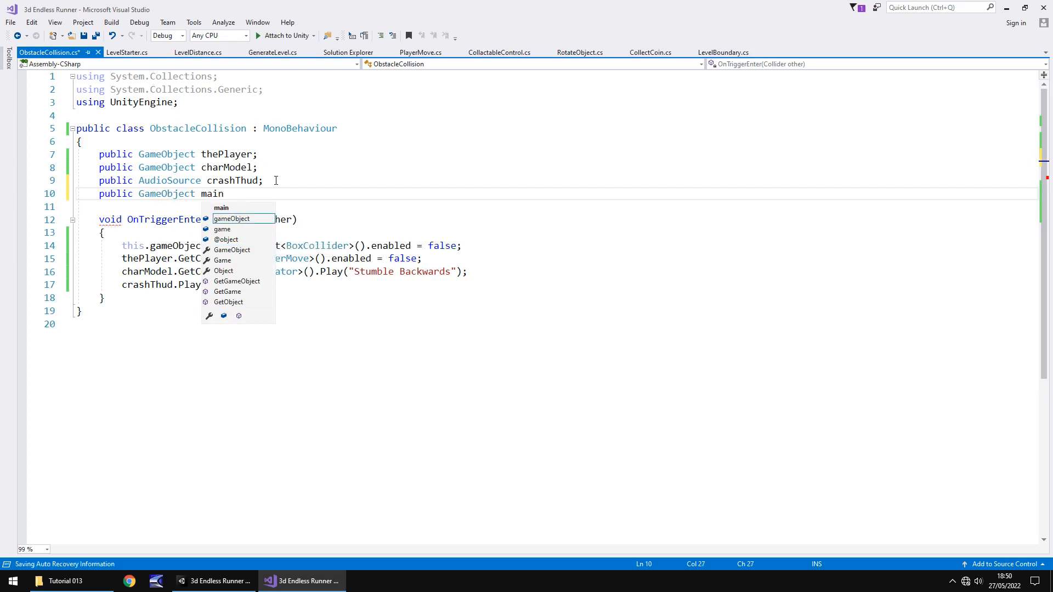
type("Cam;")
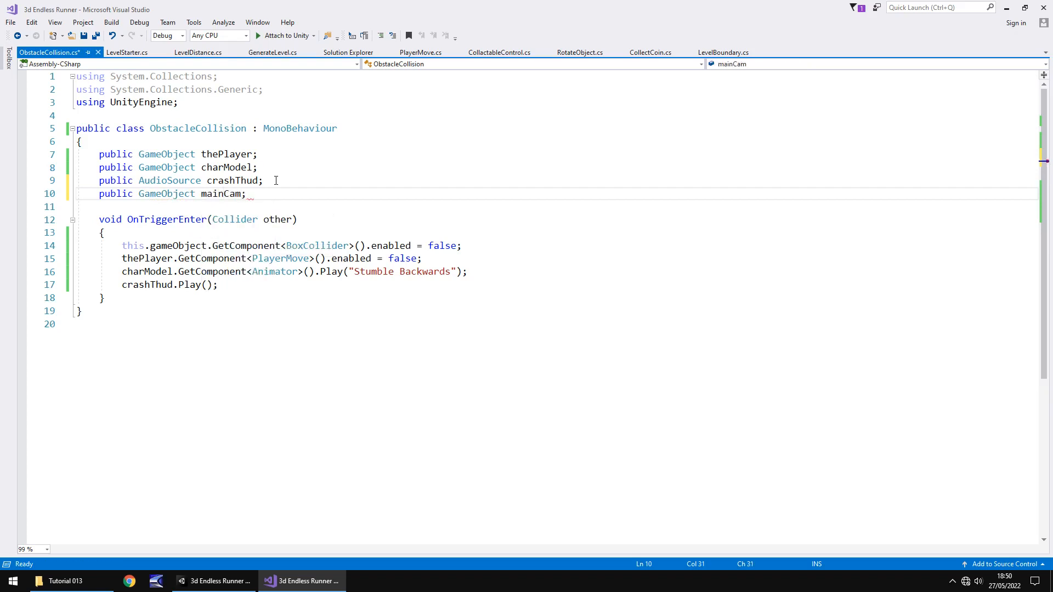
- Add 'mainCam.GetComponent<Animator>().enabled = true;' inside OnTriggerEnter
key("Enter")
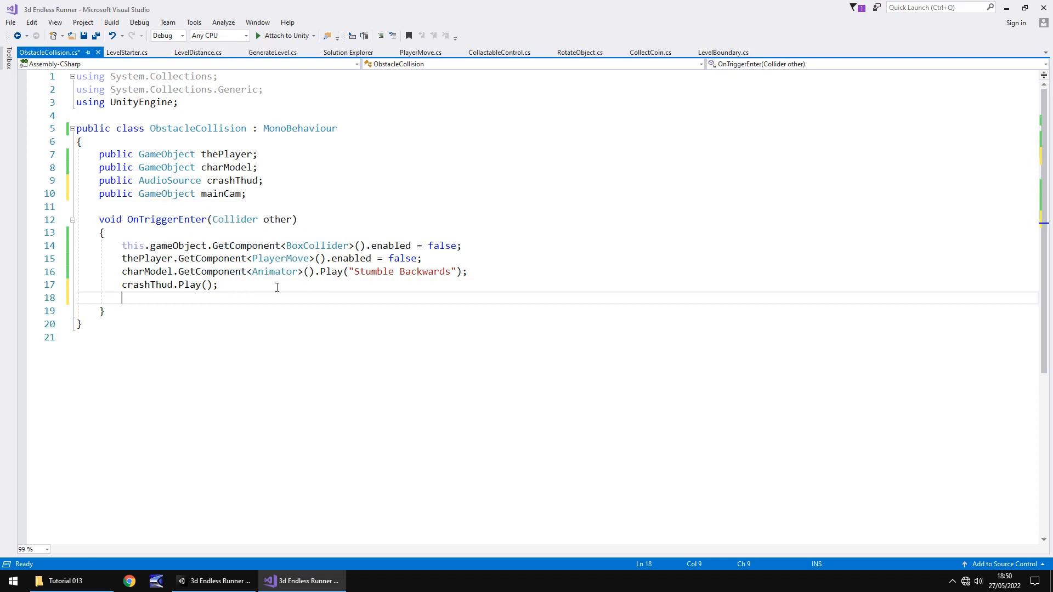
type("main")
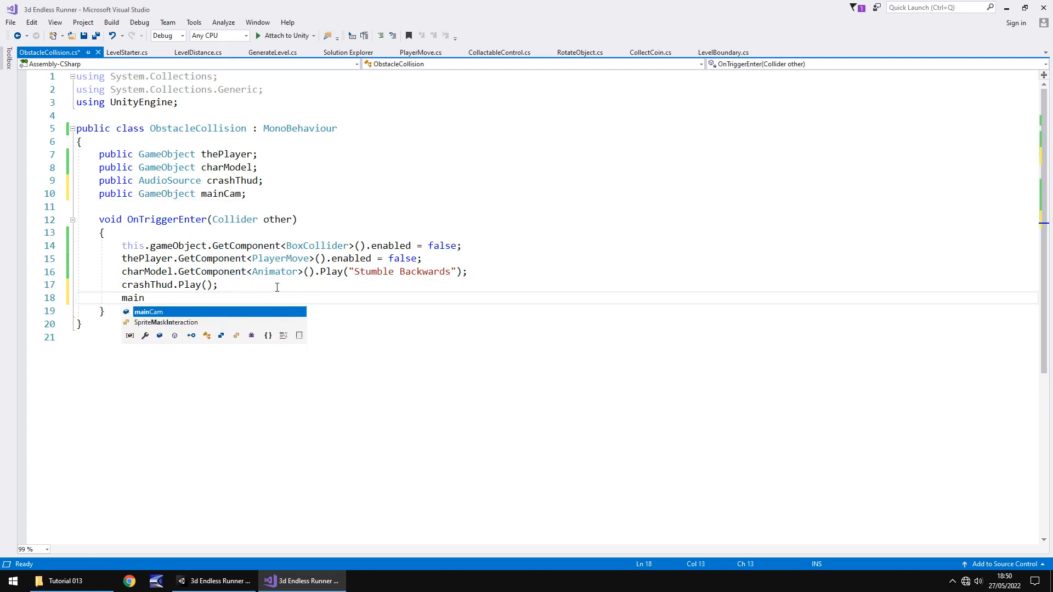
type("Cam.")
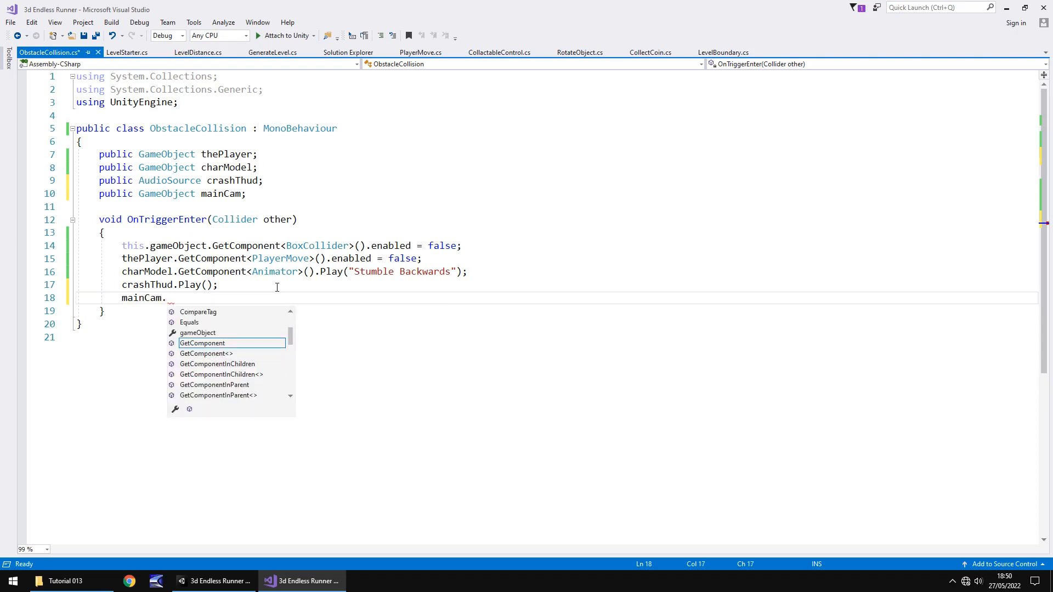
type("GetComponent(")
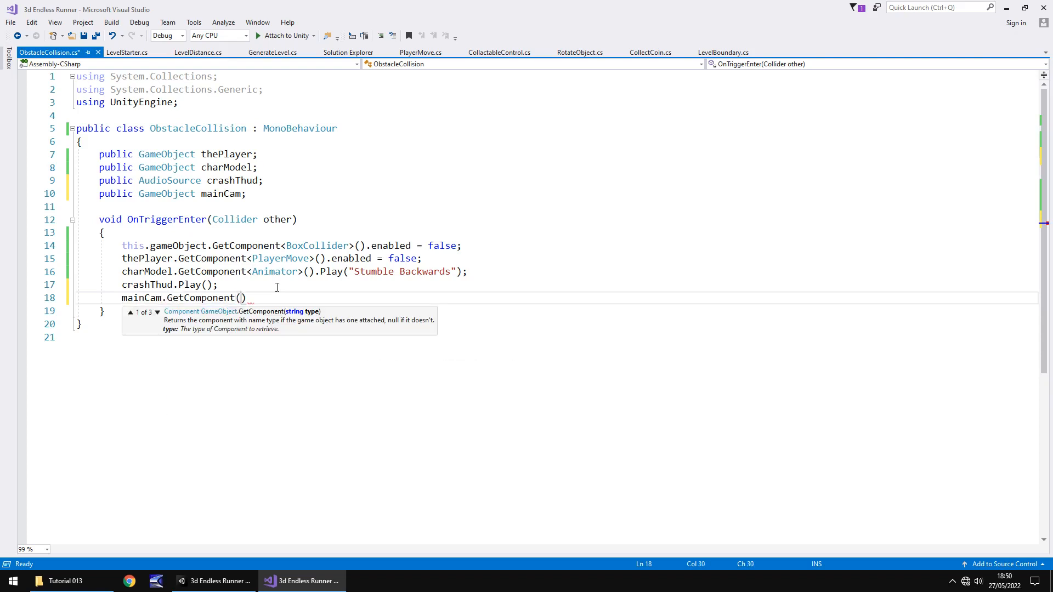
type("<A>")
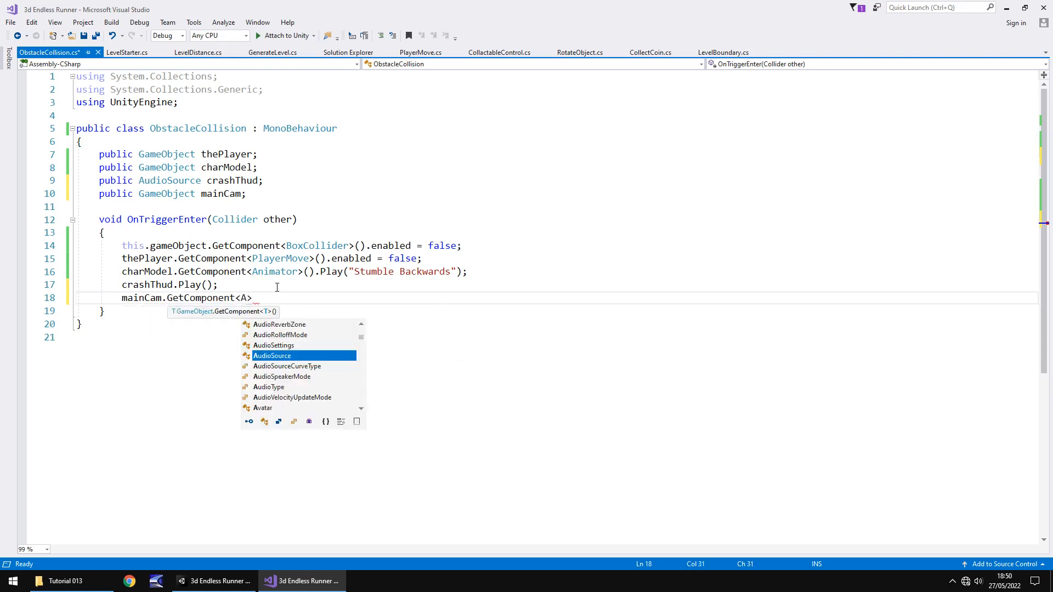
type("nimator")
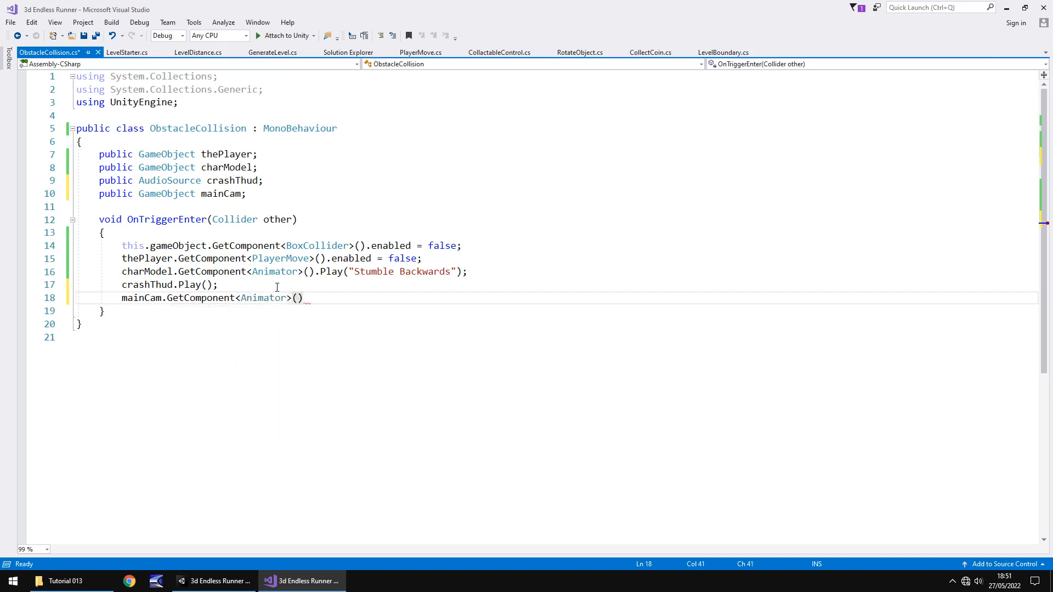
type(".enabled = t")
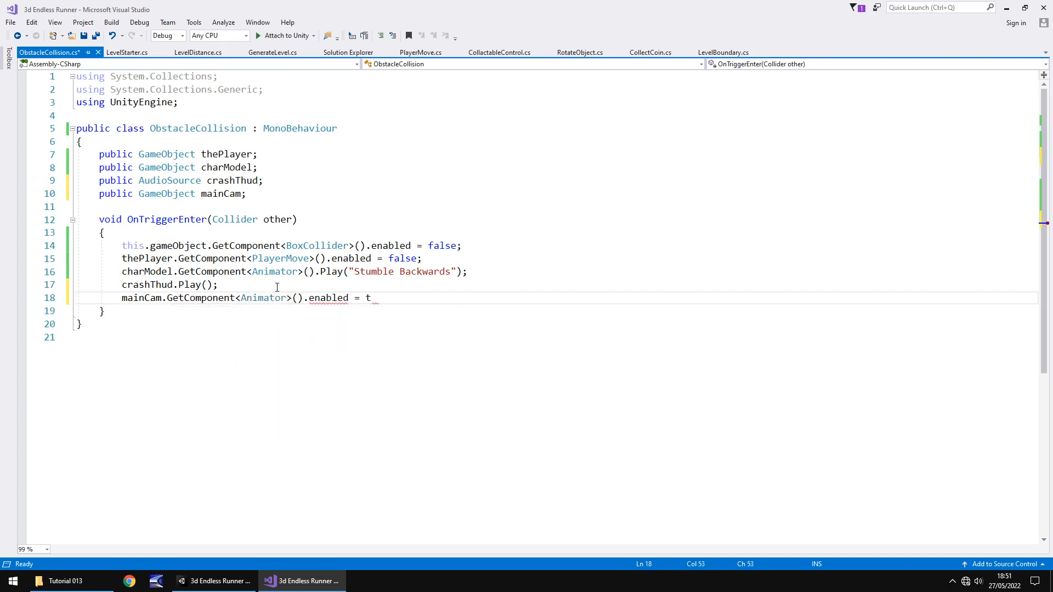
type("rue;")
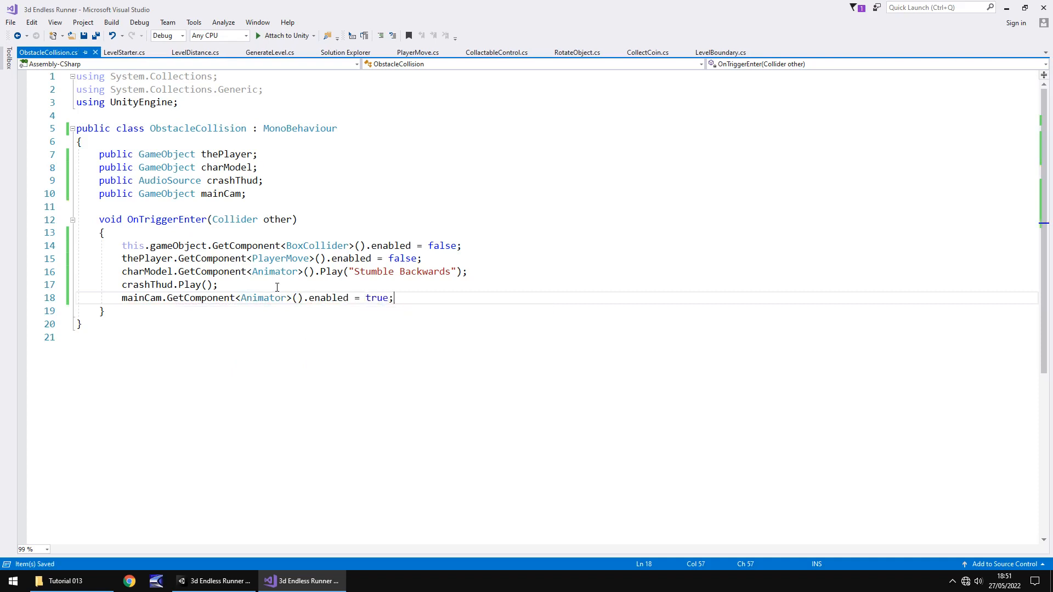
mouse_move(217, 553)
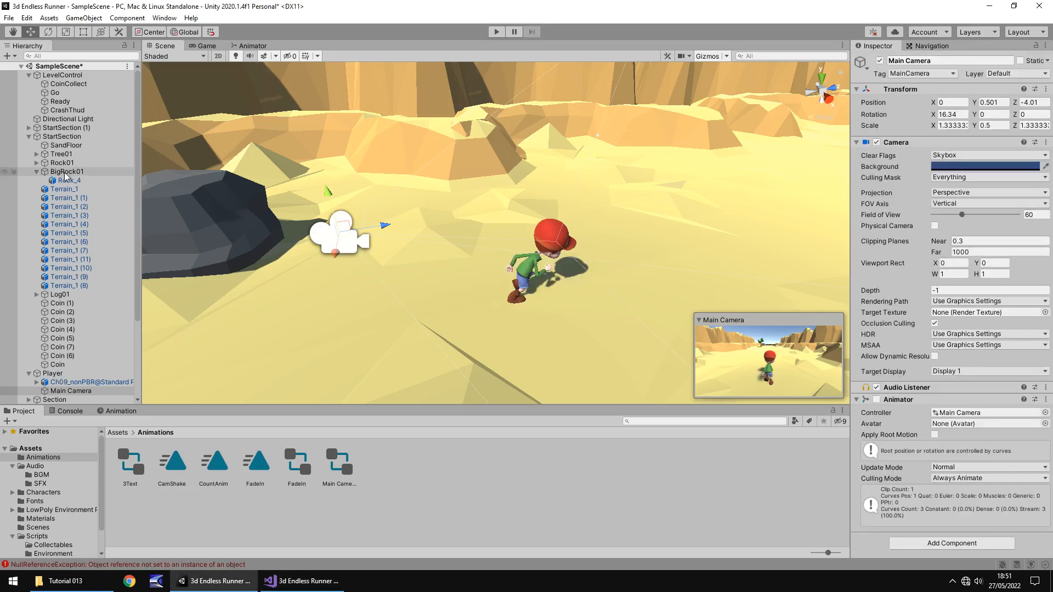
- Assign Main Camera to BigRock01's Main Cam slot and view the null reference error
left_click(66, 172)
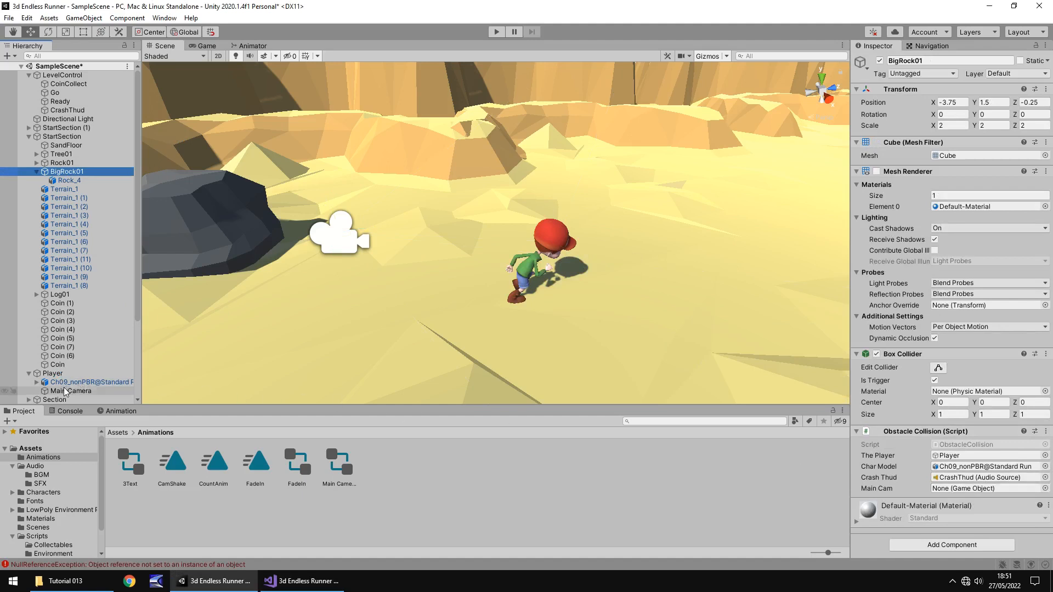
mouse_move(71, 394)
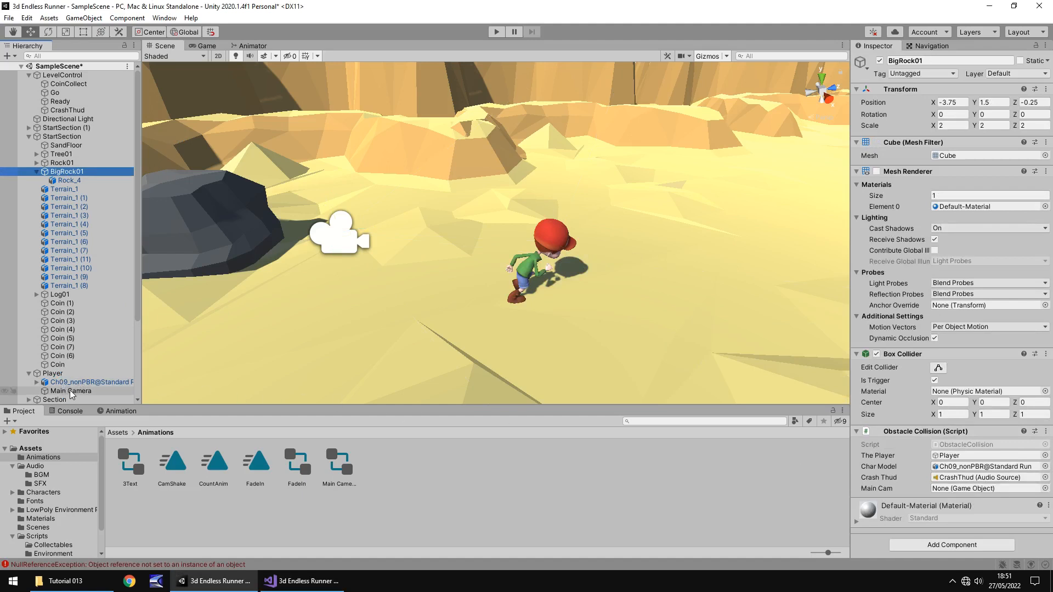
left_click(986, 488)
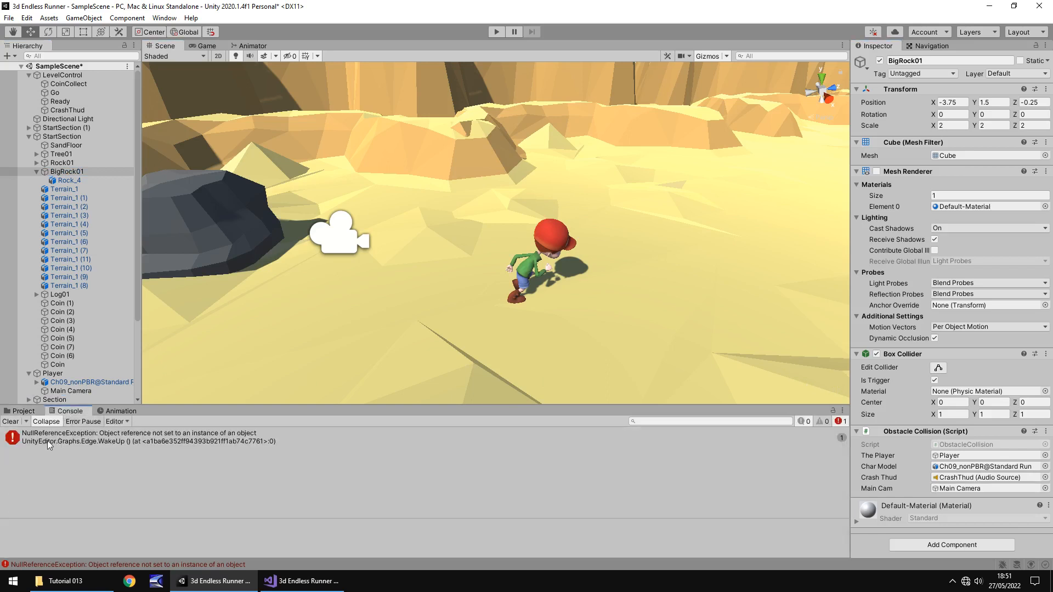
left_click(22, 411)
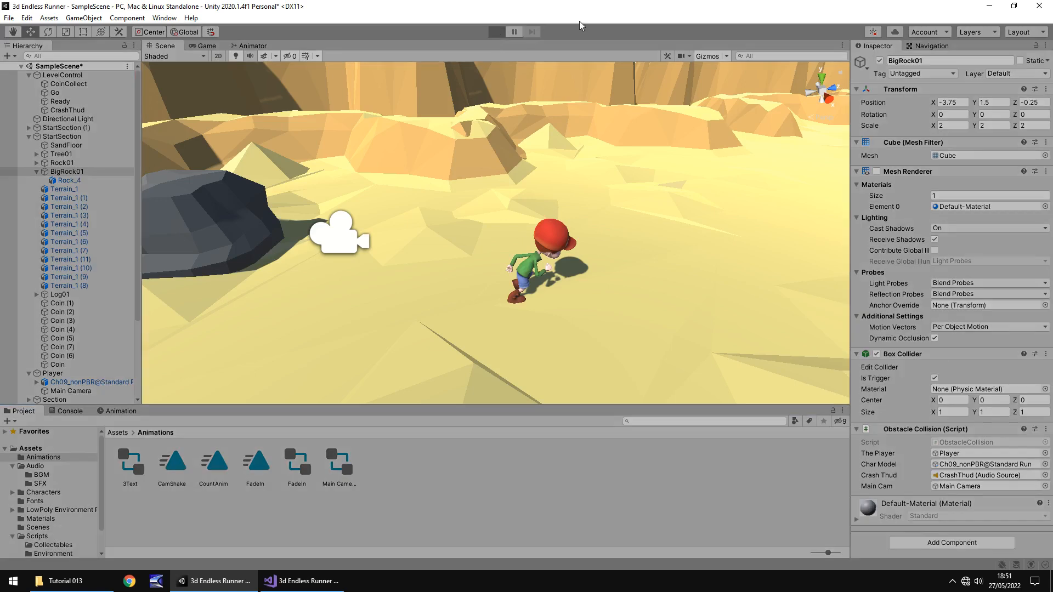
- Play-test the BigRock01 collision triggering the camera animation, then exit play mode
left_click(497, 31)
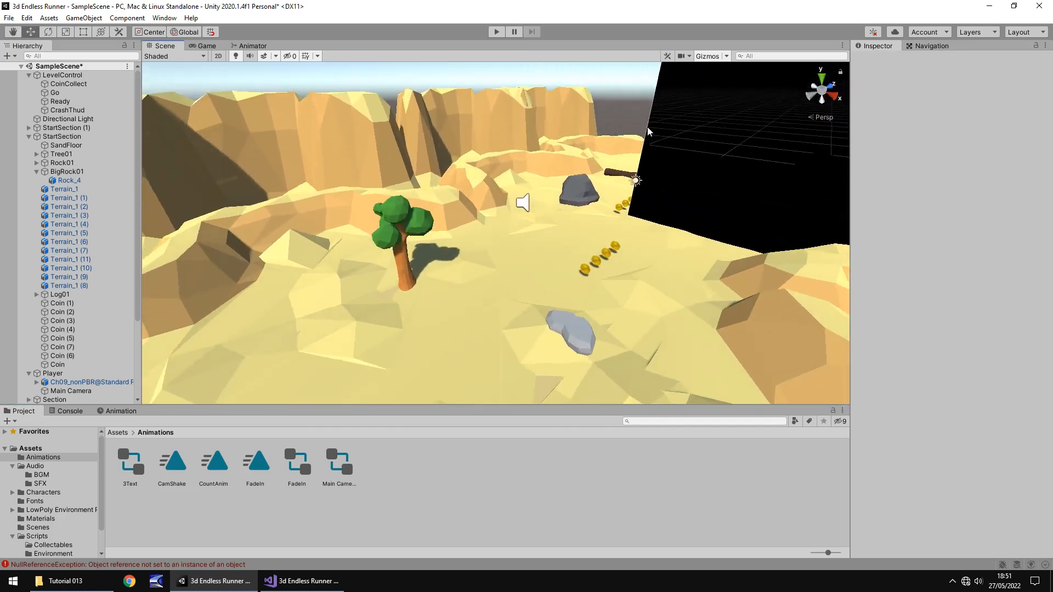
mouse_move(464, 208)
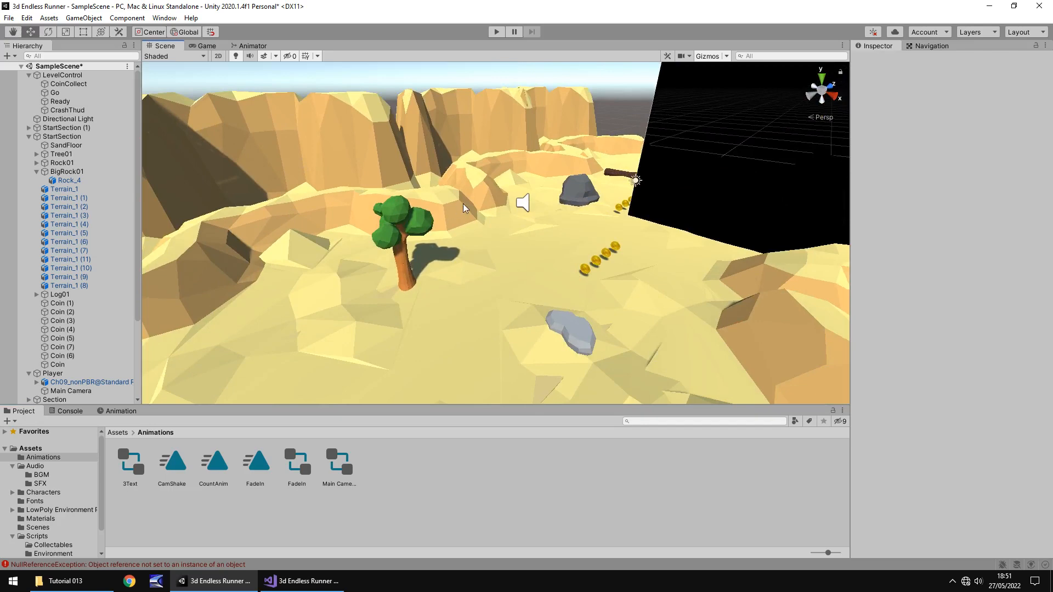
mouse_move(585, 203)
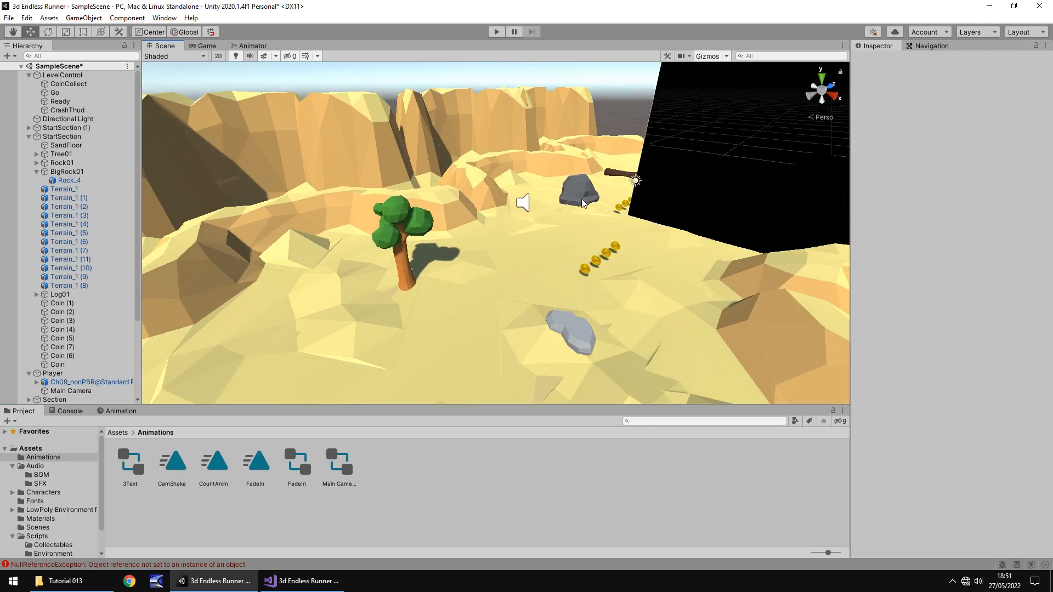
mouse_move(579, 198)
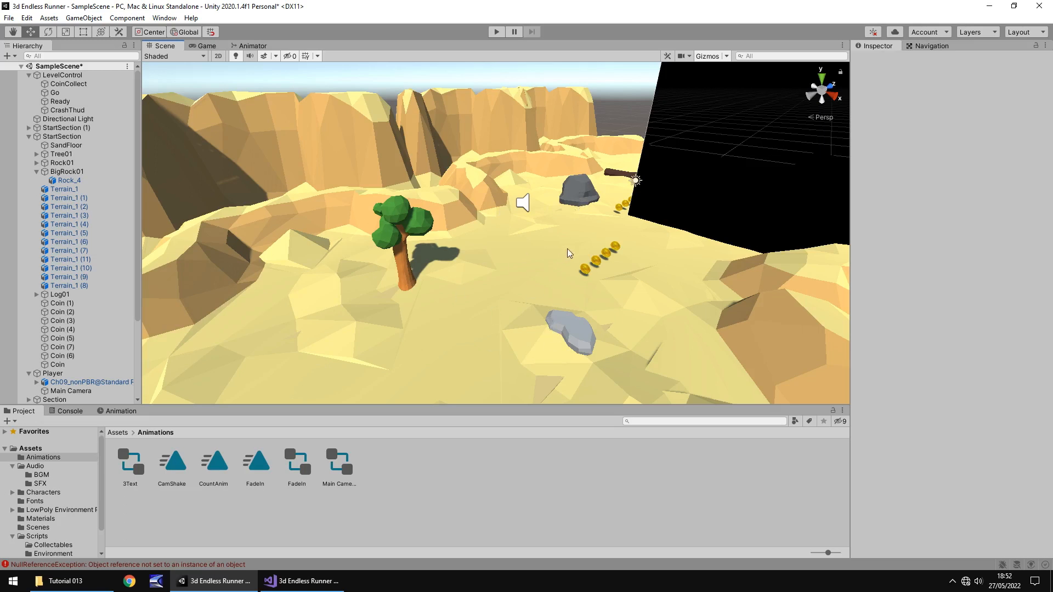
- Copy BigRock01's Obstacle Collision component and paste it as new onto Tree01
left_click(69, 180)
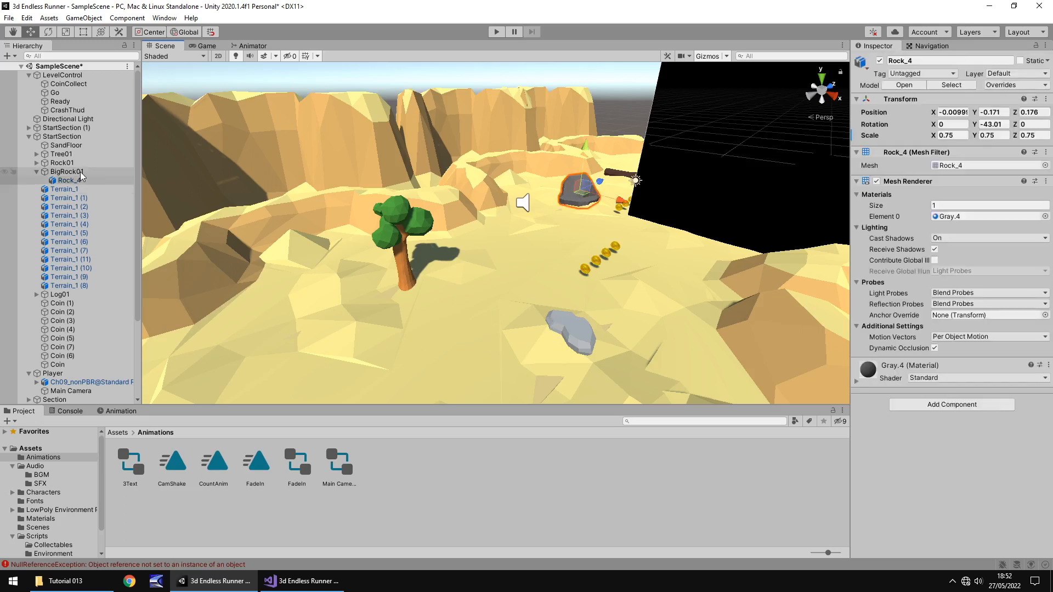
left_click(63, 172)
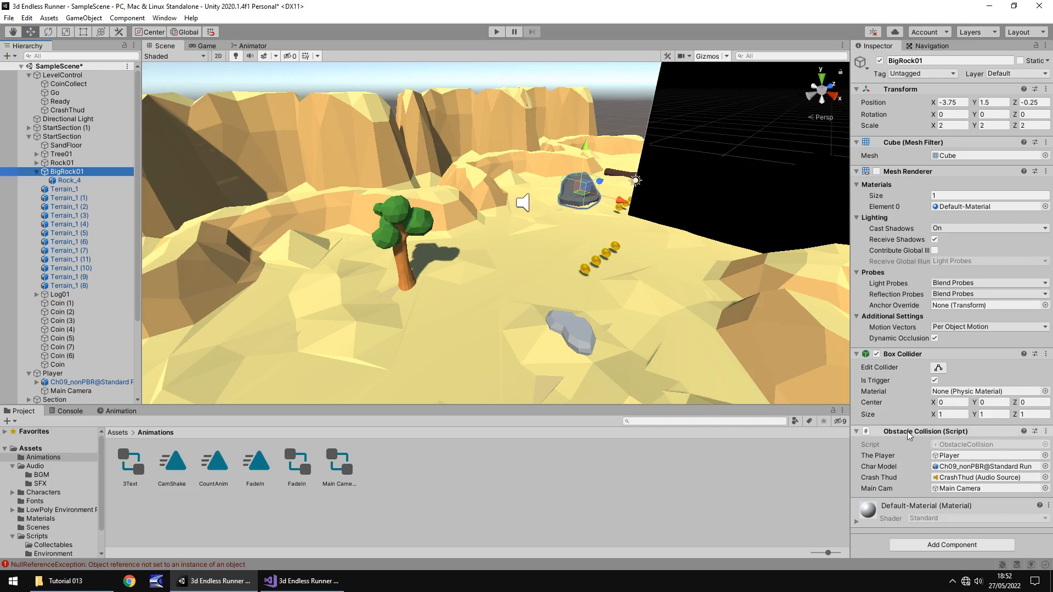
right_click(908, 435)
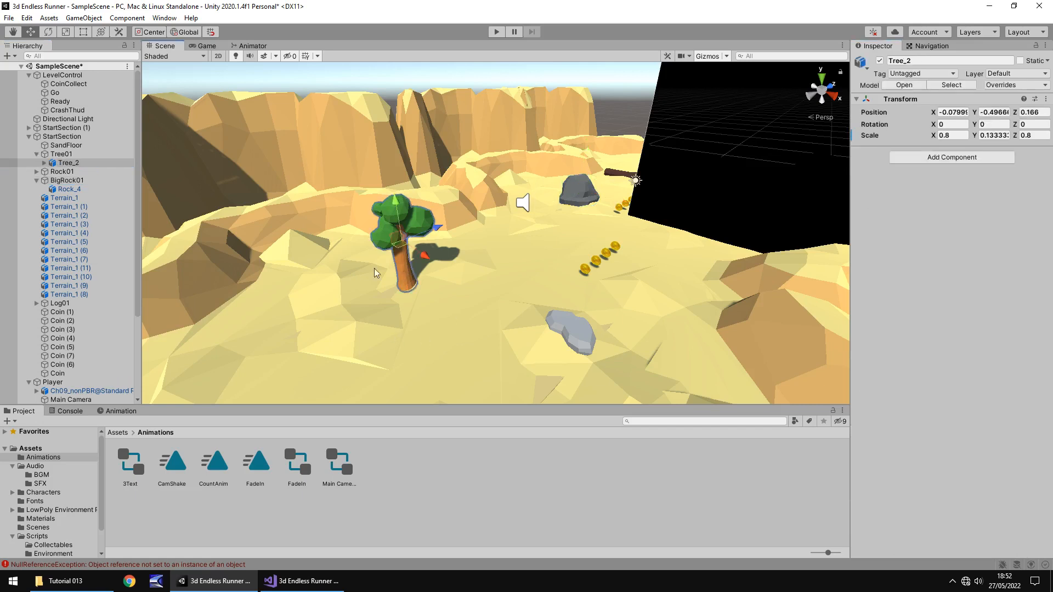
left_click(53, 154)
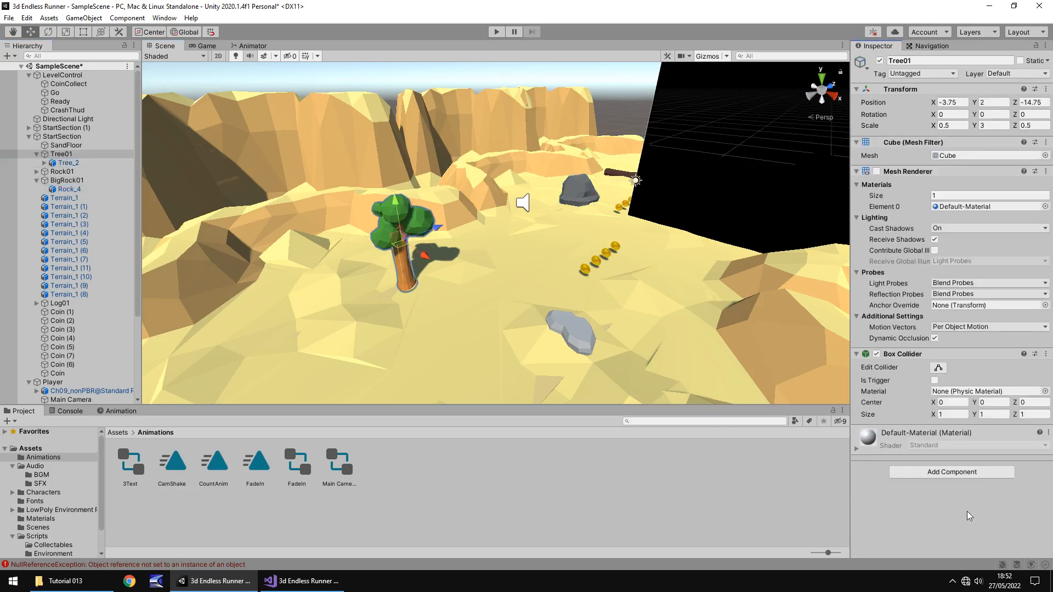
right_click(925, 434)
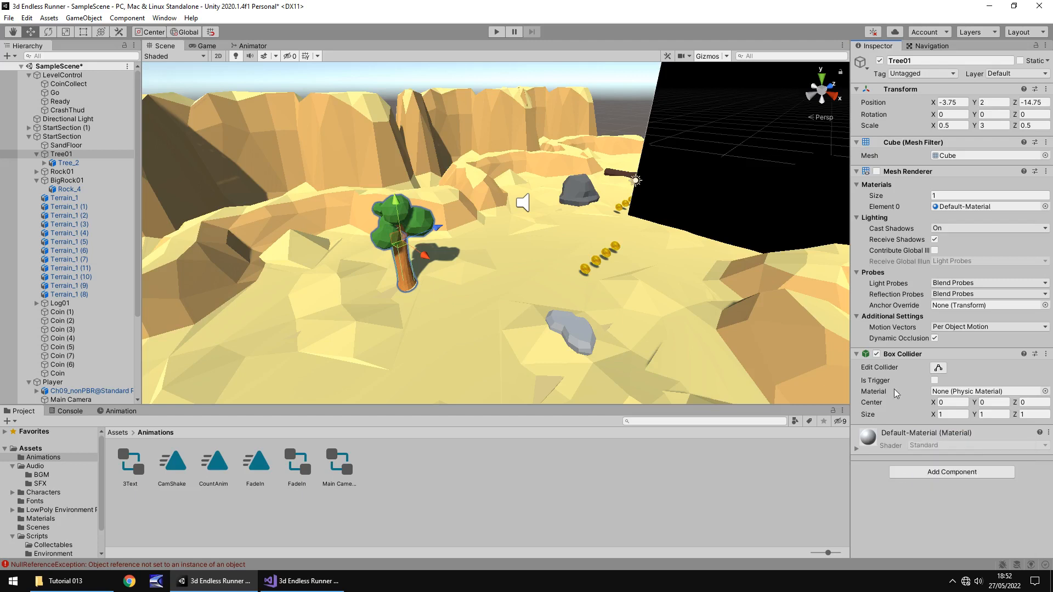
right_click(902, 354)
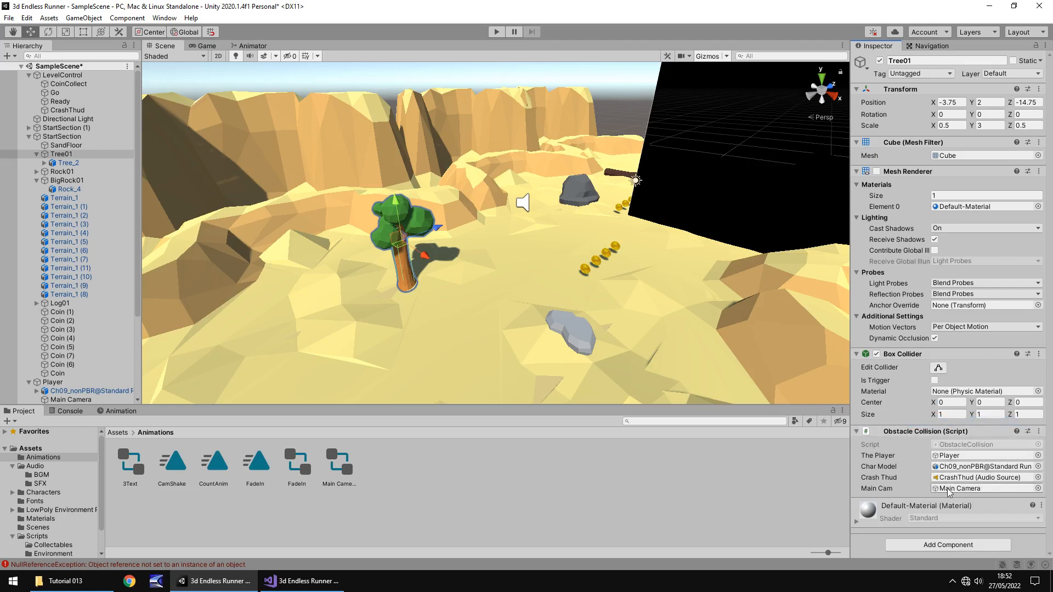
mouse_move(437, 253)
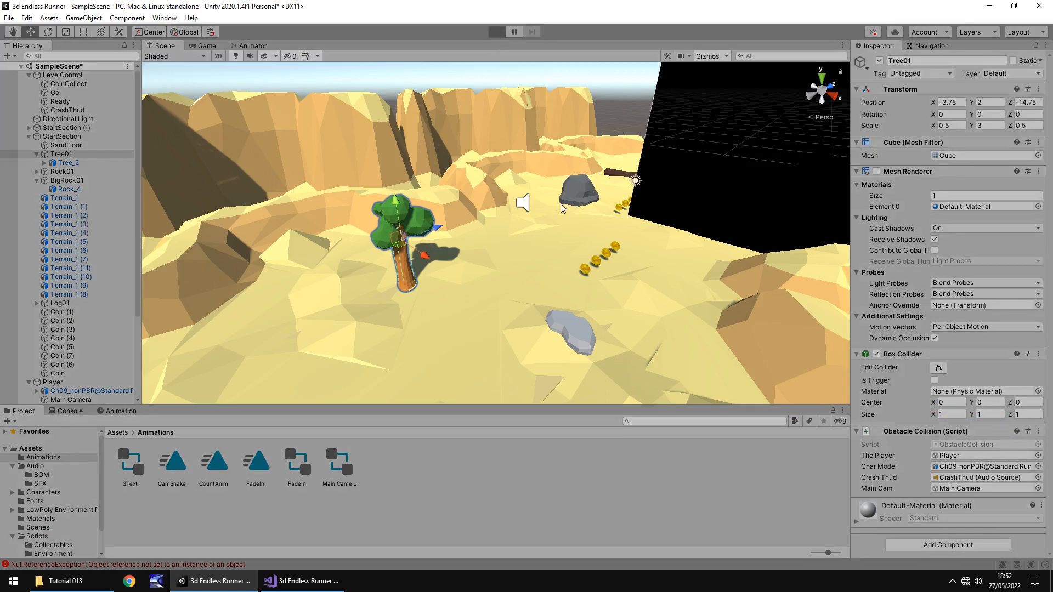
- Tick Is Trigger on Tree01's collider and test crashing into the tree
left_click(496, 31)
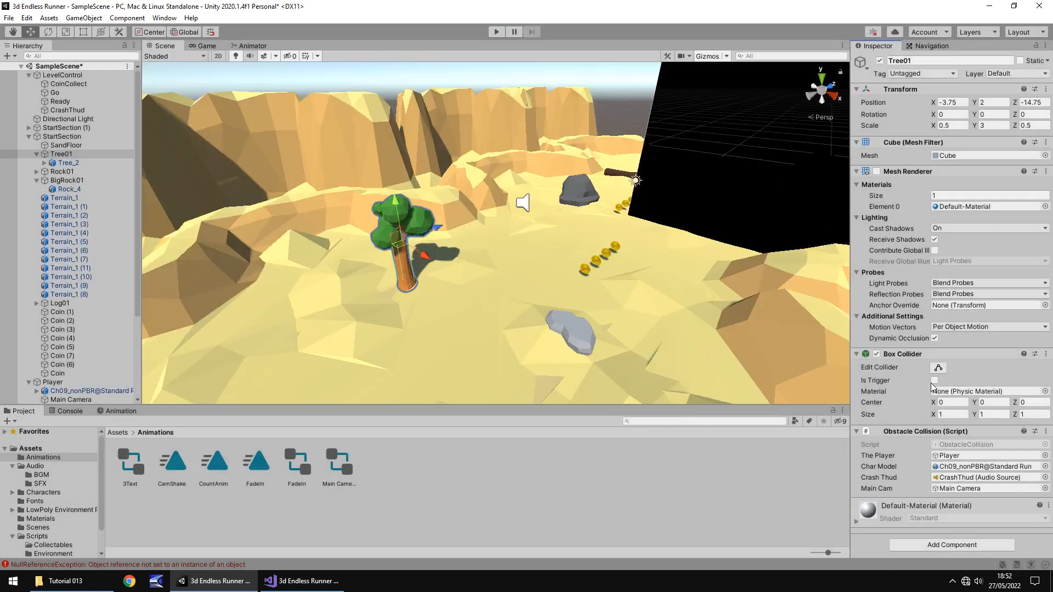
left_click(934, 381)
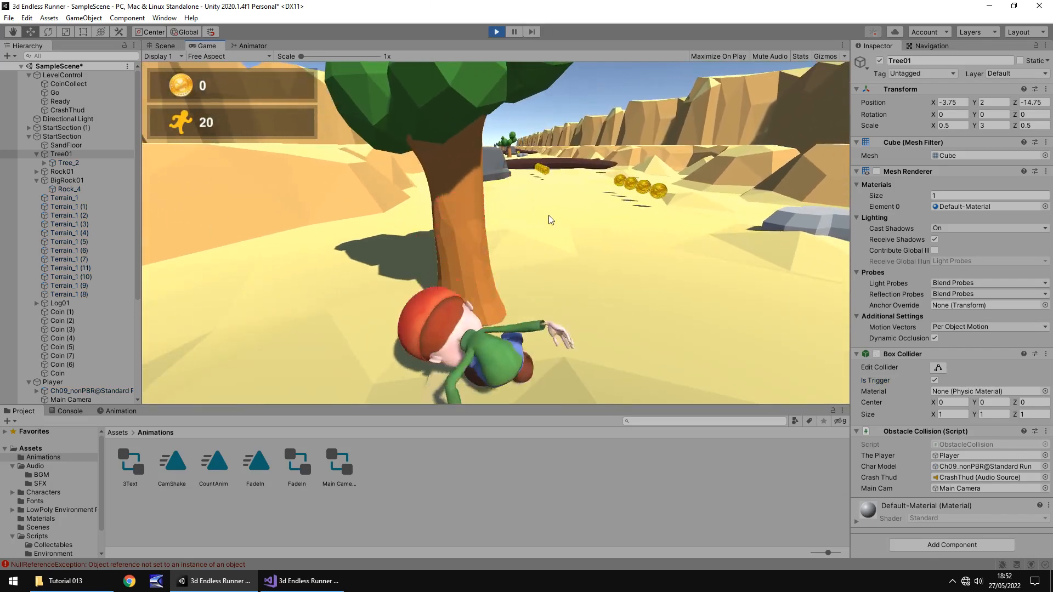
left_click(162, 45)
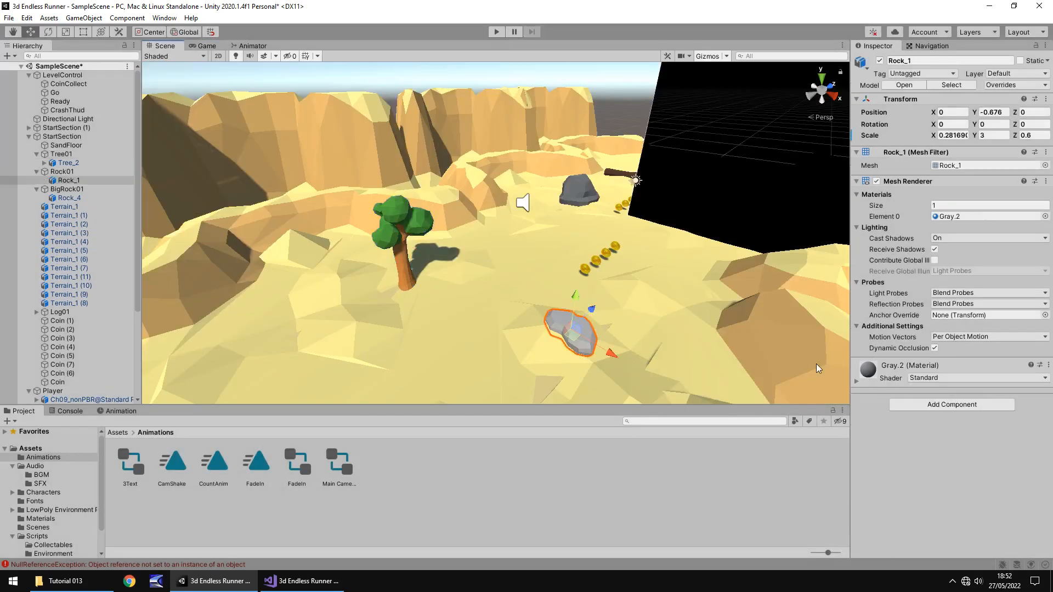
- Paste Obstacle Collision onto Rock01, tick Is Trigger, and select Log01
left_click(57, 171)
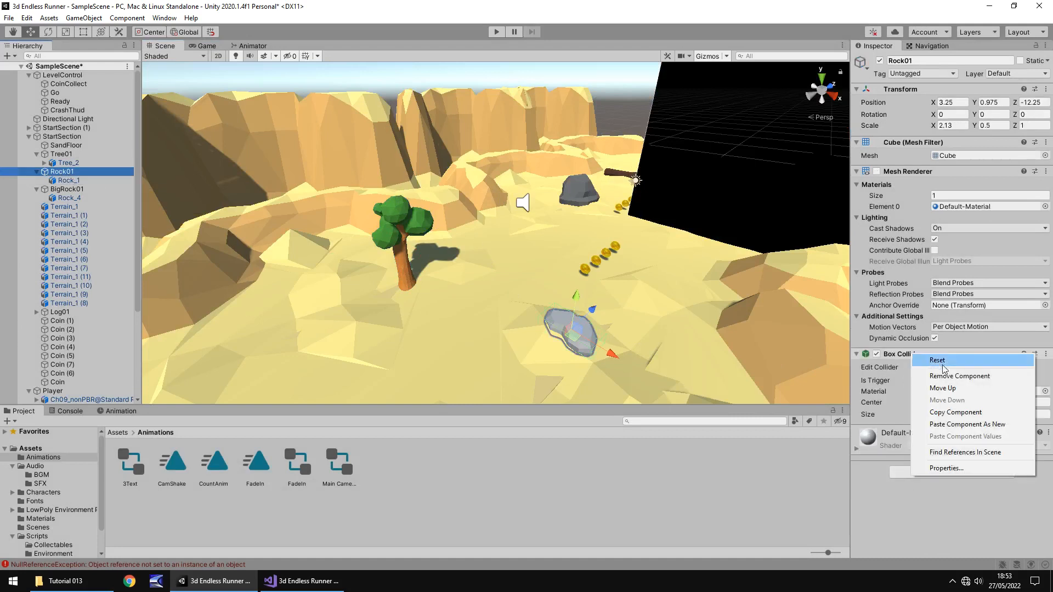
left_click(937, 359)
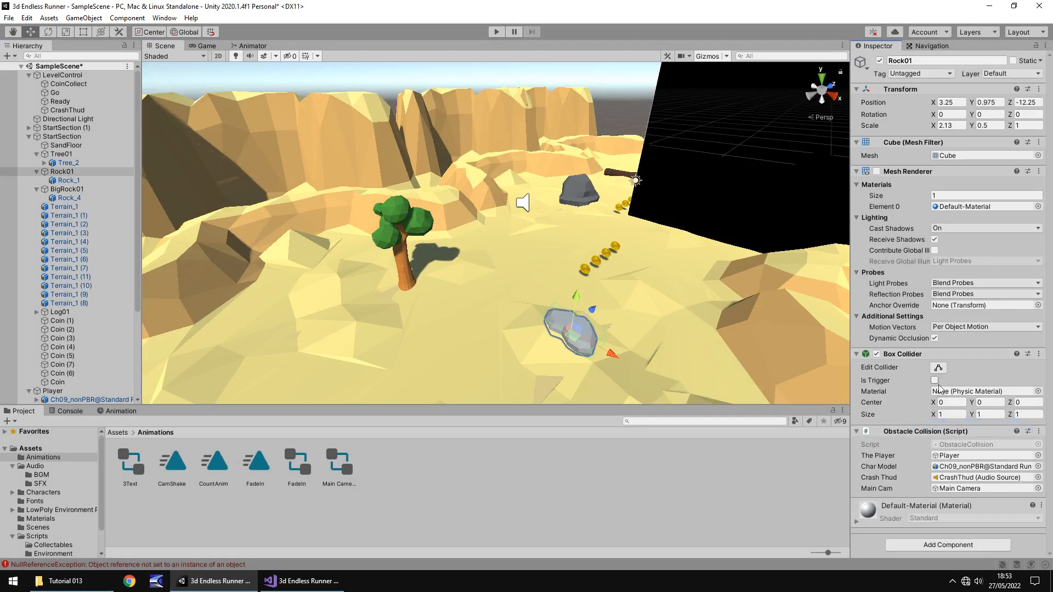
left_click(934, 380)
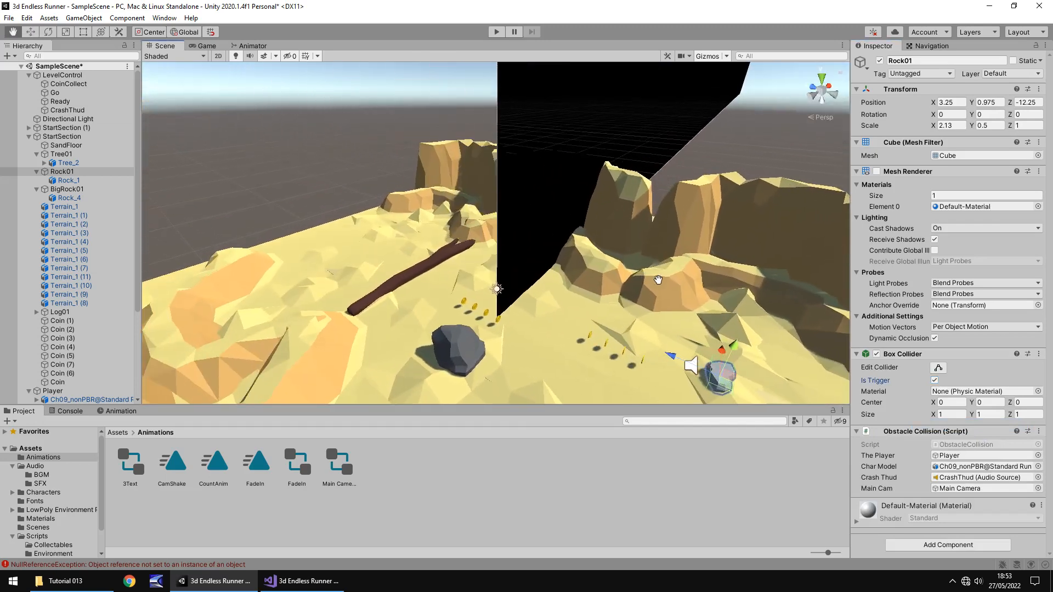
left_click(36, 312)
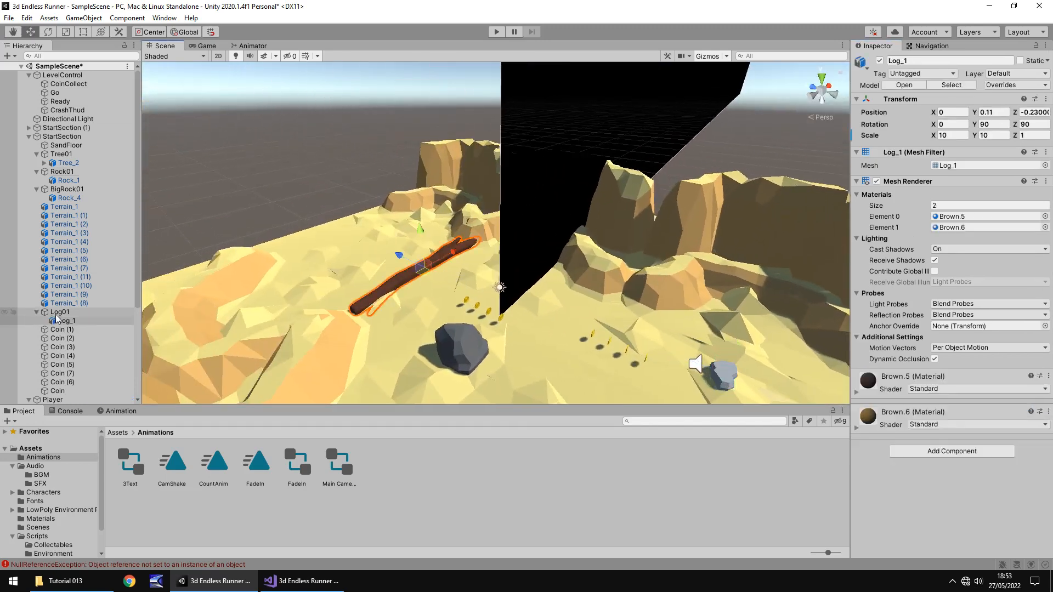
left_click(58, 312)
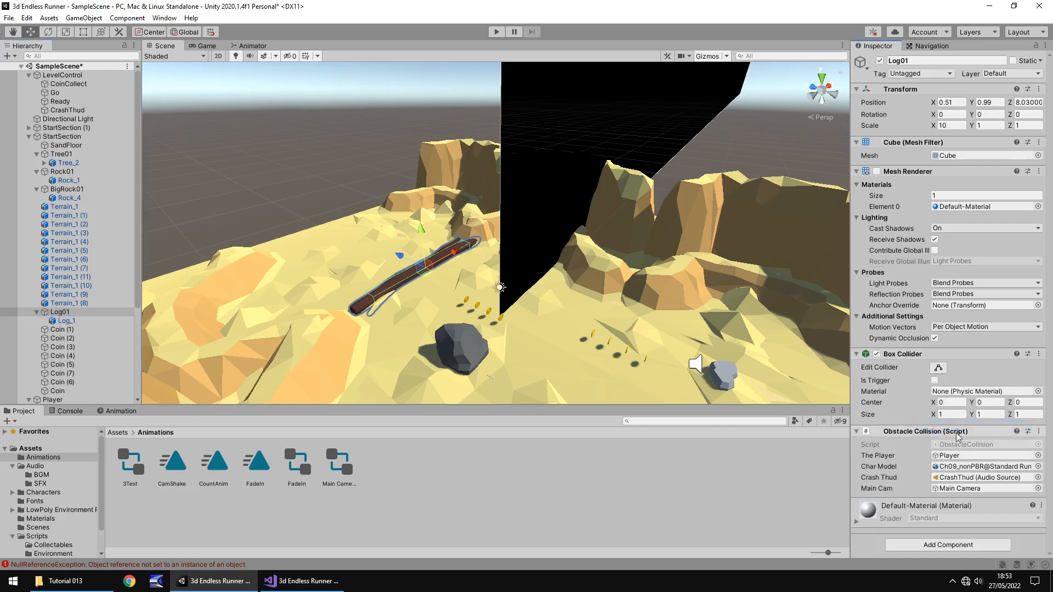
mouse_move(971, 506)
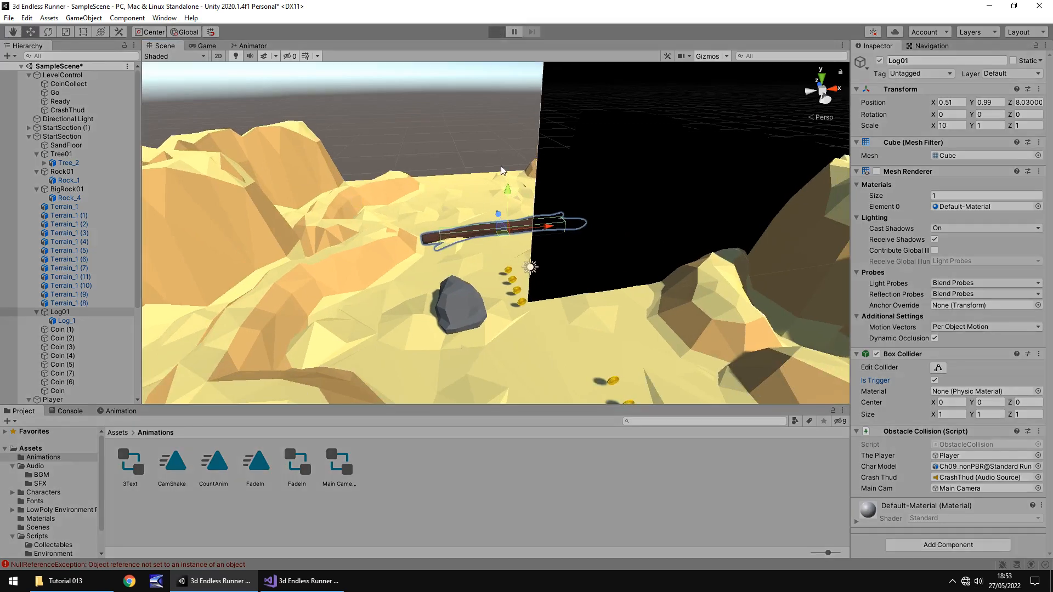
left_click(497, 31)
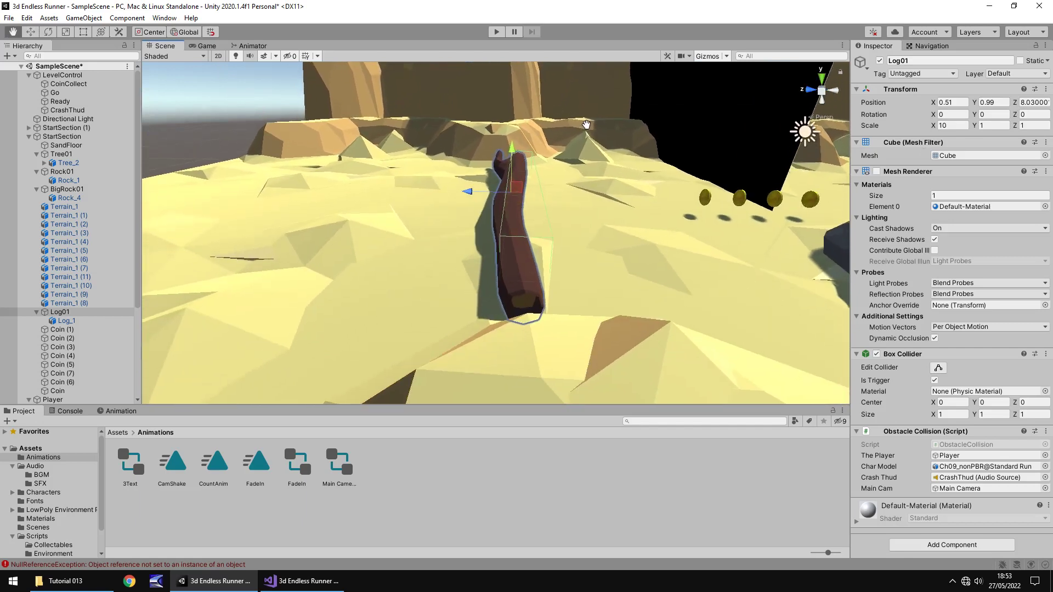
left_click_drag(587, 125, 578, 129)
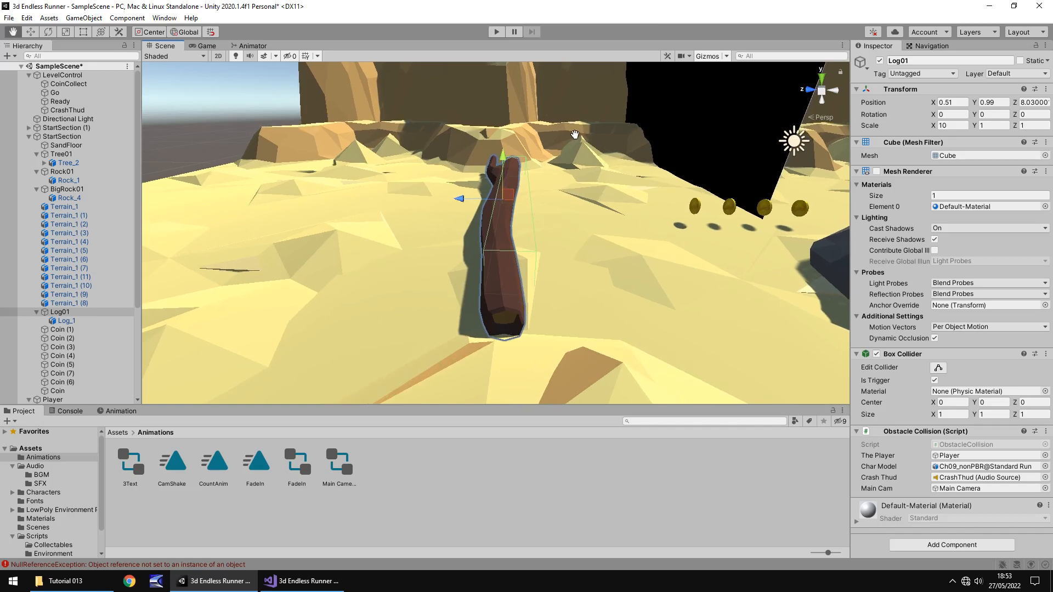
mouse_move(528, 178)
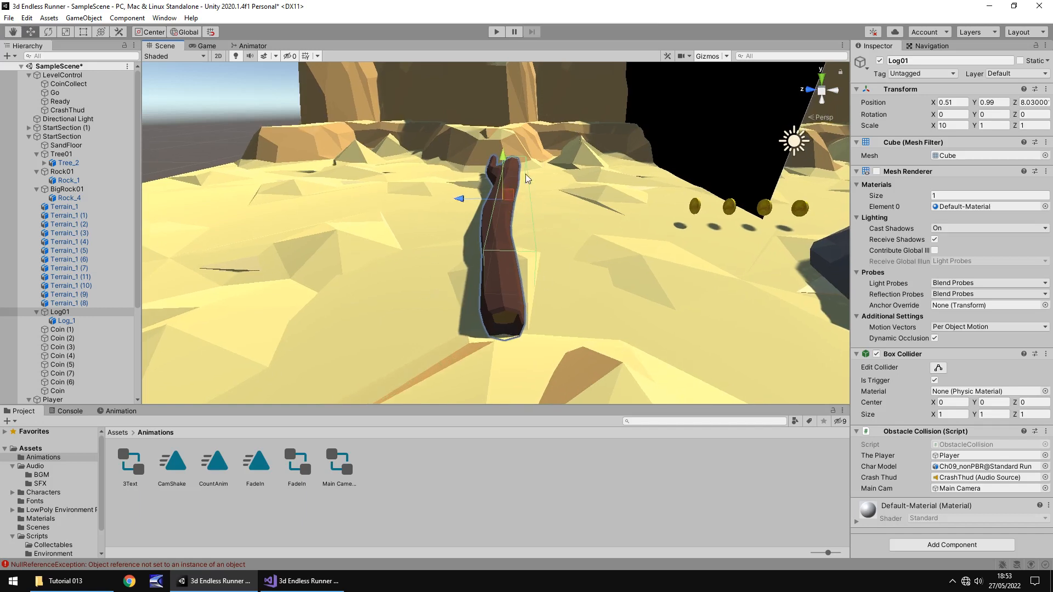
mouse_move(526, 231)
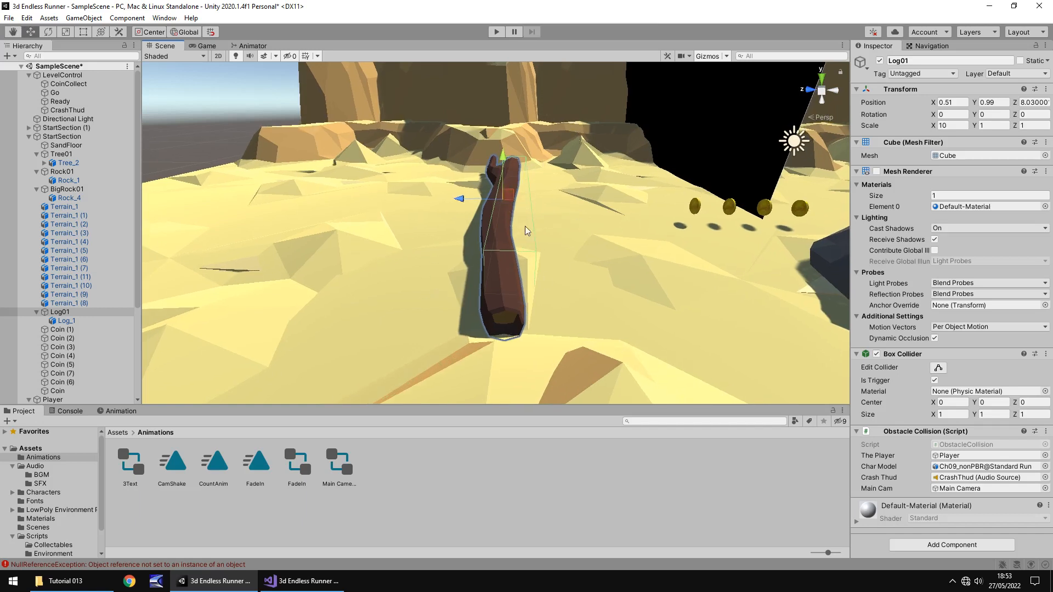
left_click(66, 321)
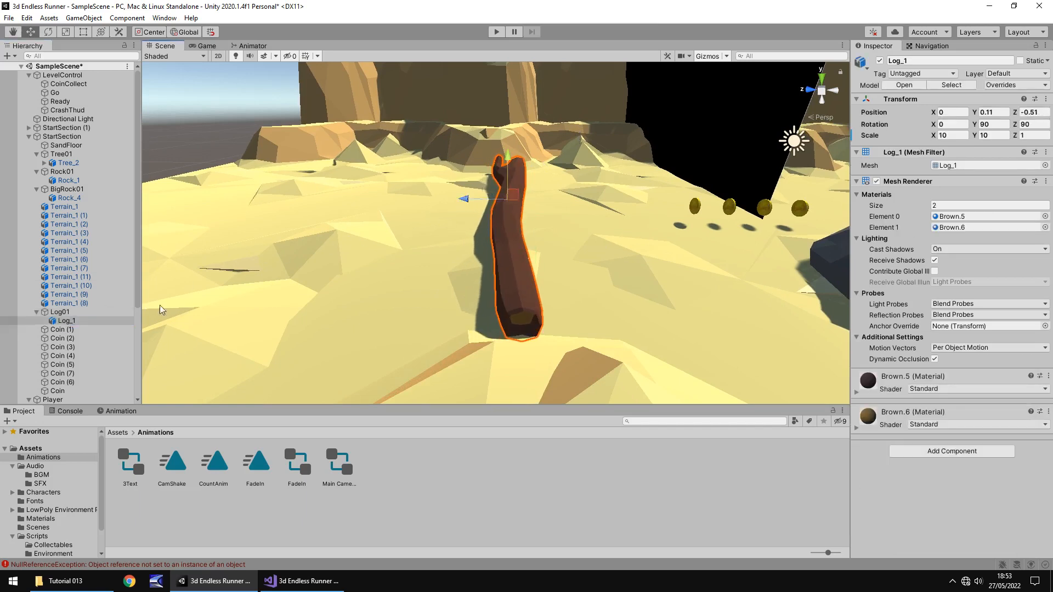
left_click(59, 313)
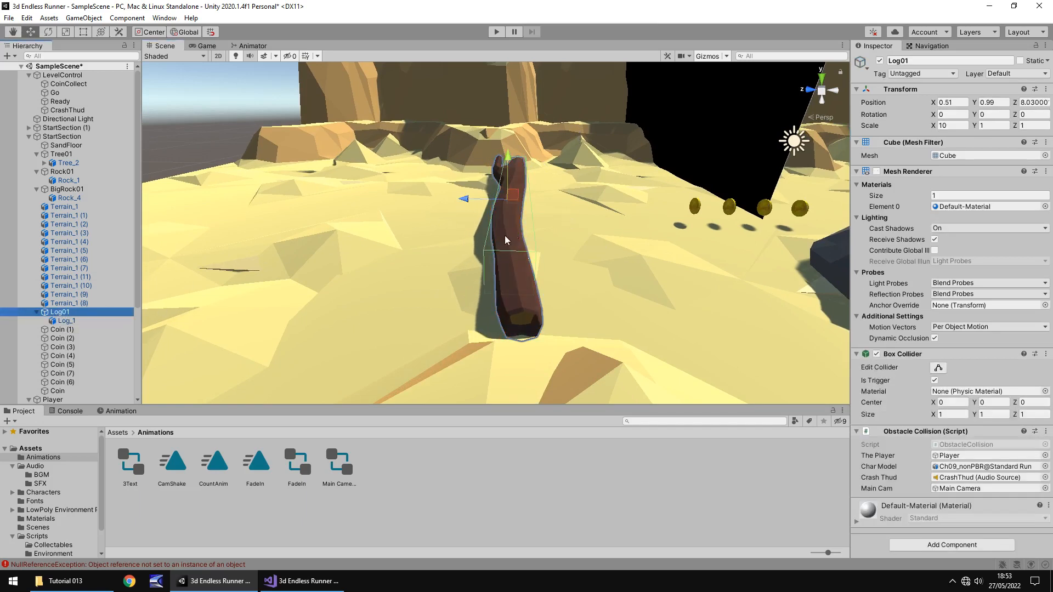
mouse_move(629, 238)
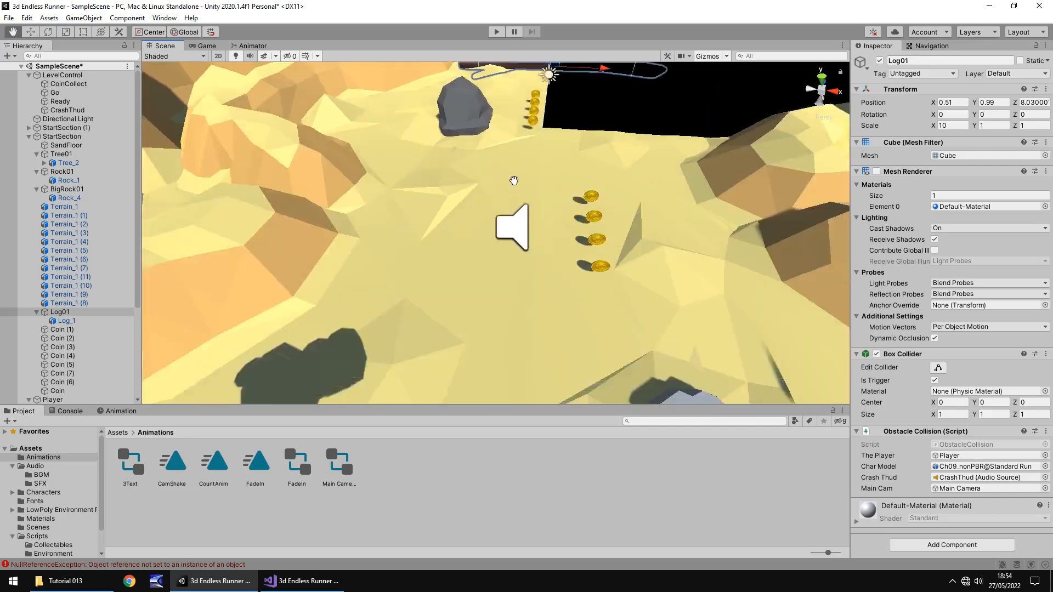
left_click_drag(514, 181, 496, 195)
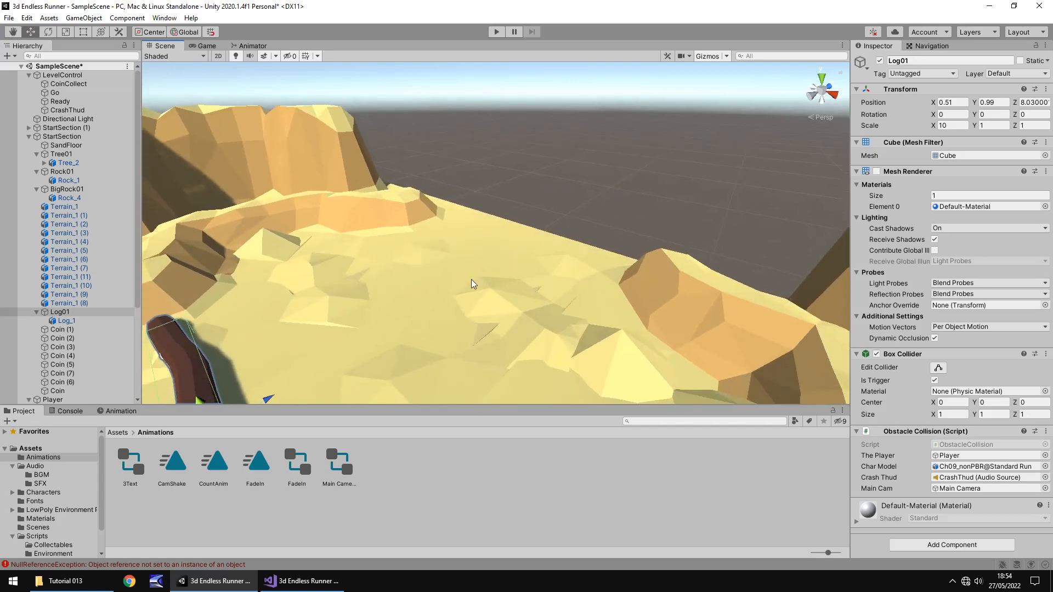
mouse_move(518, 289)
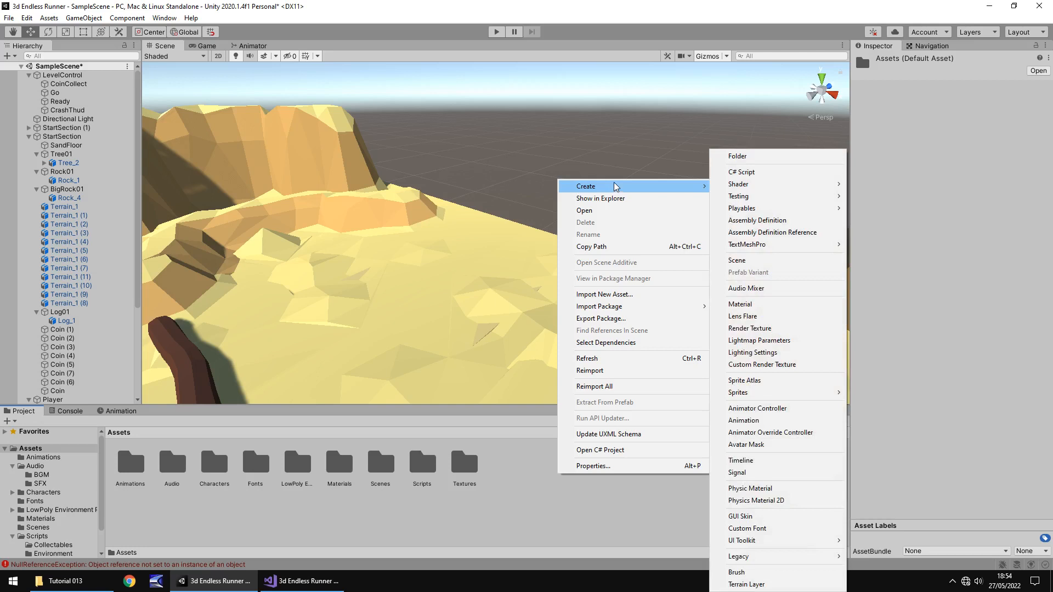
- Create a folder named EnemyObstacles under Assets and open it
left_click(737, 156)
type("Ene")
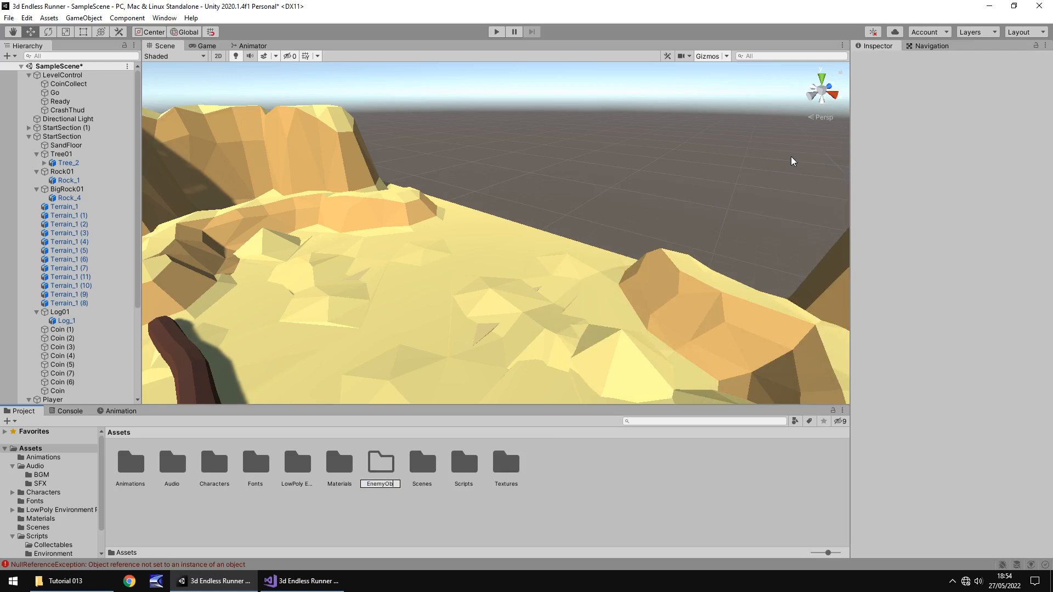
type("myObstaclesd")
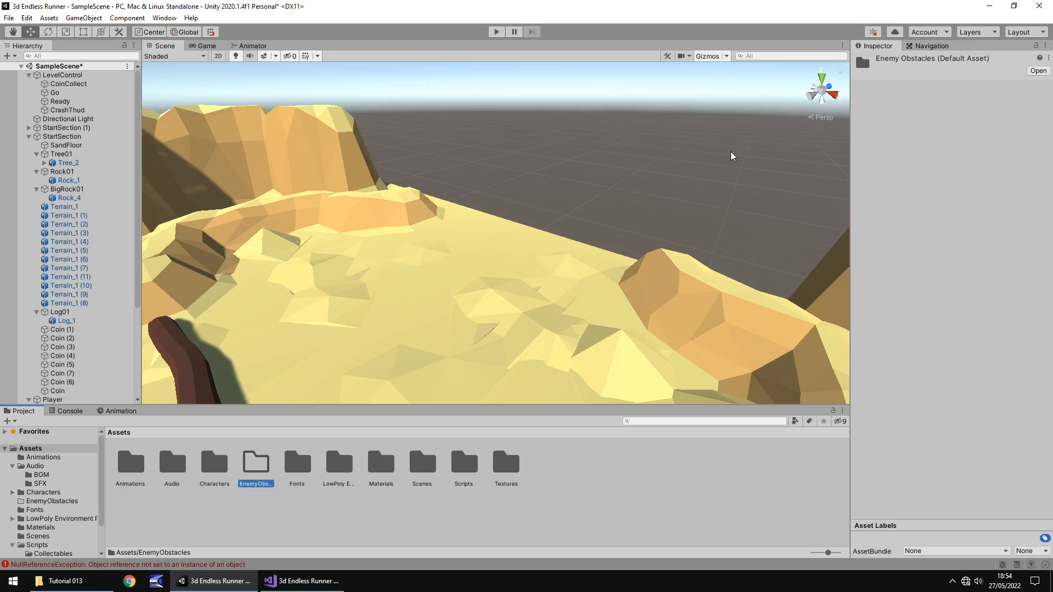
double_click(255, 463)
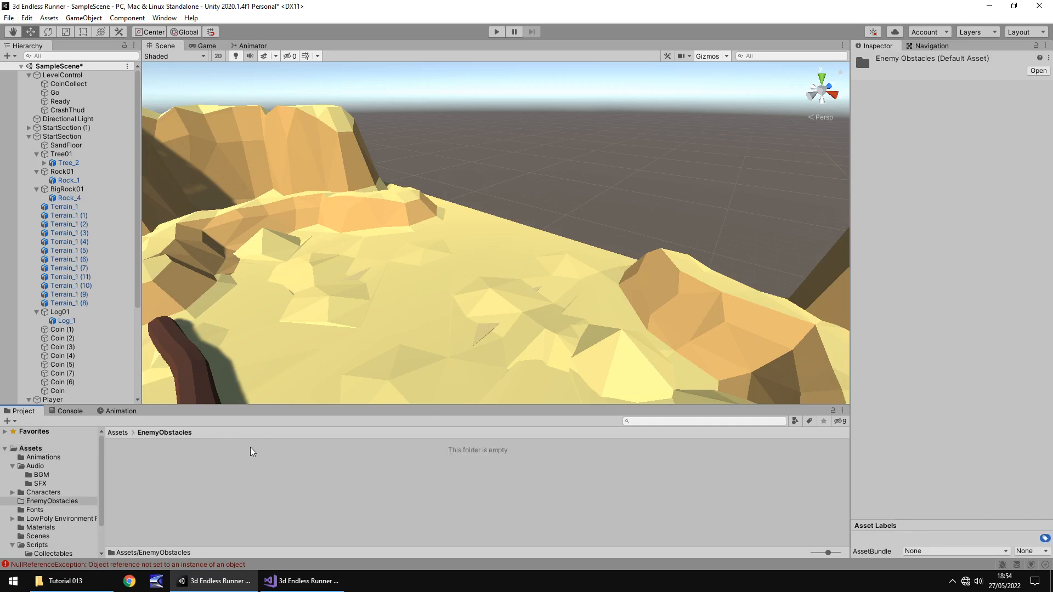
left_click(53, 581)
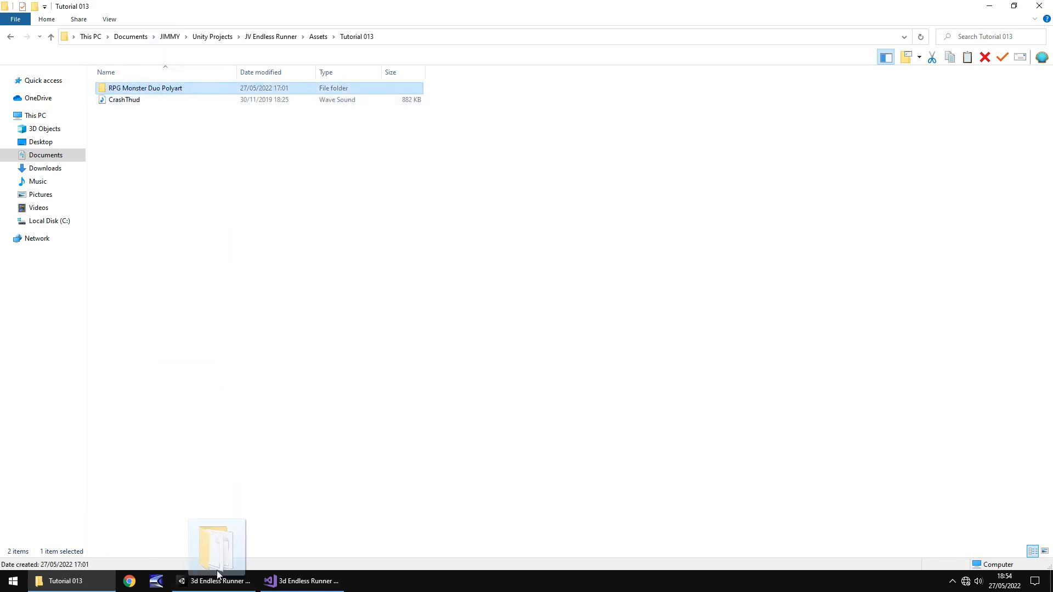
- Open the RPG Monster Duo Polyart pack and preview its promotion image
left_click(219, 581)
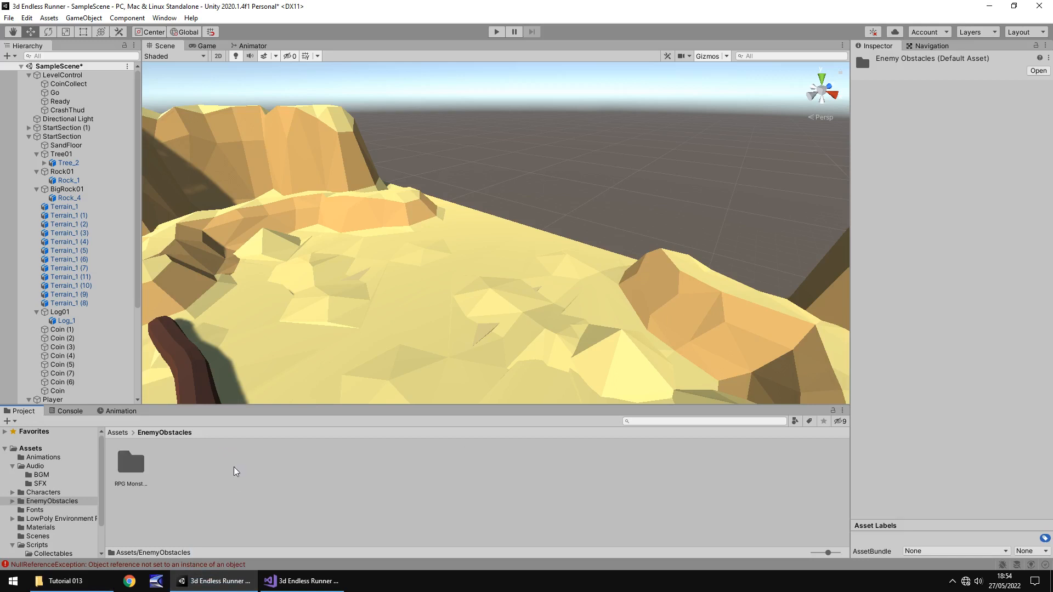
mouse_move(116, 481)
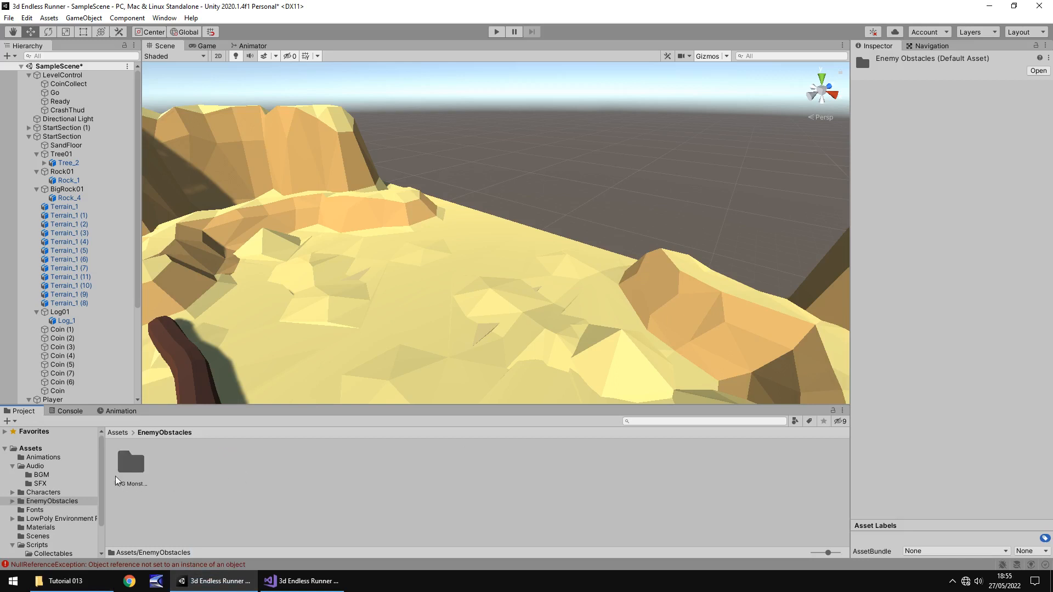
double_click(131, 463)
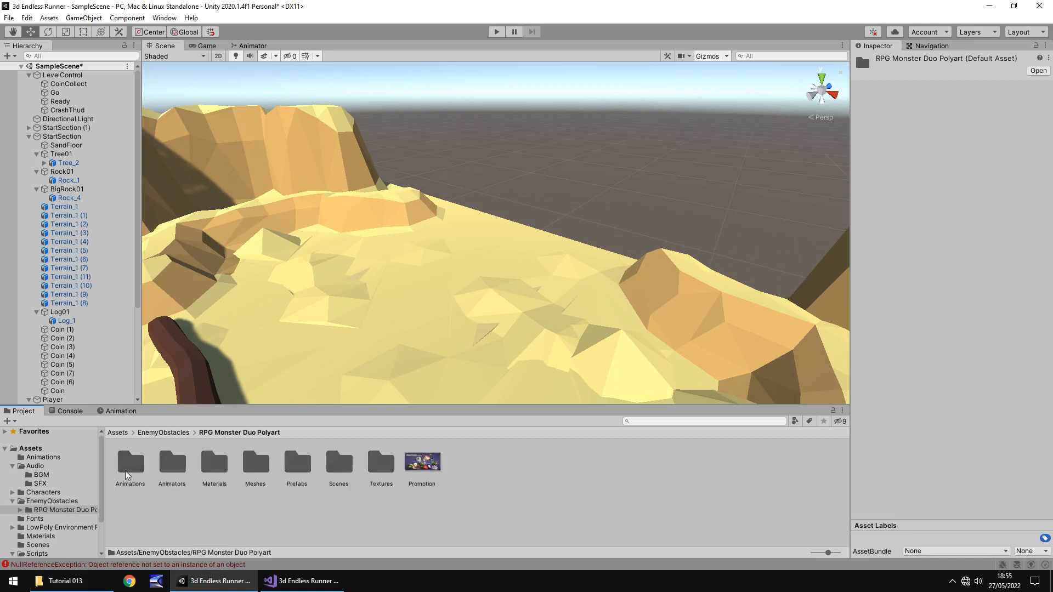
left_click(421, 462)
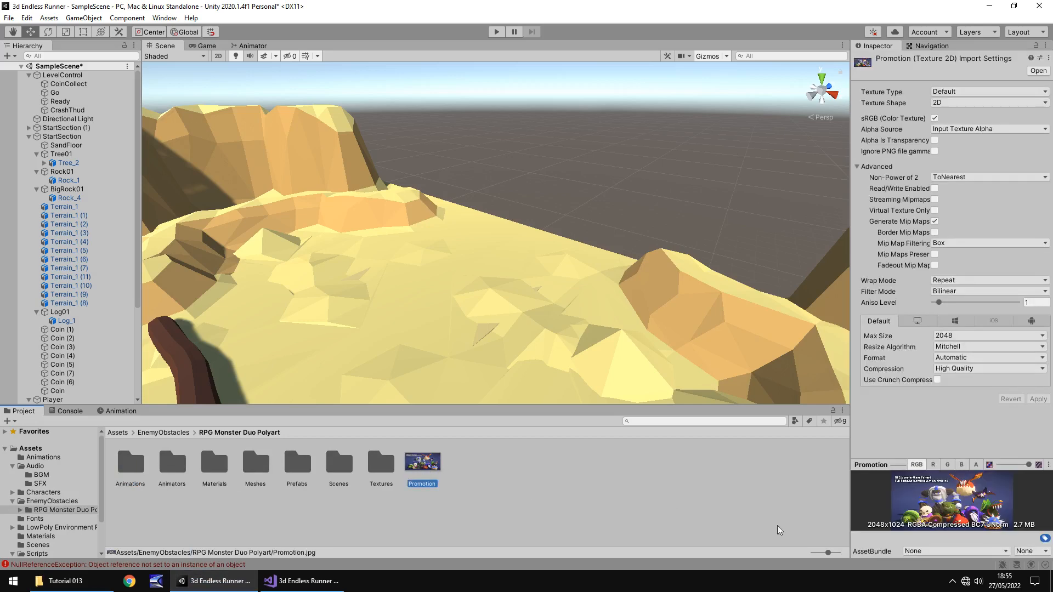
mouse_move(883, 444)
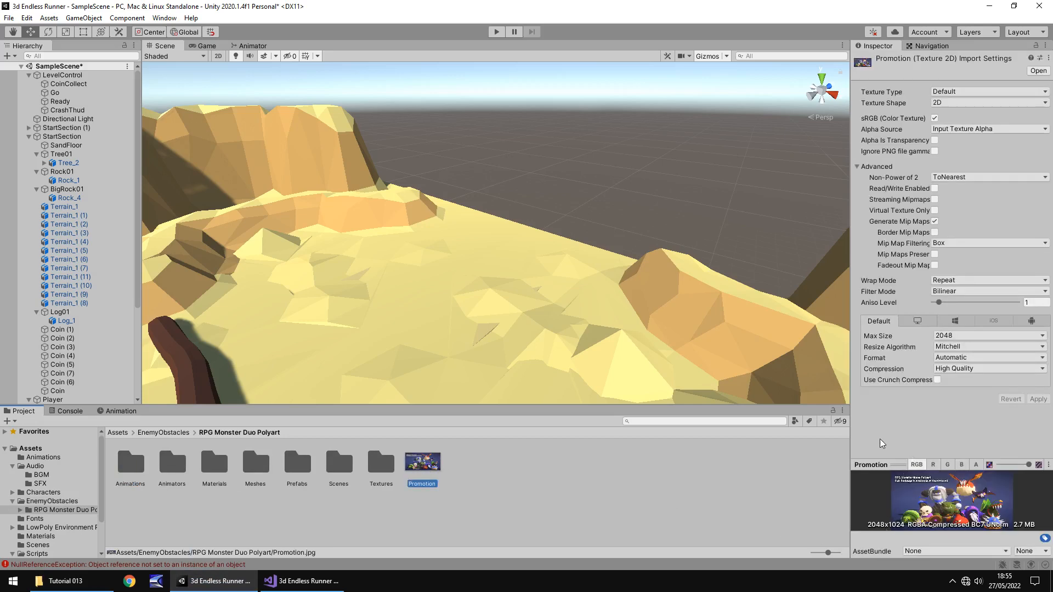
mouse_move(512, 489)
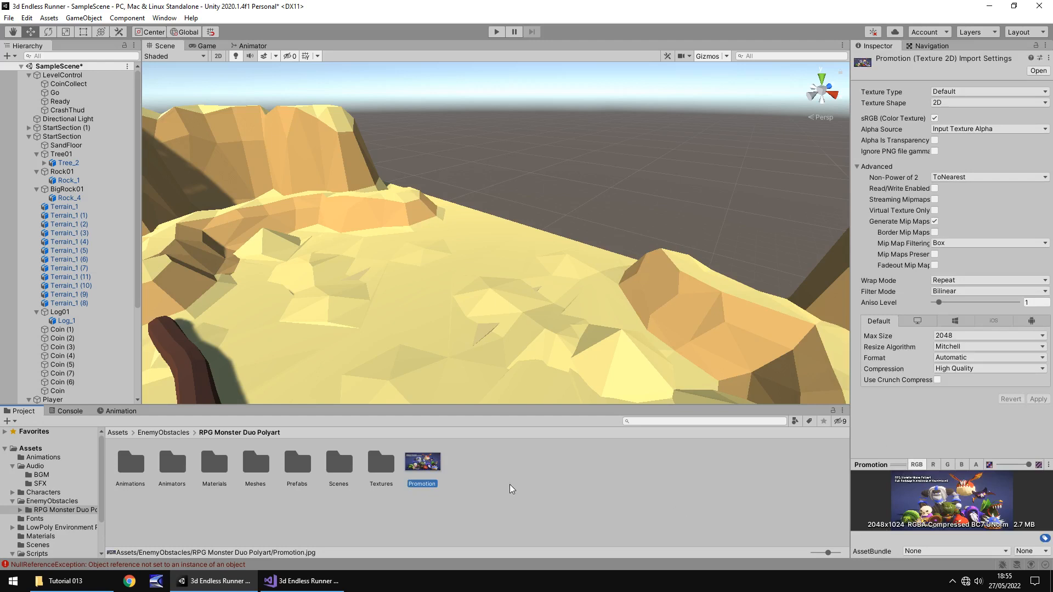
mouse_move(500, 488)
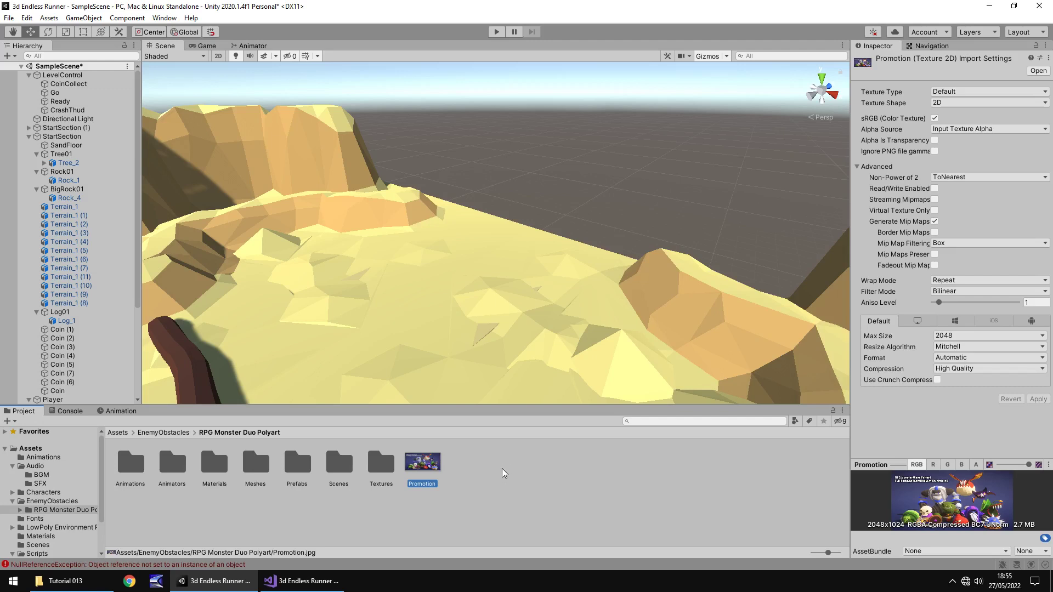
mouse_move(493, 460)
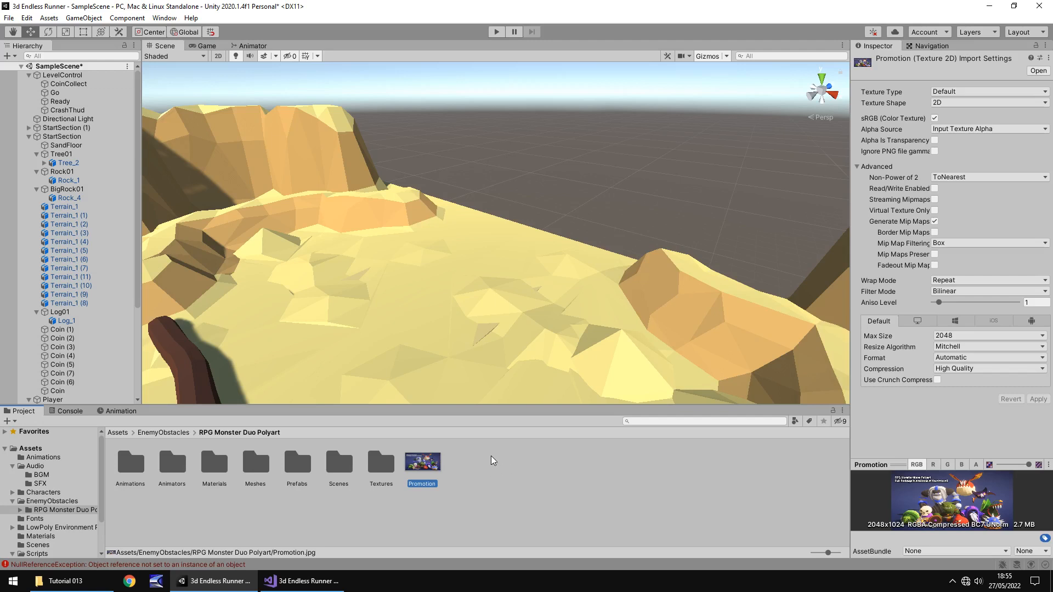
mouse_move(311, 480)
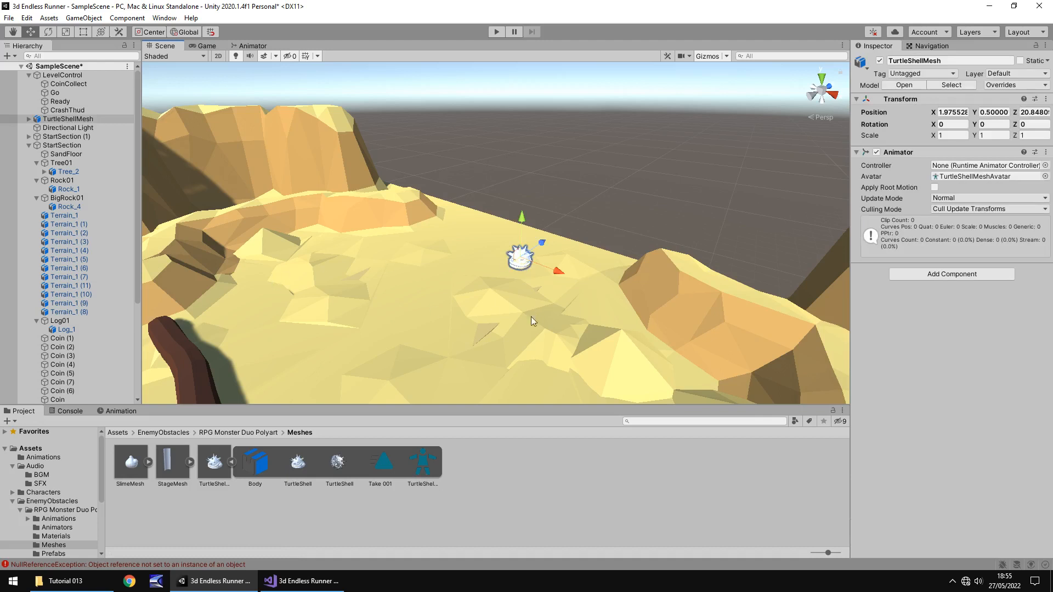
mouse_move(443, 275)
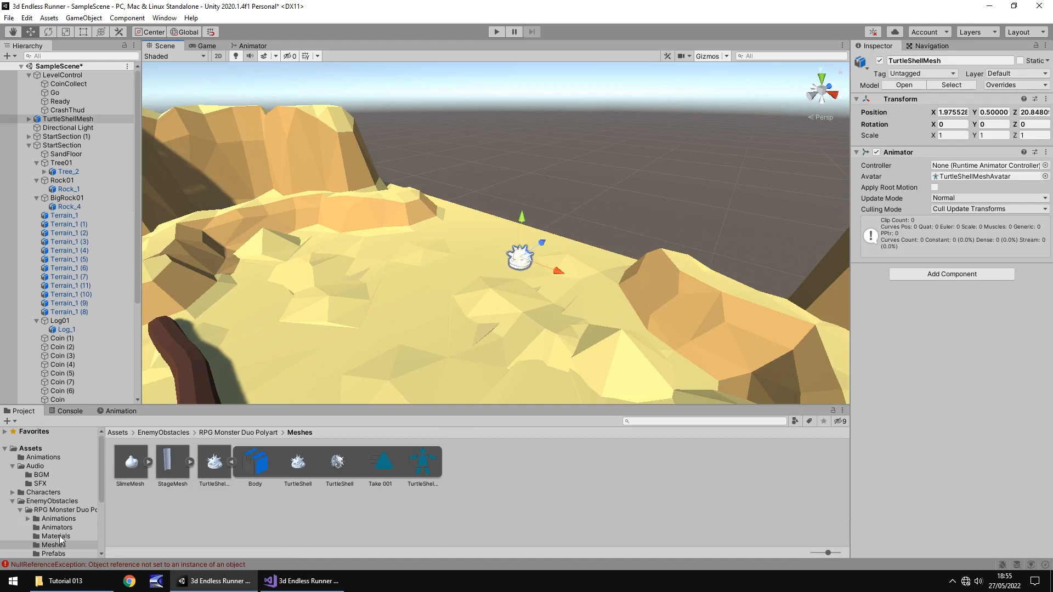
- Open the RPG Monster Duo Polyart Materials folder and scroll through it
left_click(53, 536)
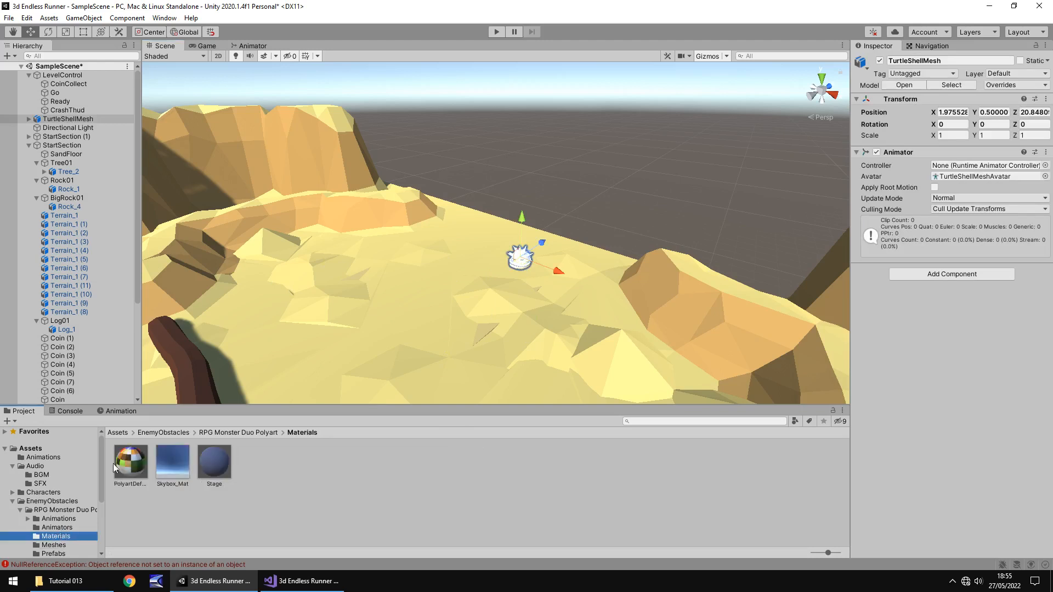
scroll("down", 3)
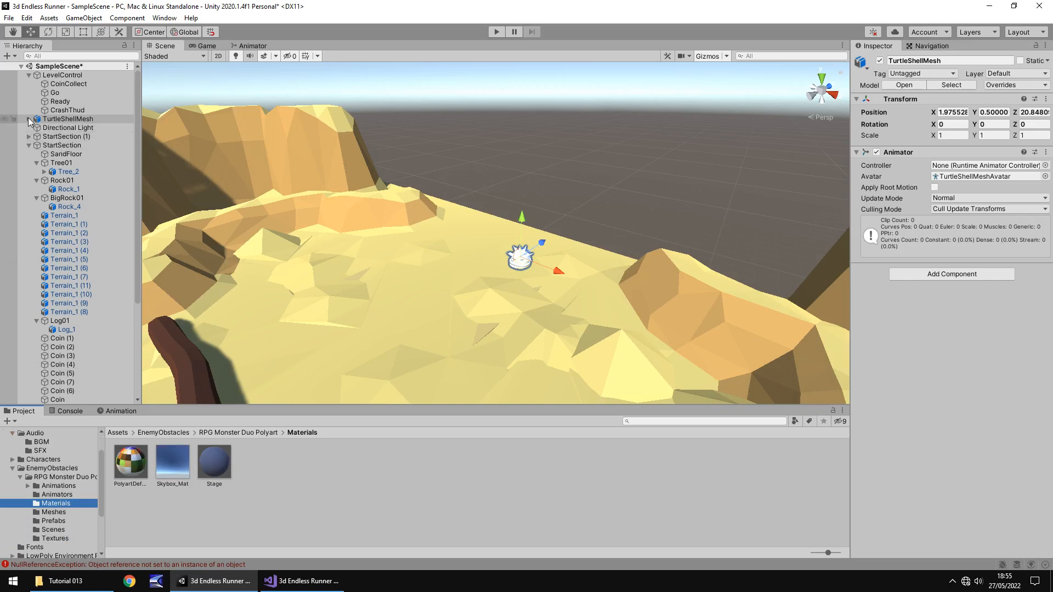
- Give TurtleShellMesh's TurtleShell part the PolyartDefaultTex material in Element 0
left_click(30, 119)
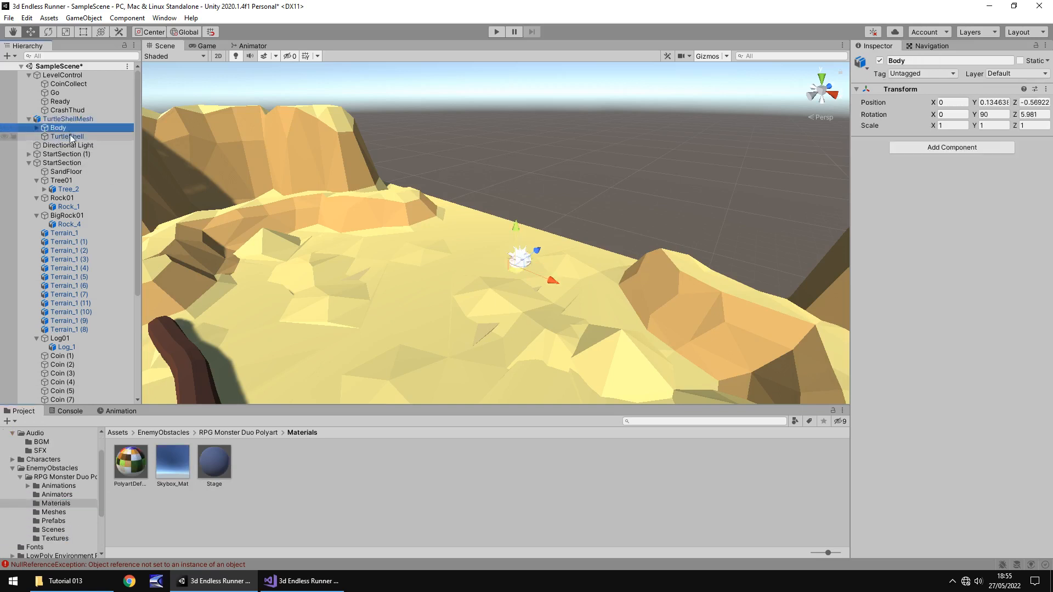
left_click(66, 136)
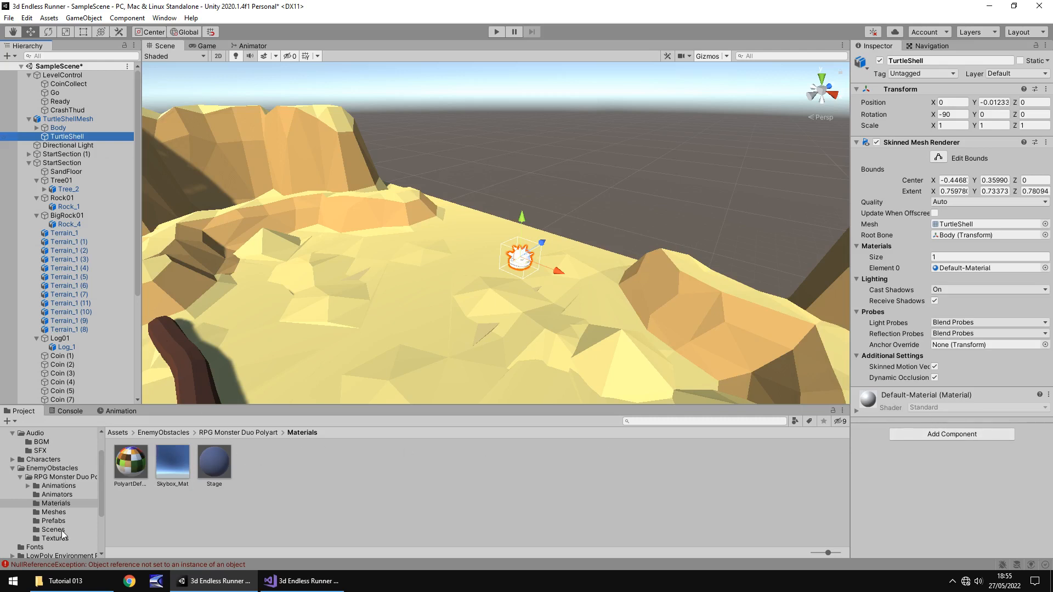
left_click(55, 538)
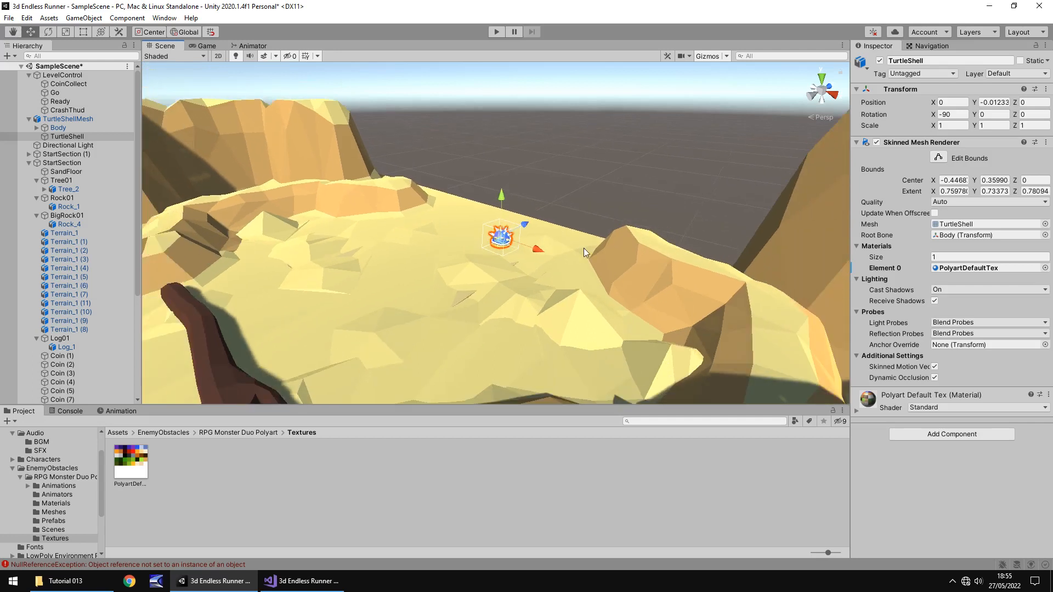
mouse_move(448, 308)
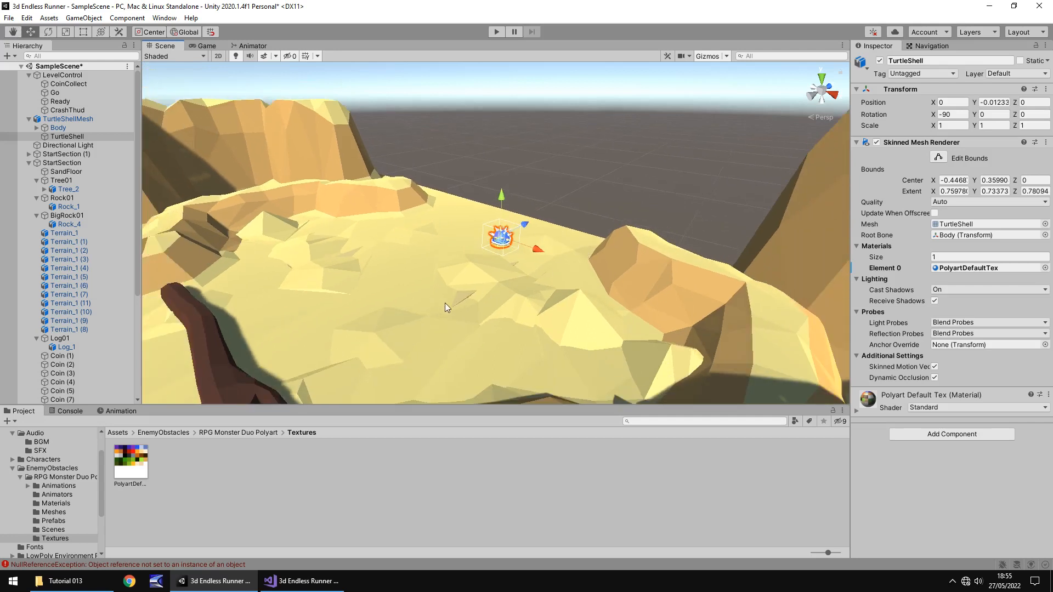
mouse_move(226, 327)
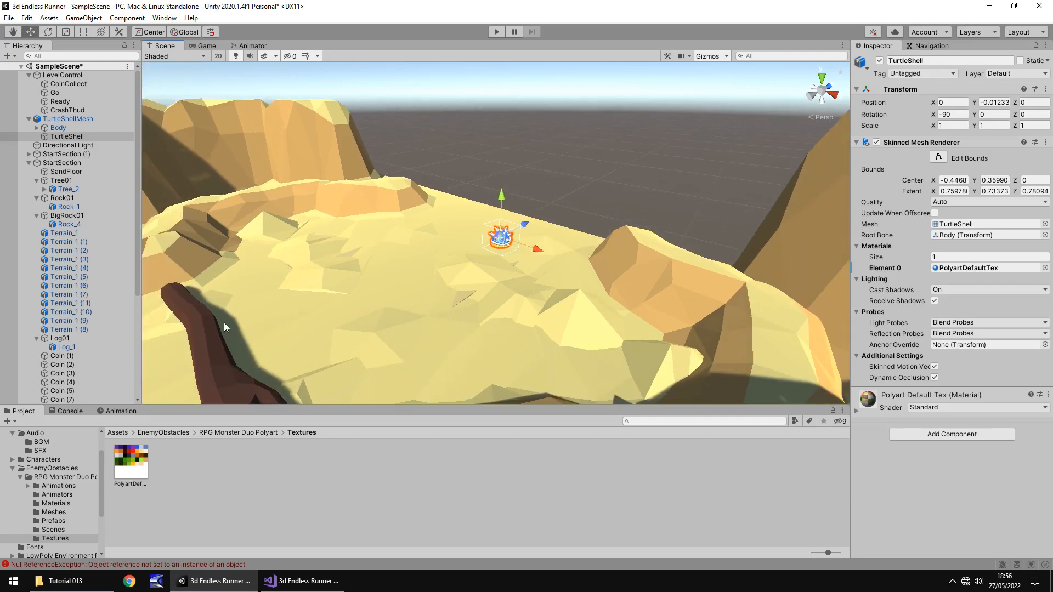
mouse_move(446, 308)
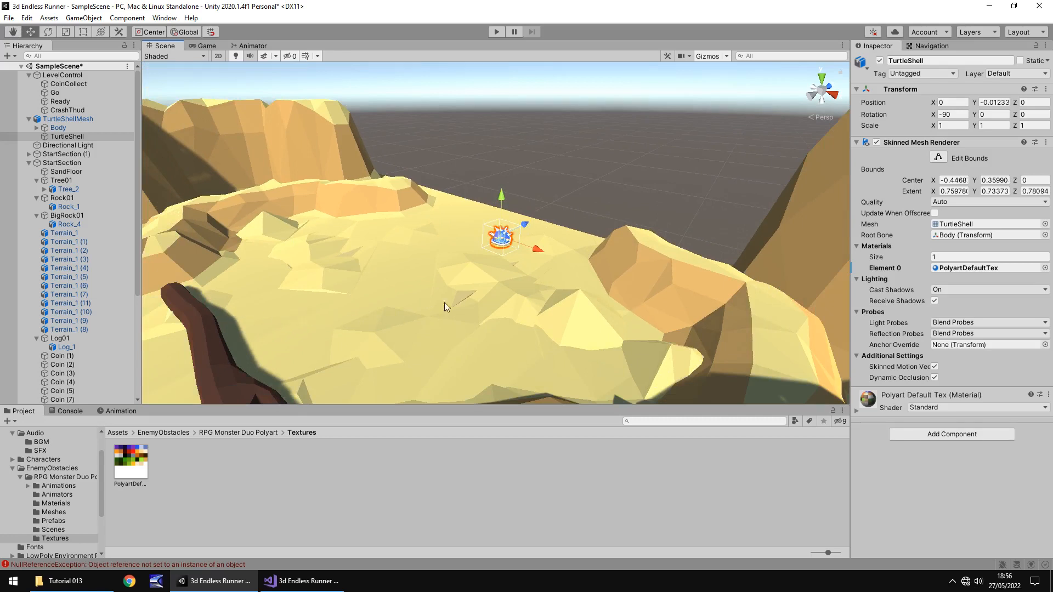
mouse_move(189, 139)
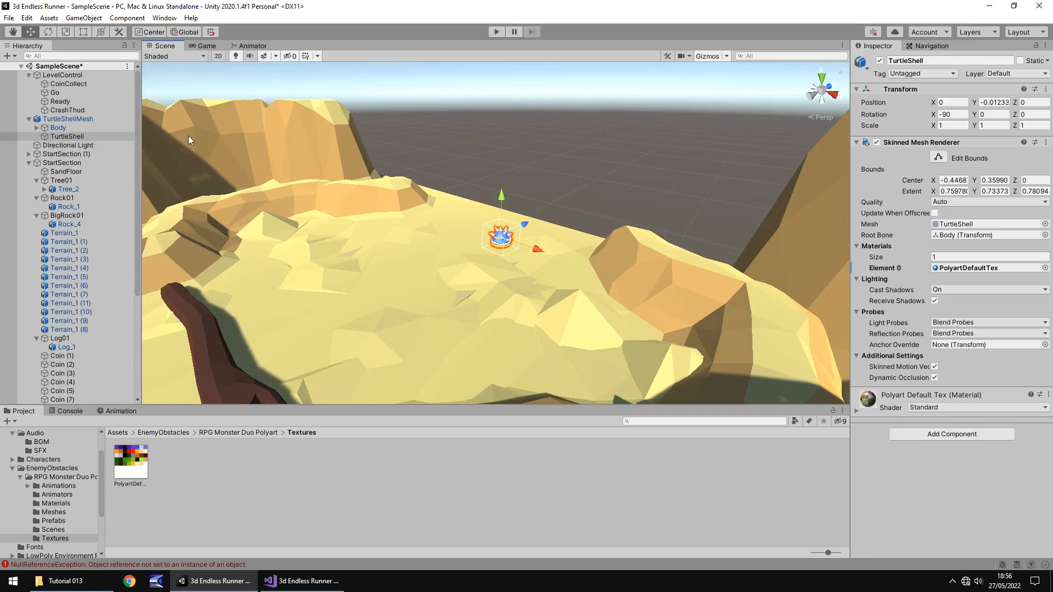
left_click(67, 120)
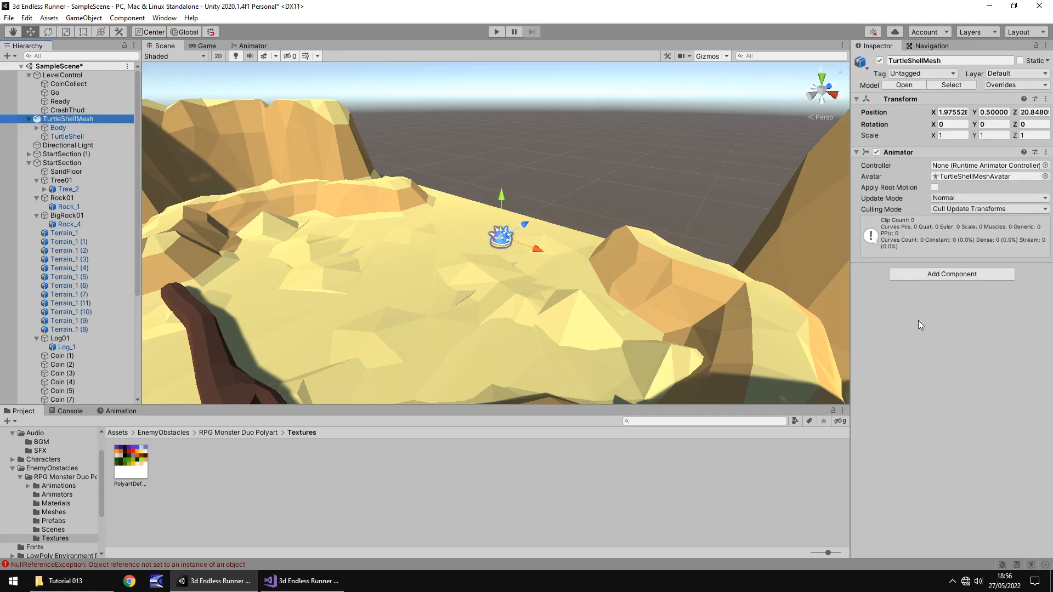
- Add a Box Collider to TurtleShellMesh and set its Center Y to 0.5
right_click(68, 119)
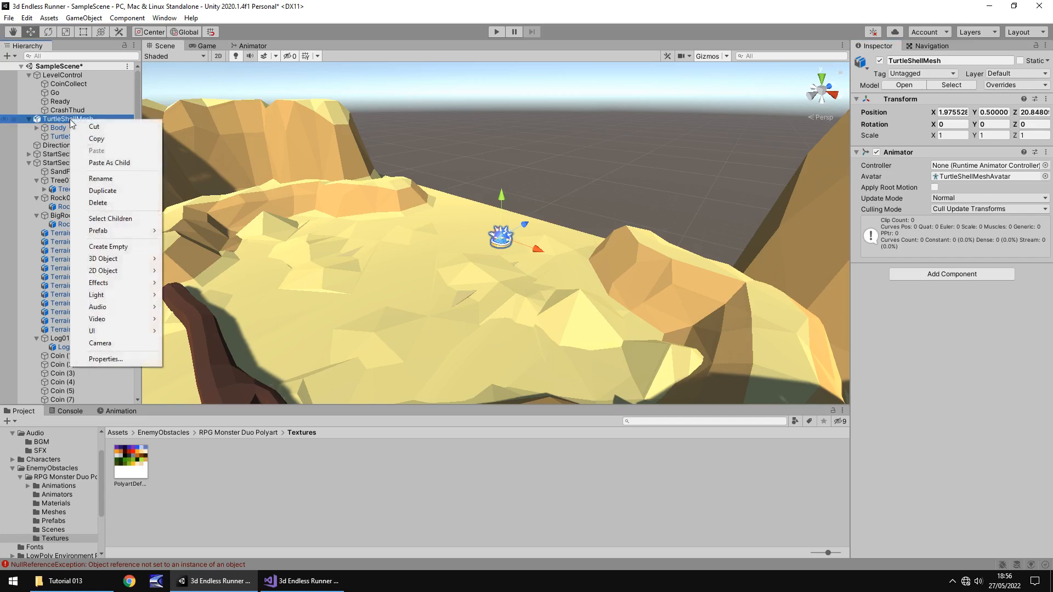
left_click(952, 274)
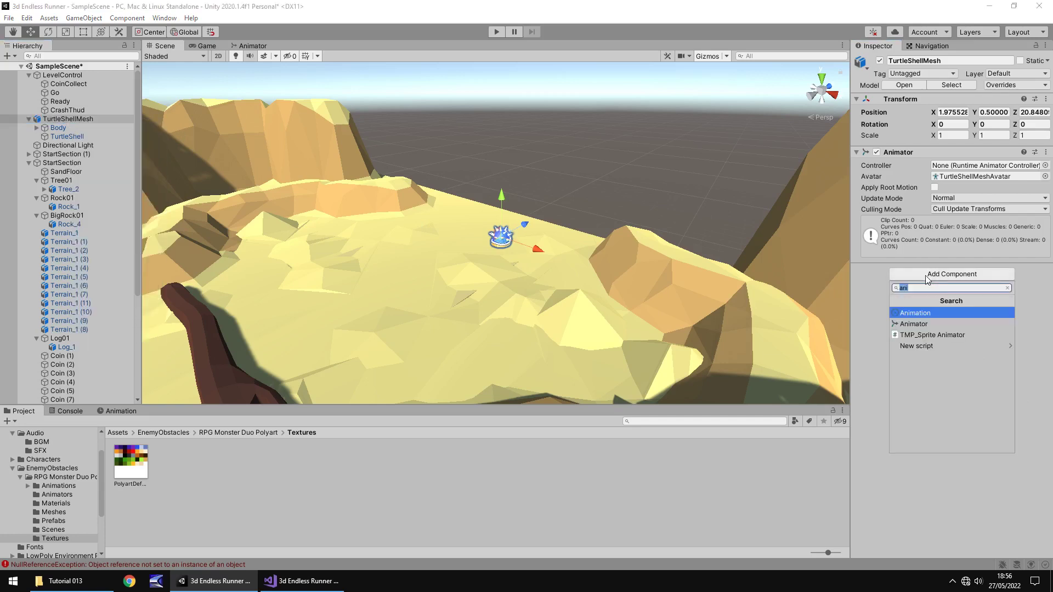
left_click(1008, 288)
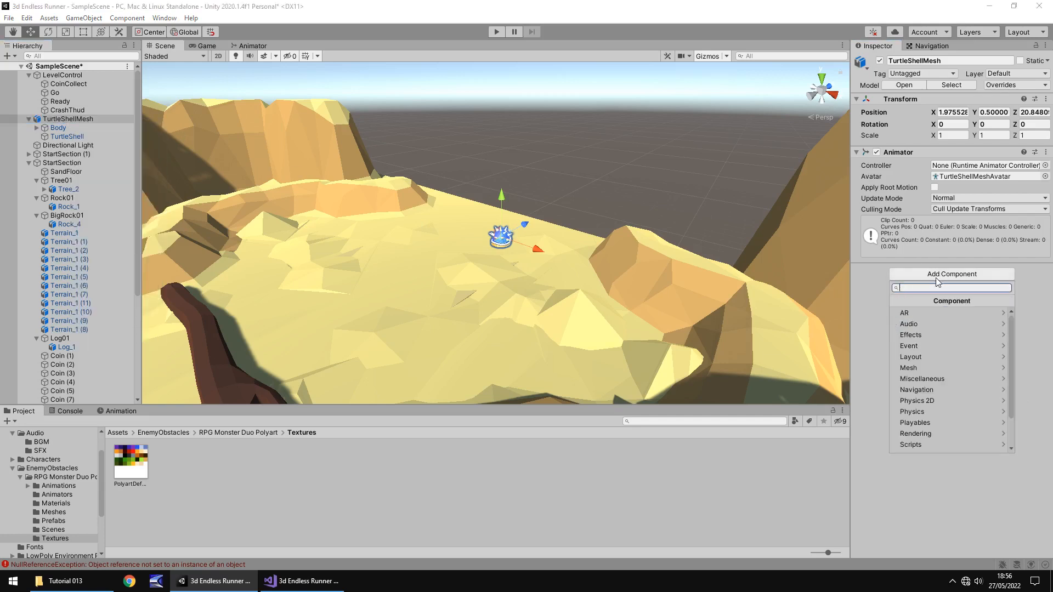
type("box")
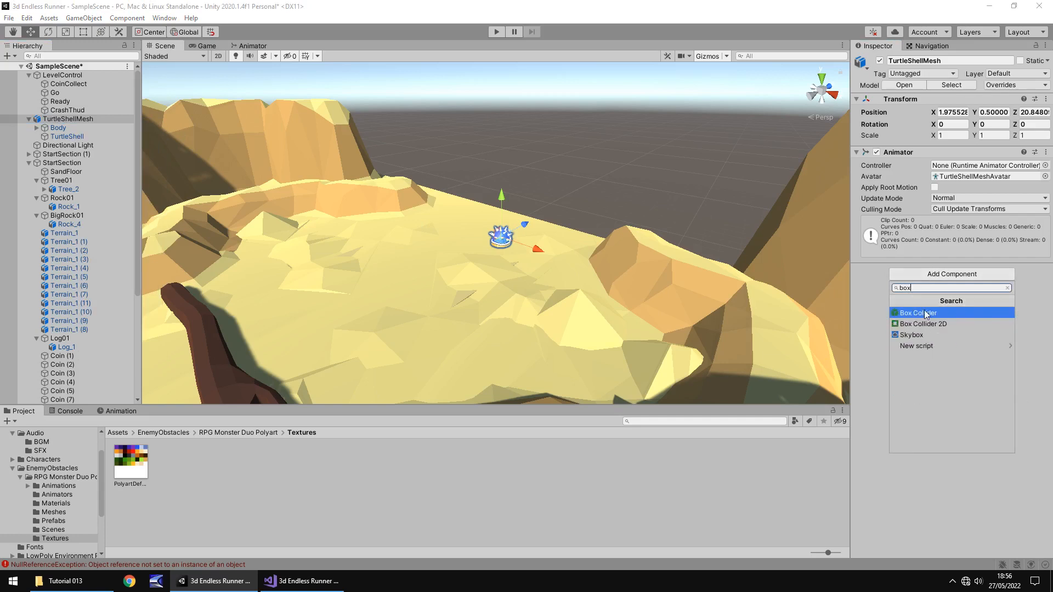
left_click(918, 313)
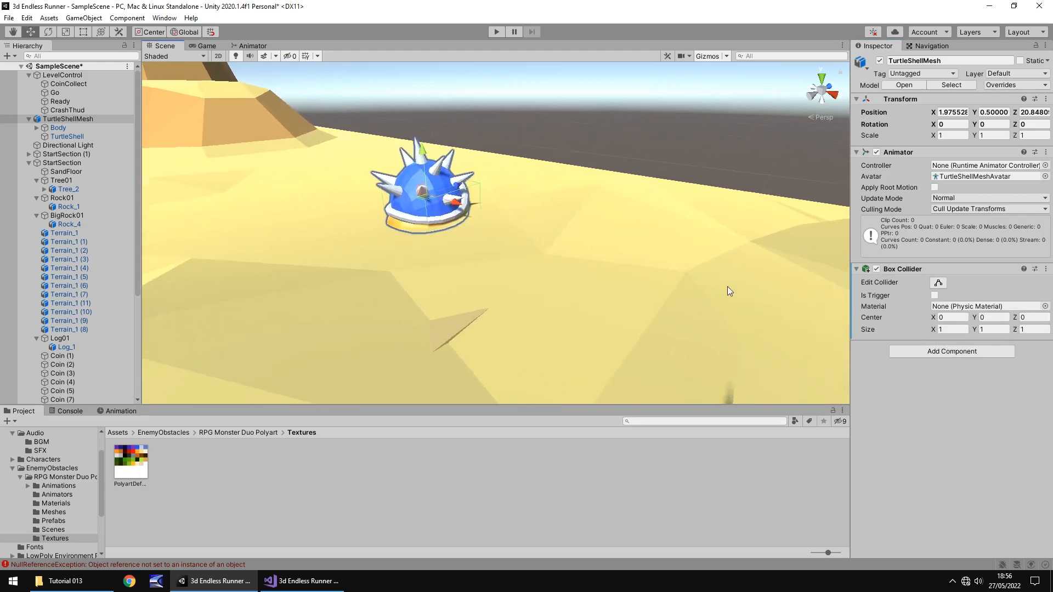
mouse_move(620, 260)
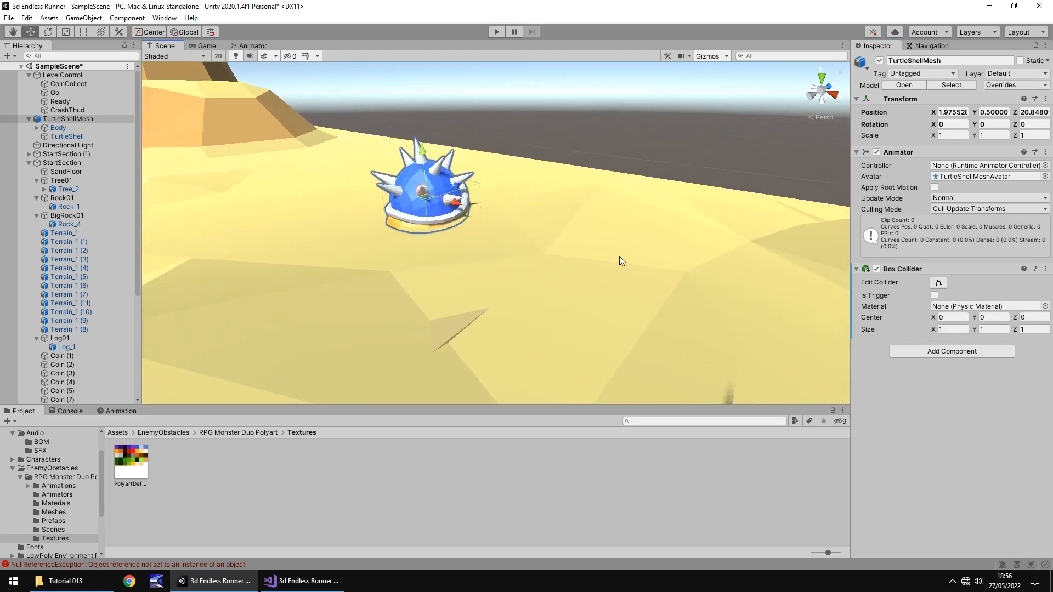
mouse_move(509, 224)
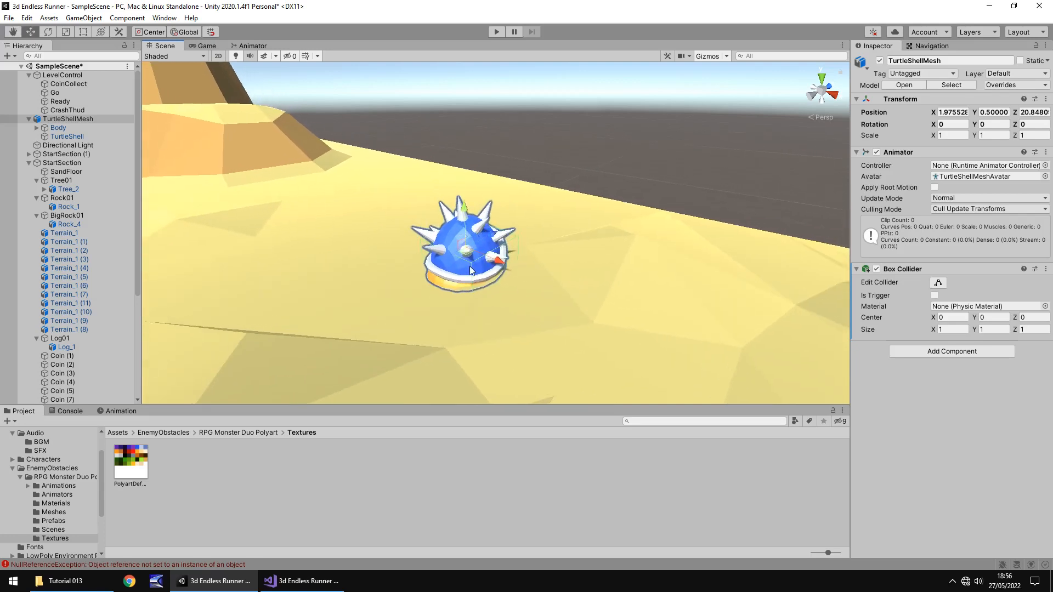
mouse_move(440, 273)
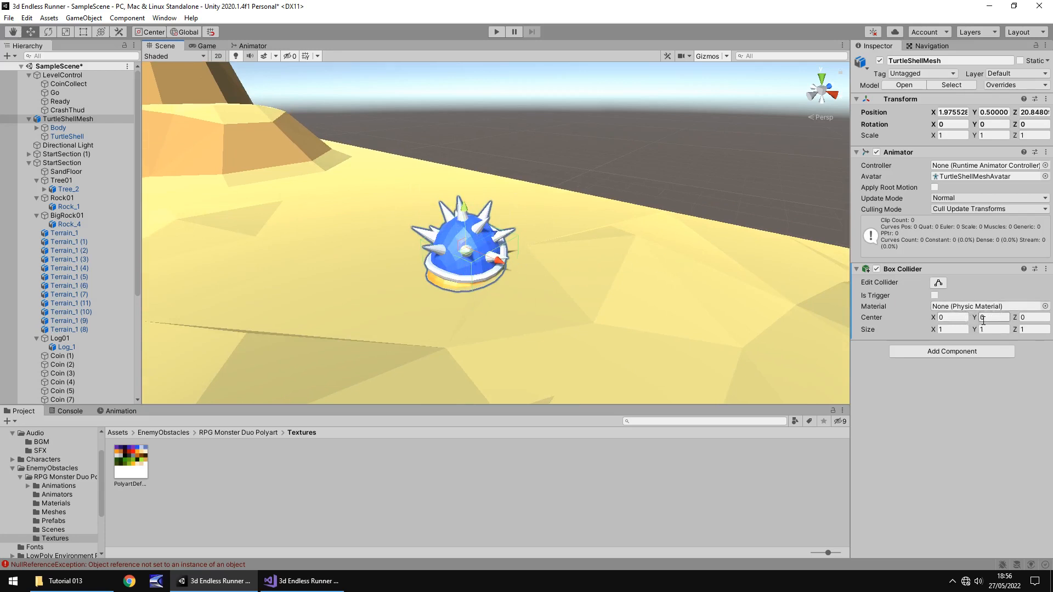
left_click(994, 318)
type("-1")
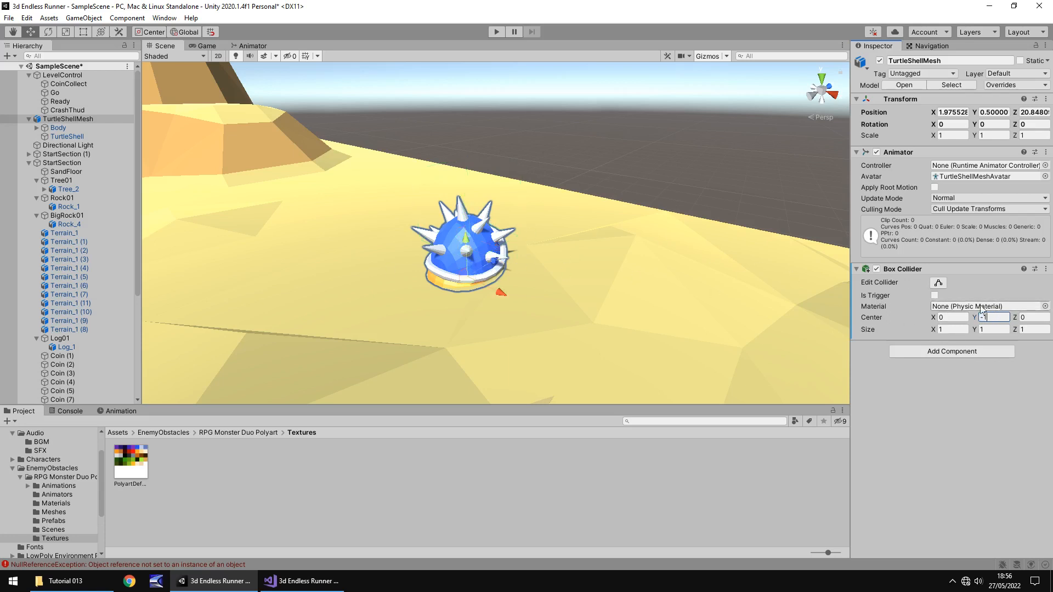
type(".5")
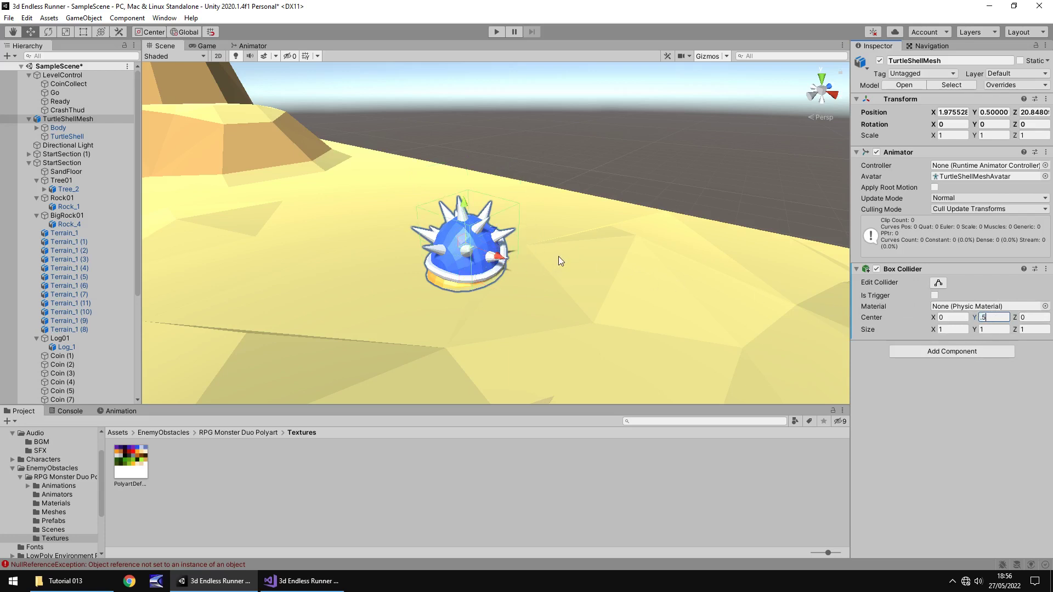
mouse_move(488, 255)
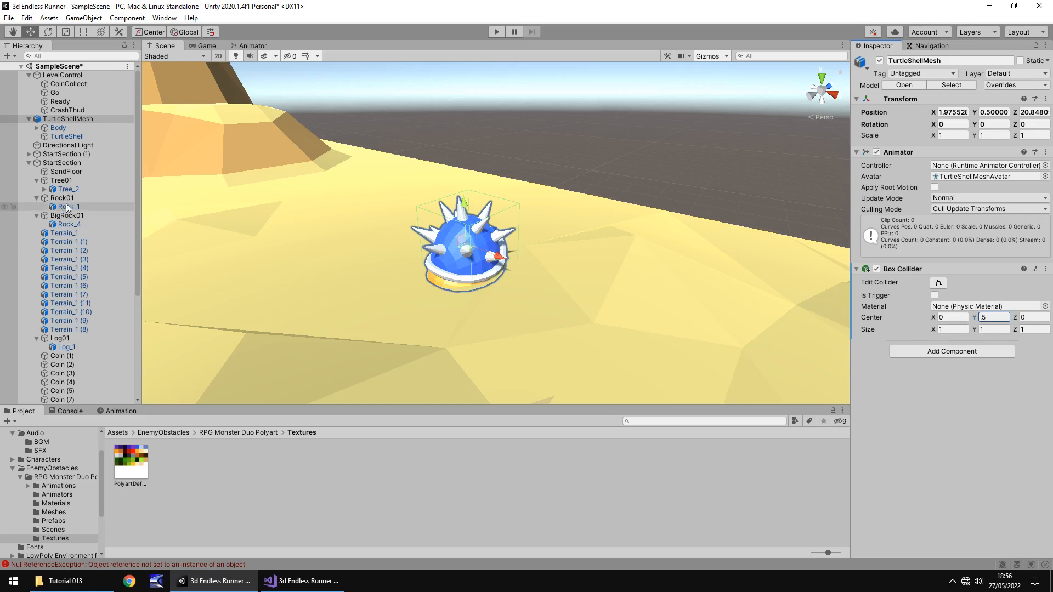
- Copy Rock01's Obstacle Collision script onto TurtleShellMesh and start a play test
left_click(62, 197)
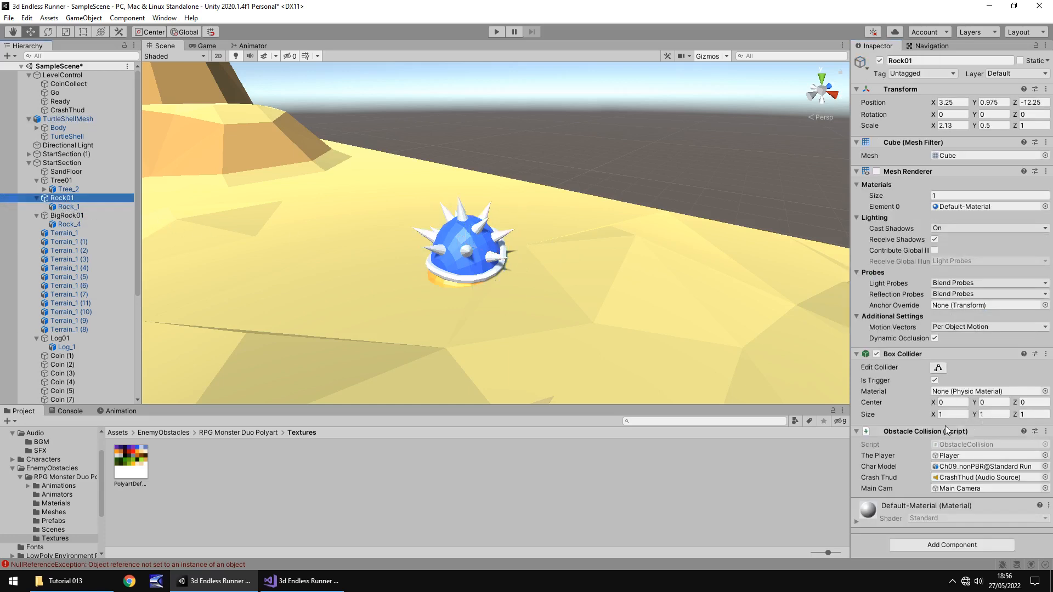
right_click(917, 431)
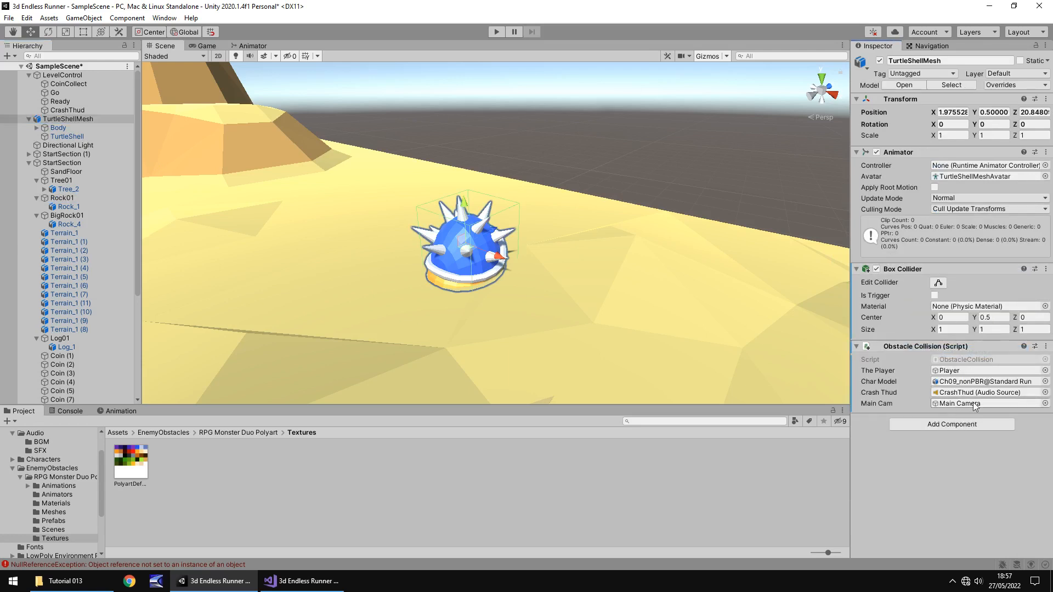
left_click(496, 31)
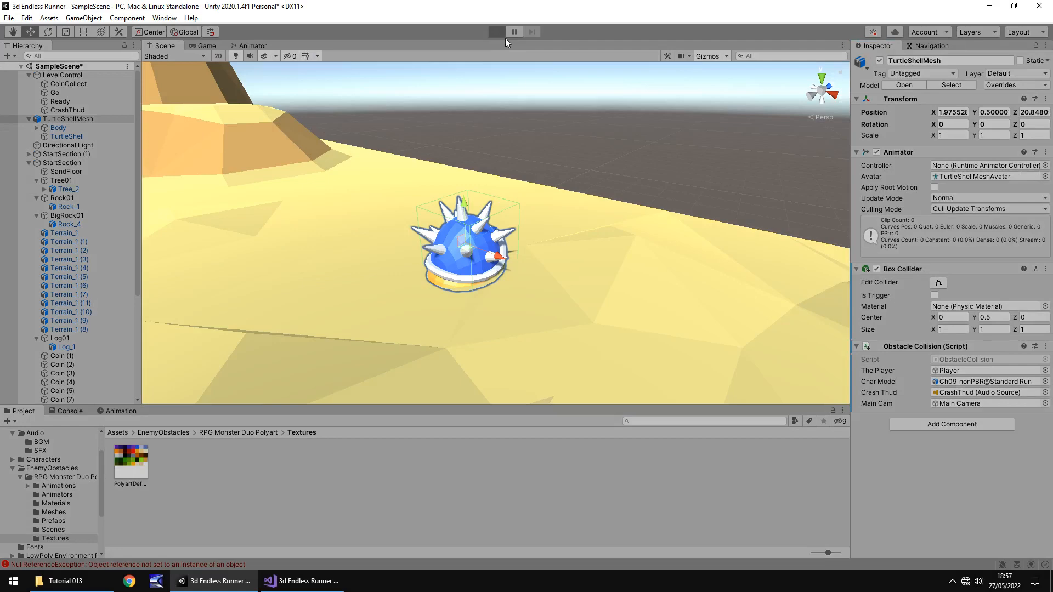
- Test-run, place TurtleShellMesh near the log with Rotation Y 180, then replay
left_click(496, 32)
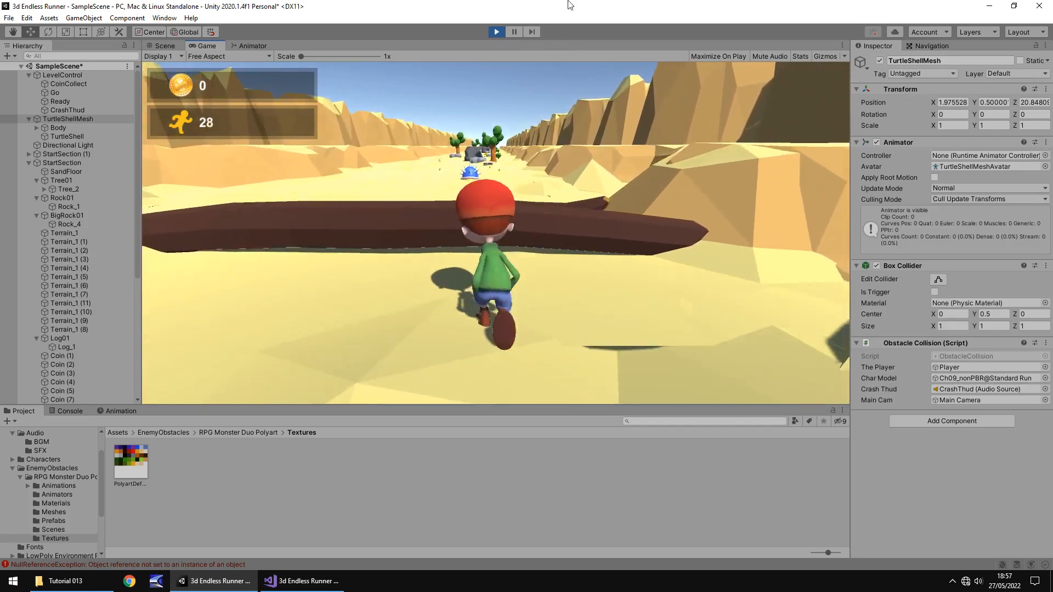
left_click(163, 45)
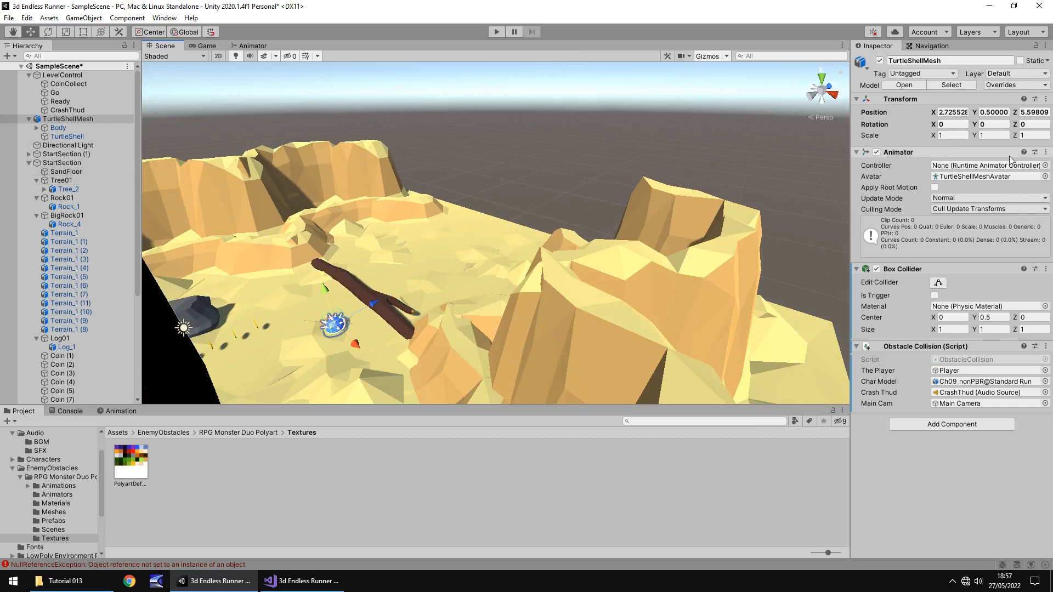
type("180")
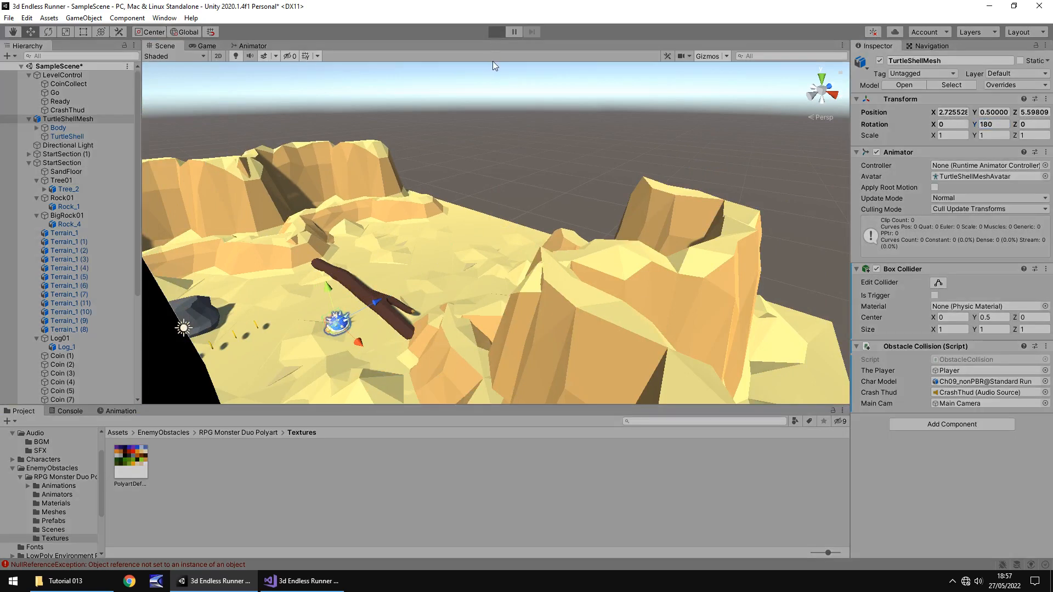
left_click(497, 32)
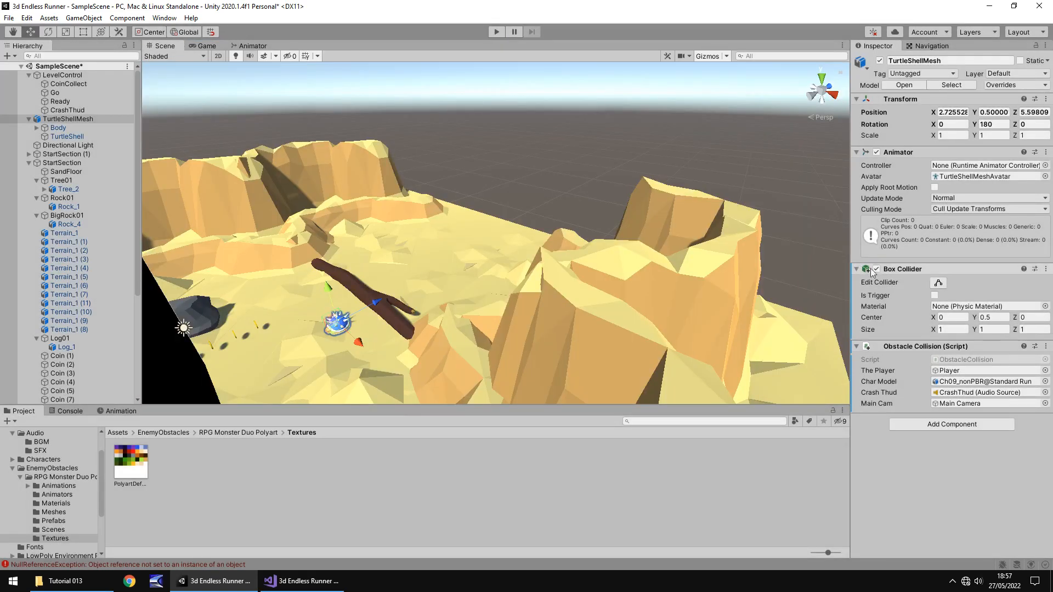
- Enable Is Trigger on the turtle shell's Box Collider and run a short play test
left_click(934, 296)
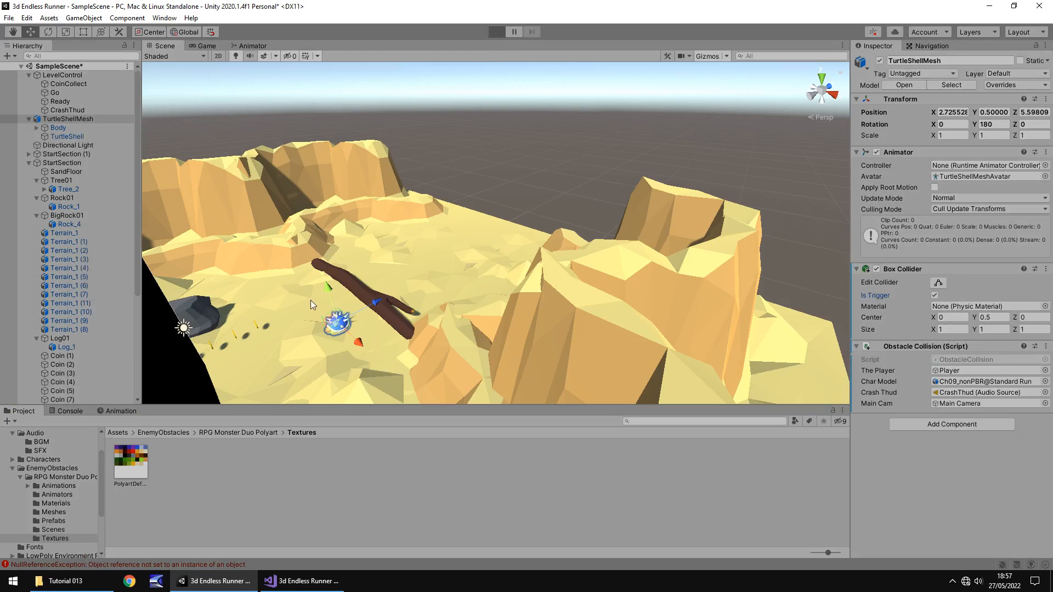
left_click(496, 31)
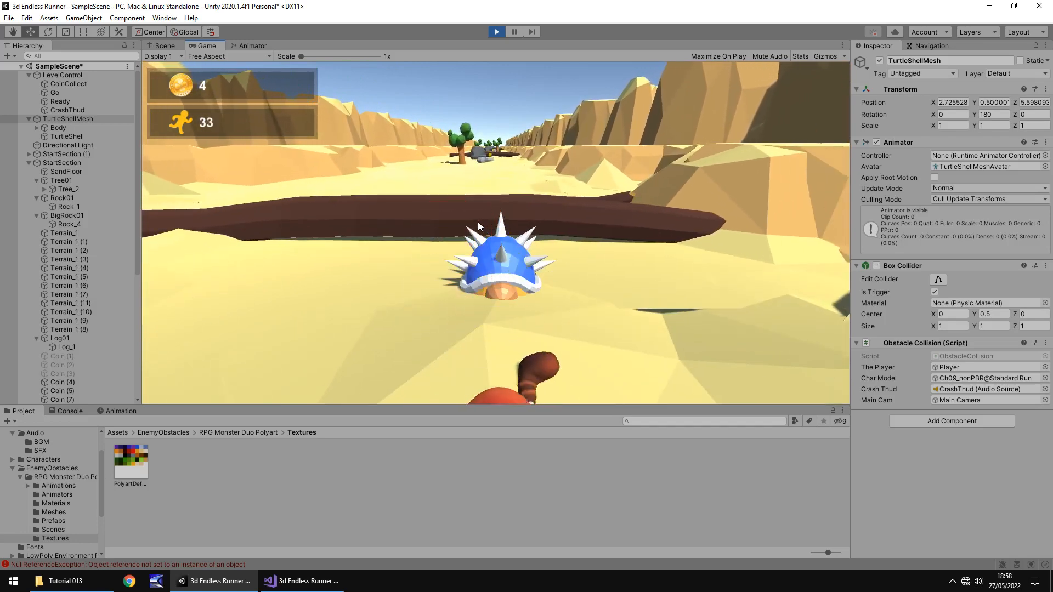
left_click(162, 46)
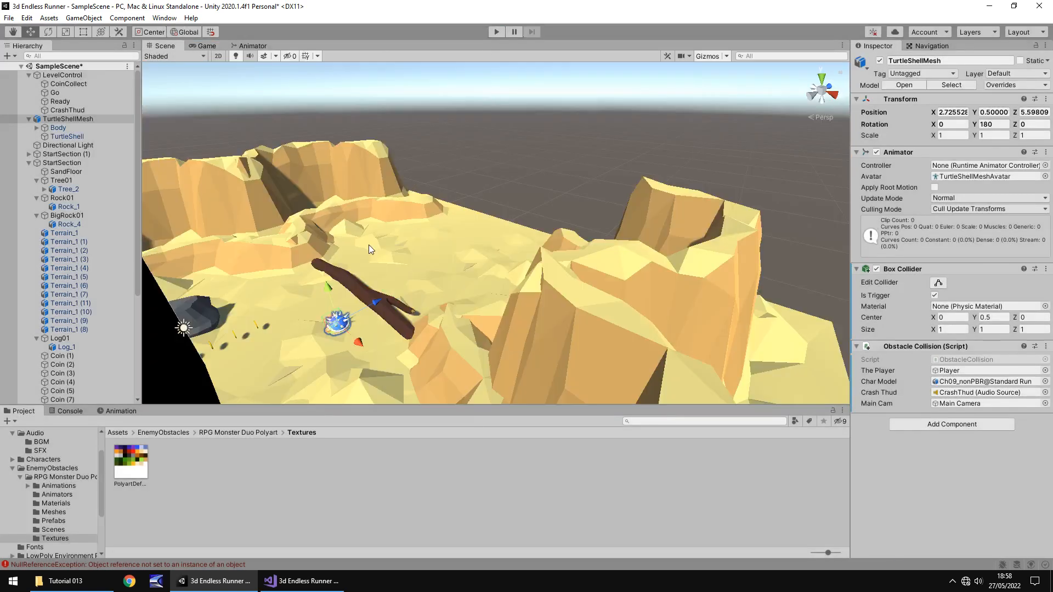
- Duplicate TurtleShellMesh further down the track and open the monster pack's Meshes folder
left_click(68, 119)
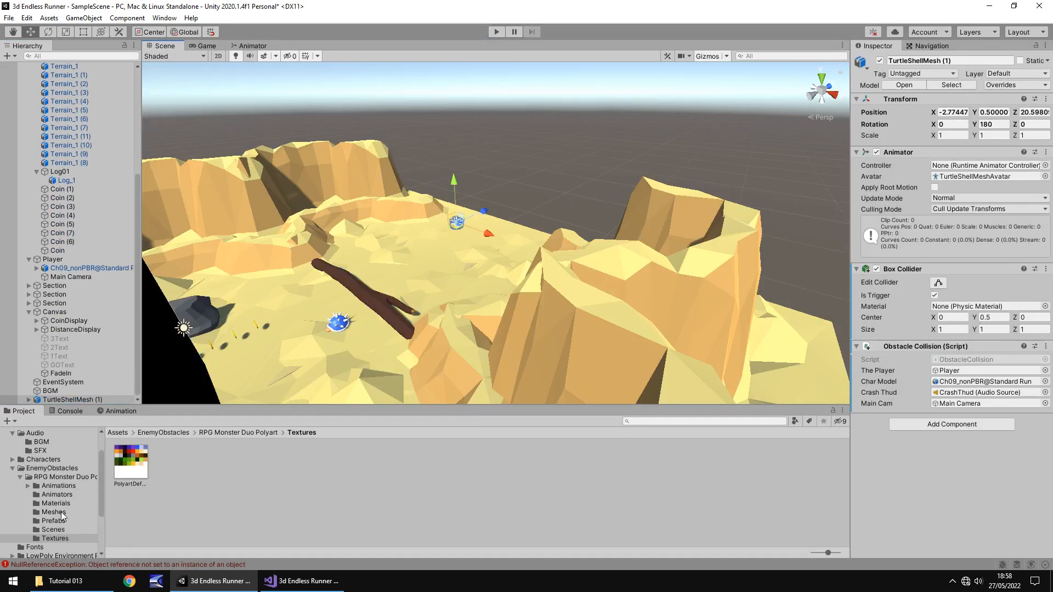
left_click(52, 511)
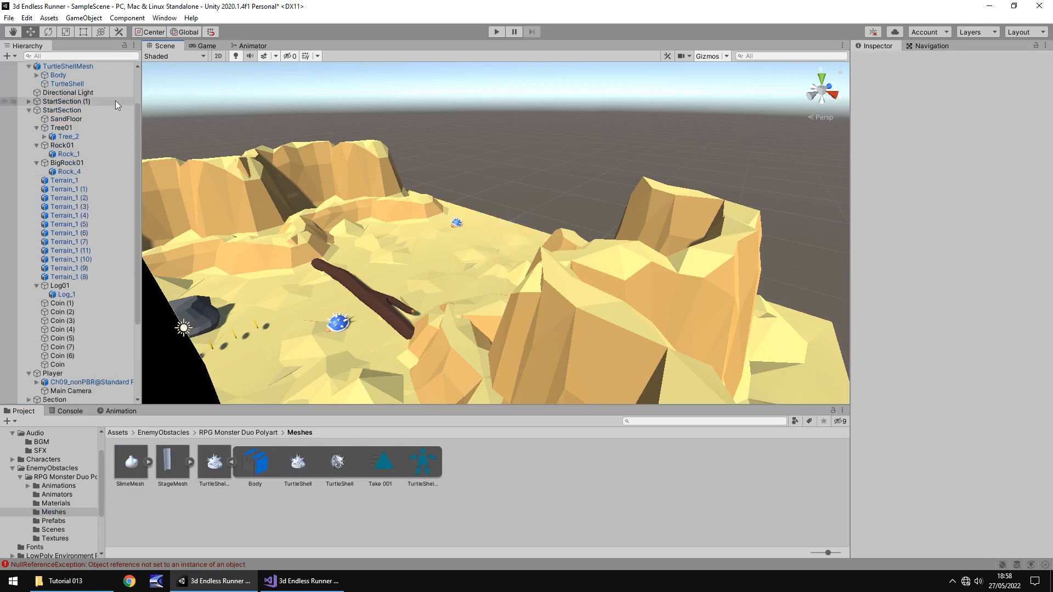
mouse_move(392, 252)
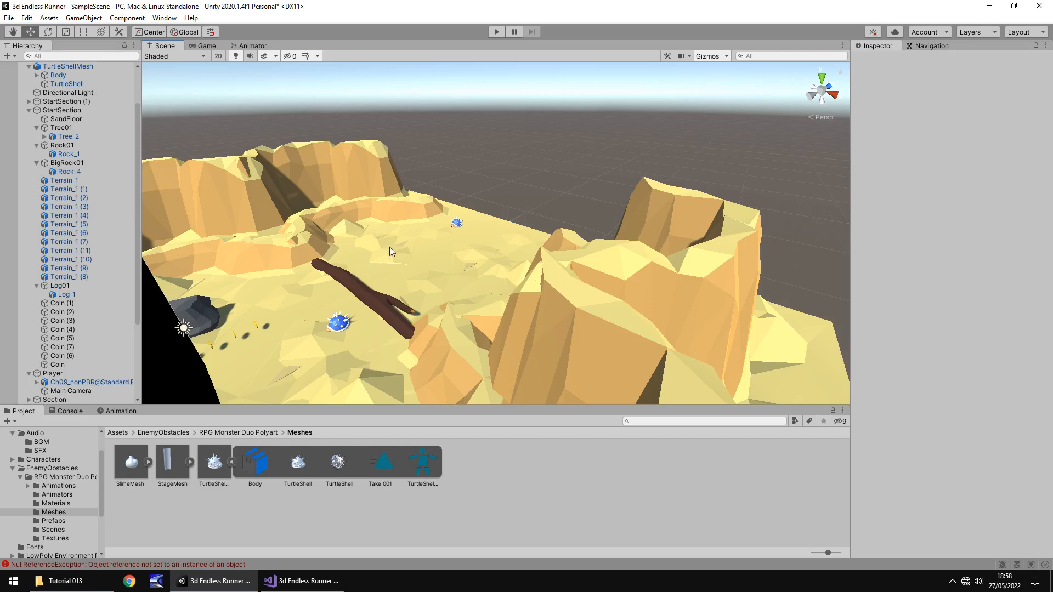
mouse_move(394, 255)
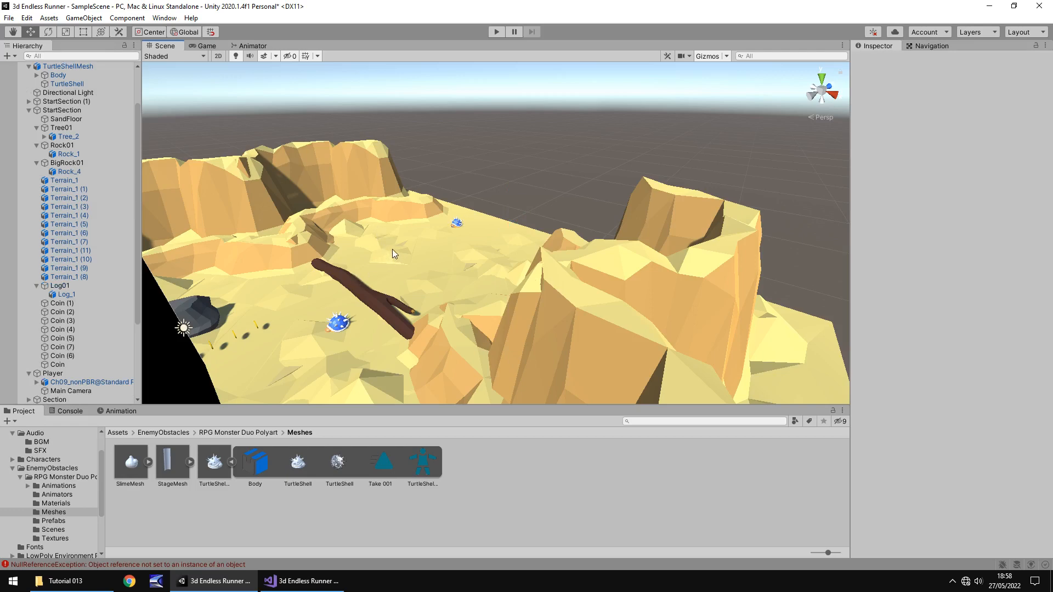
mouse_move(366, 277)
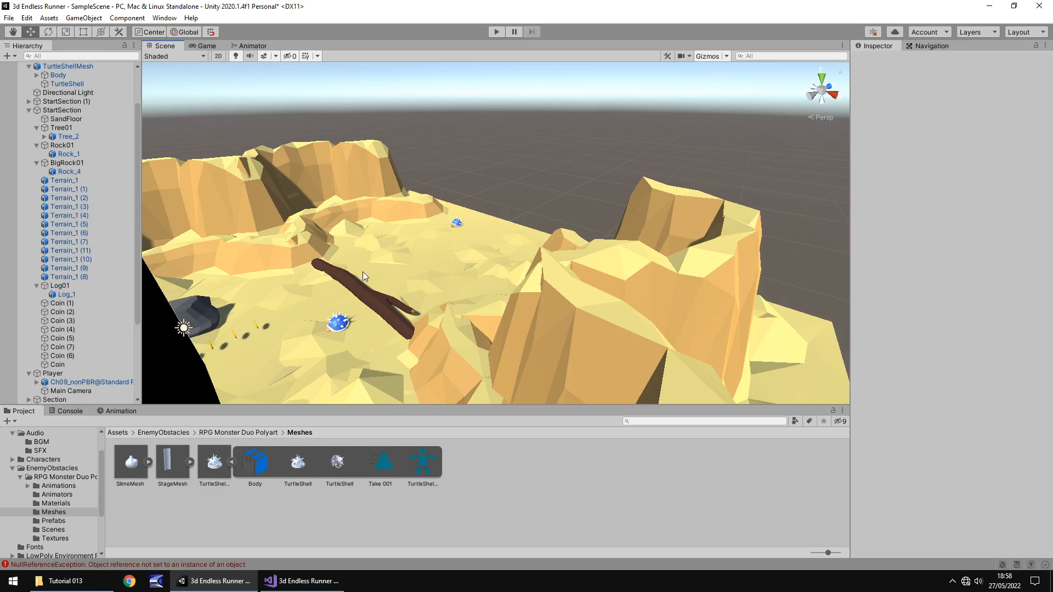
mouse_move(469, 213)
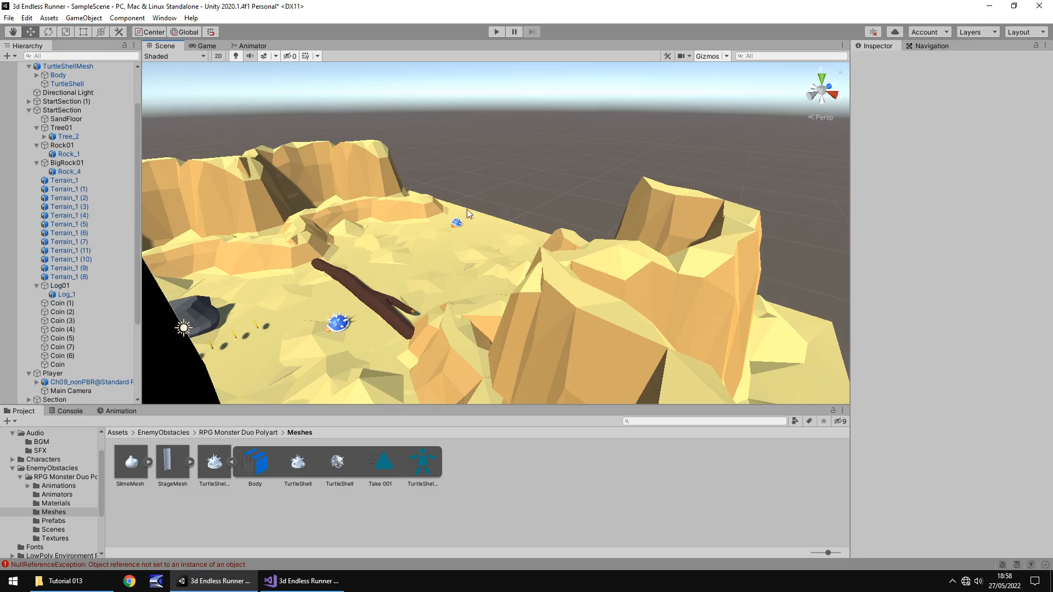
left_click_drag(468, 213, 514, 247)
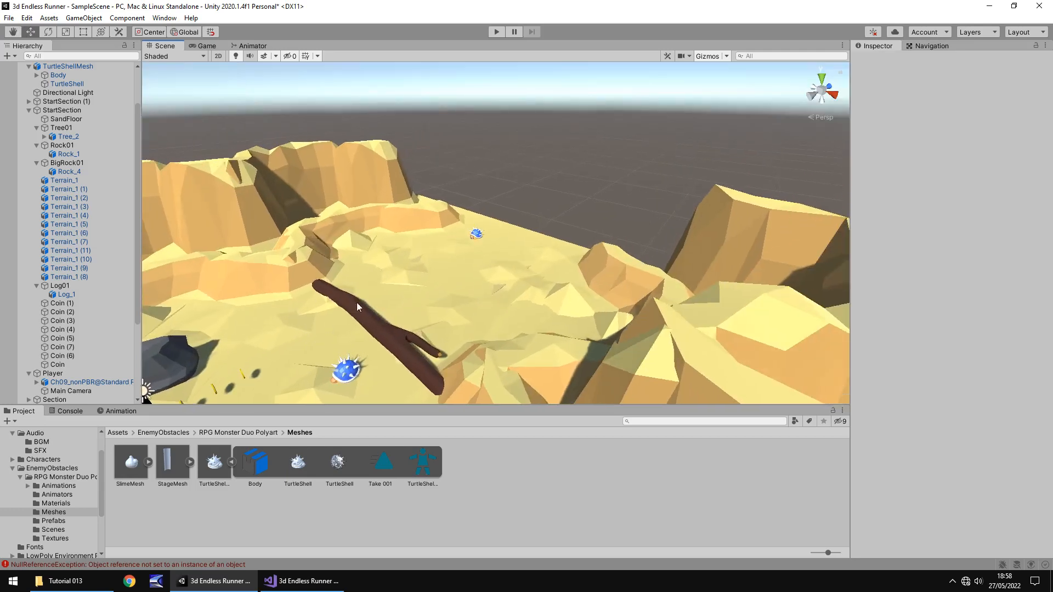
mouse_move(342, 328)
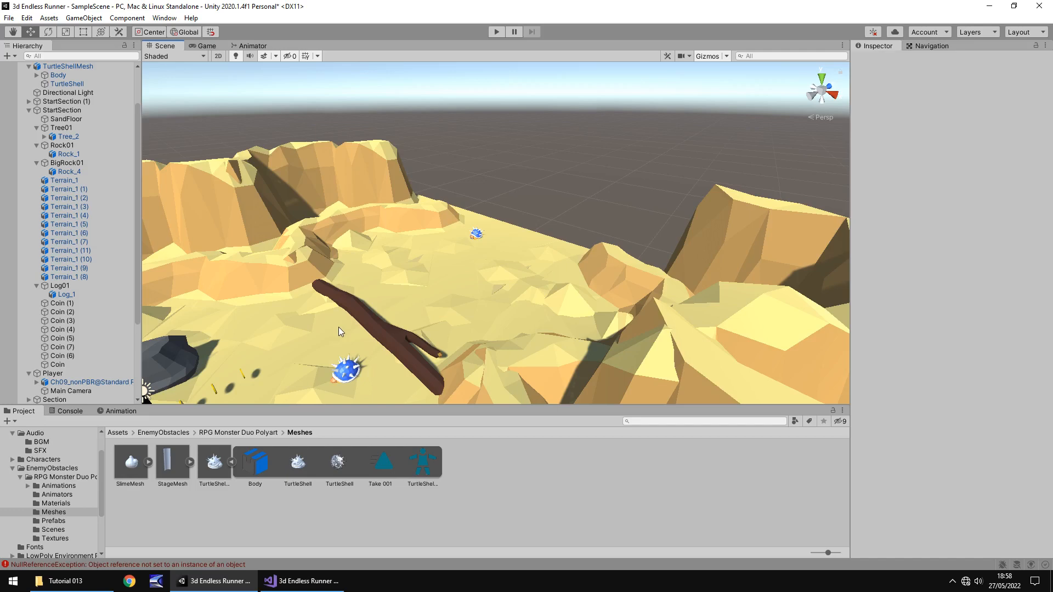
mouse_move(321, 329)
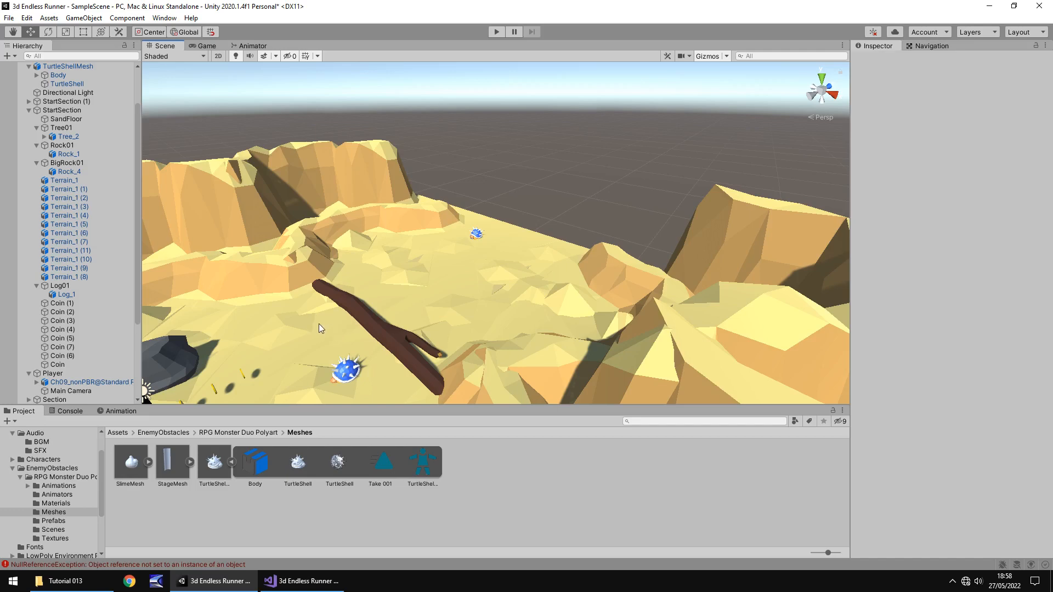
mouse_move(376, 331)
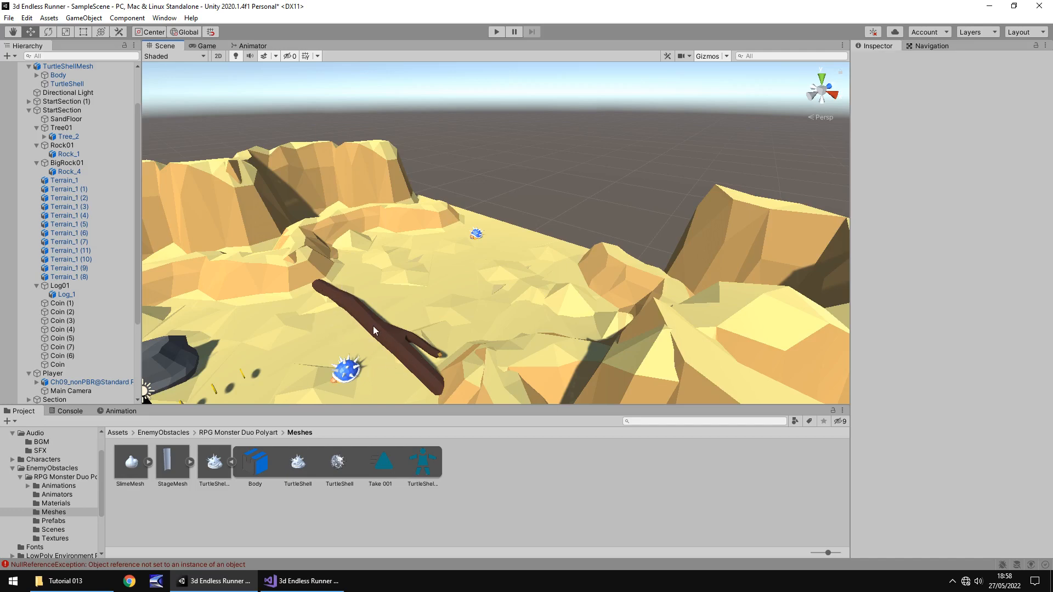
mouse_move(370, 332)
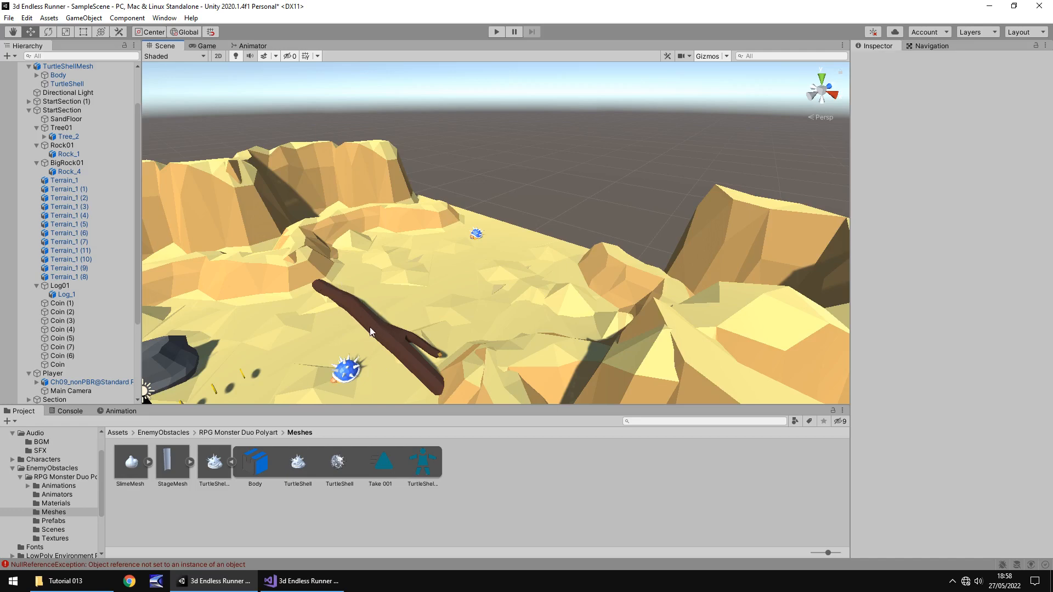
mouse_move(364, 335)
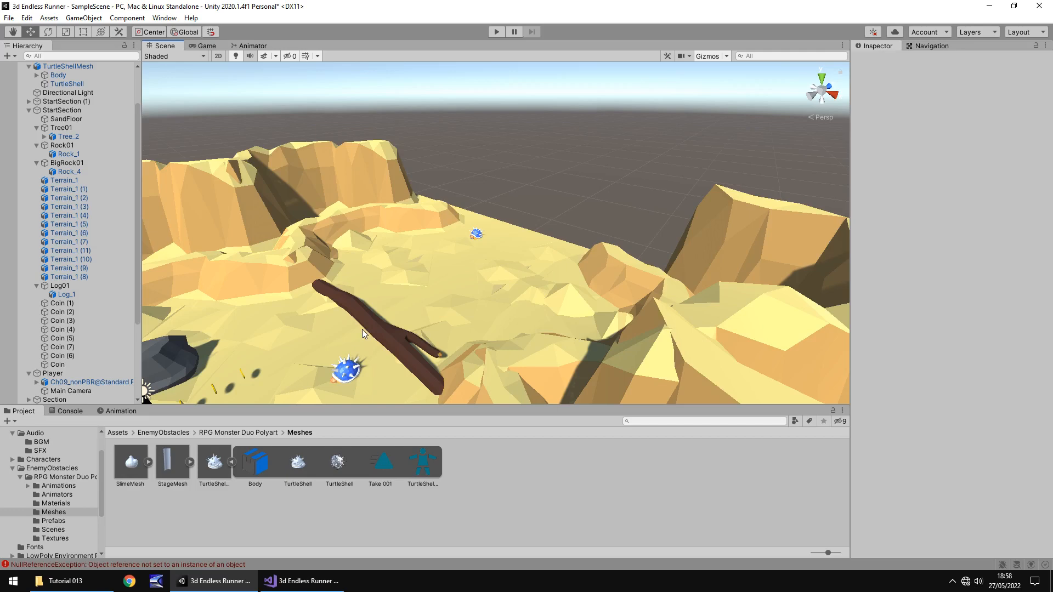
mouse_move(531, 244)
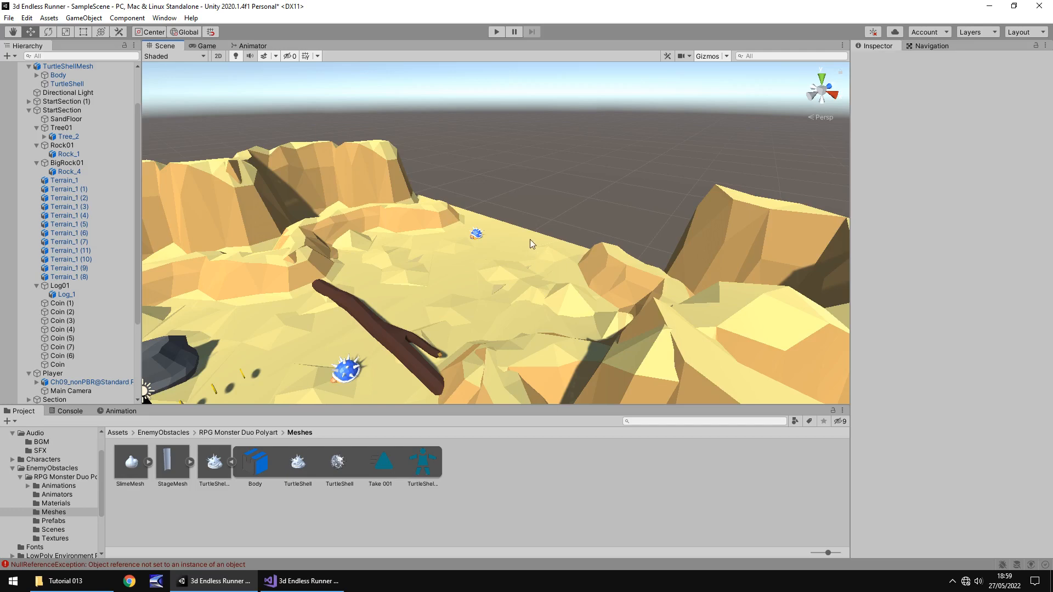
mouse_move(518, 254)
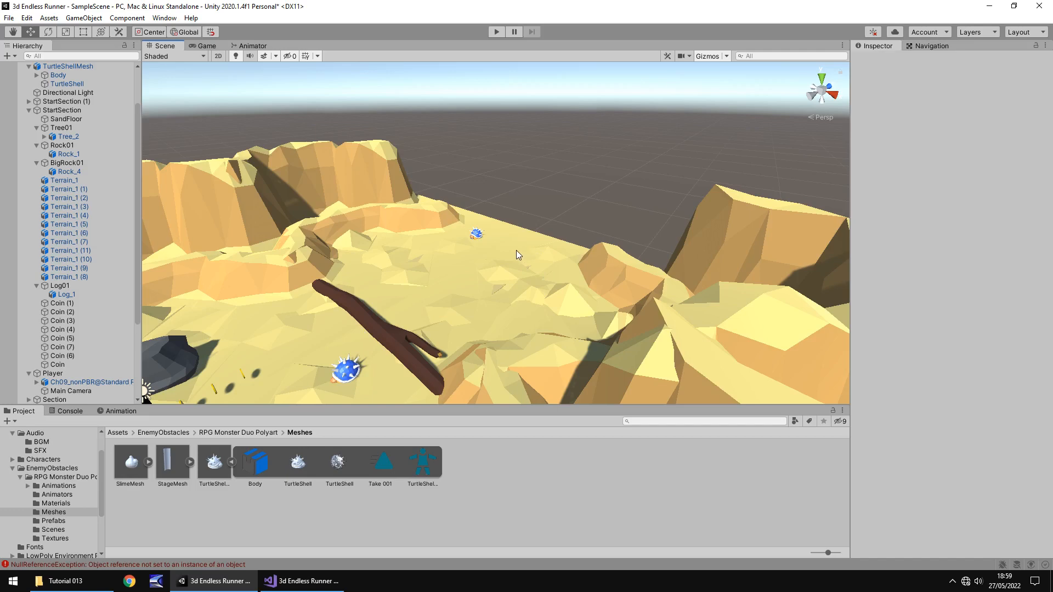